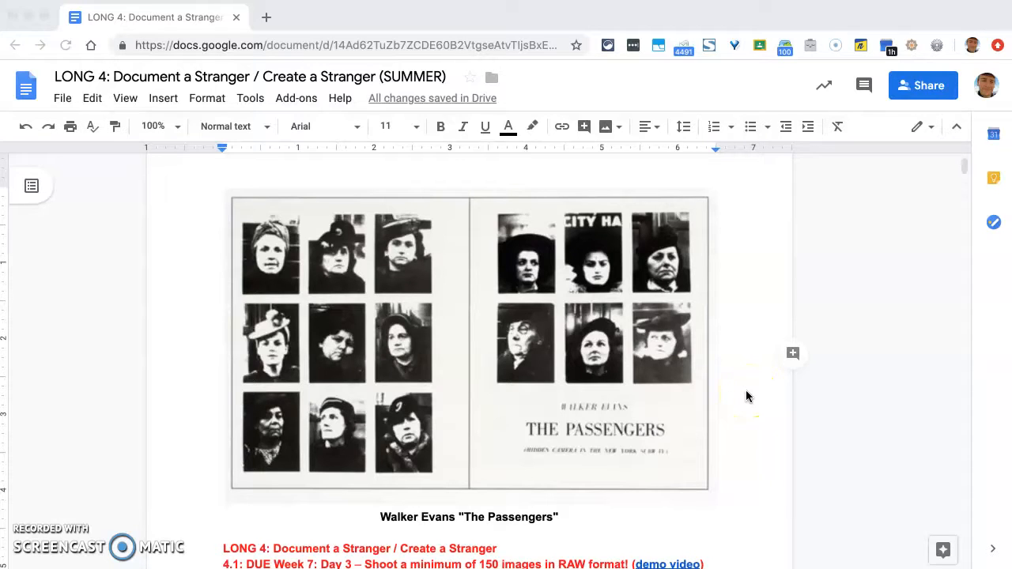
Step: Scroll past the Walker Evans 'The Passengers' image to the LONG 4 heading and due dates
scroll(down, 3)
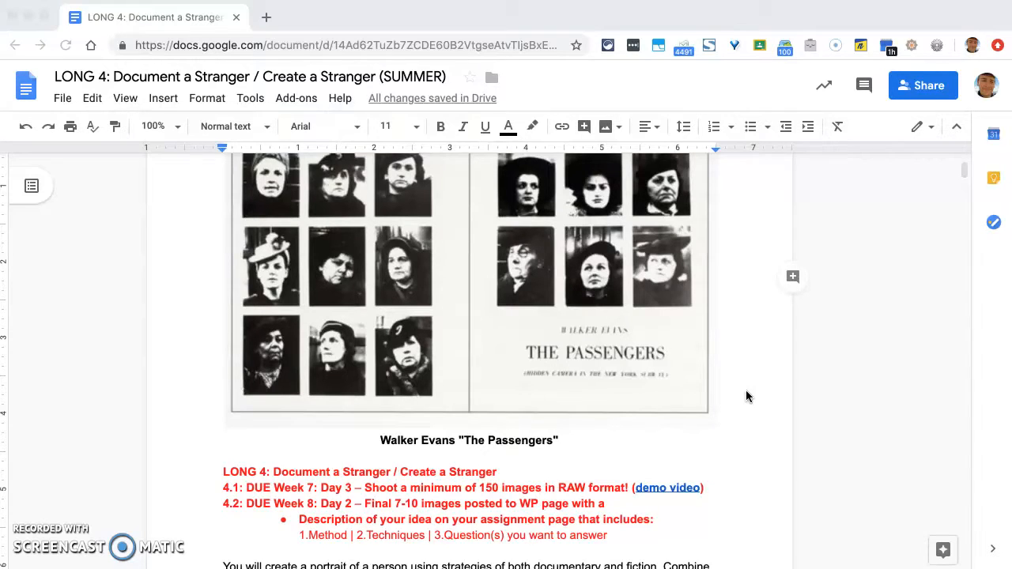
Step: Revisit the Walker Evans image, then scroll to the due dates and first description paragraph
scroll(up, 3)
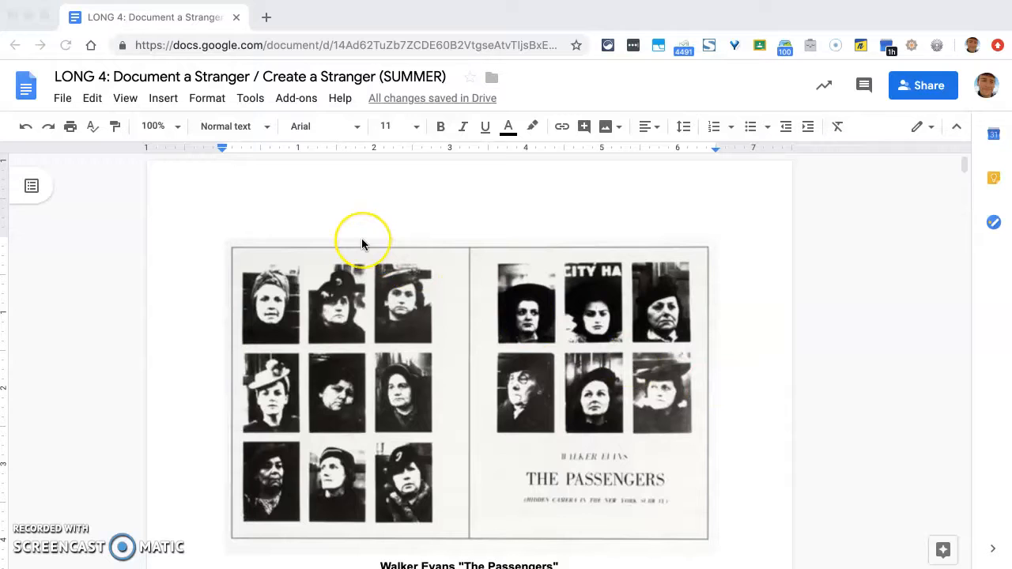
mouse_move(645, 282)
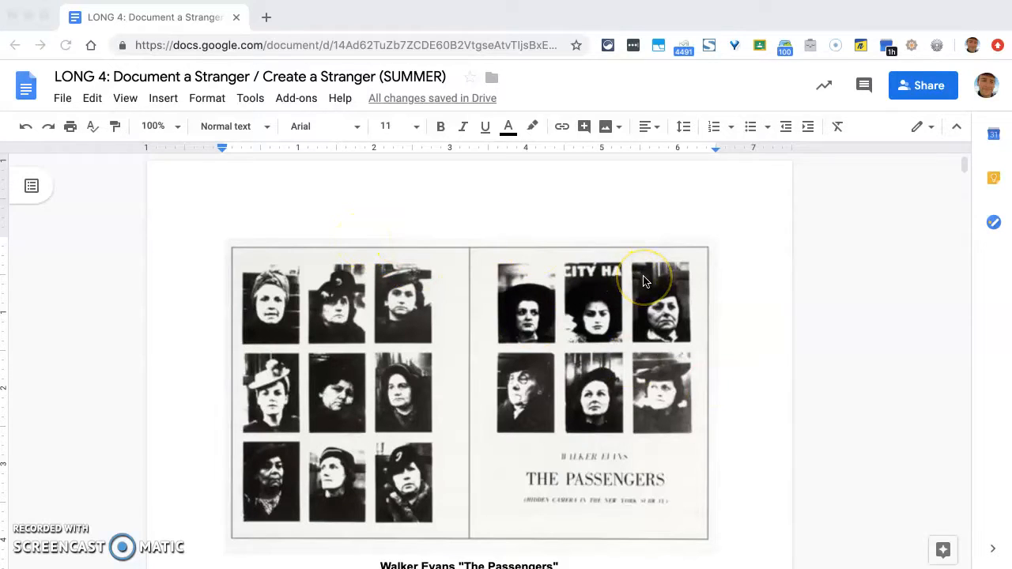
mouse_move(775, 335)
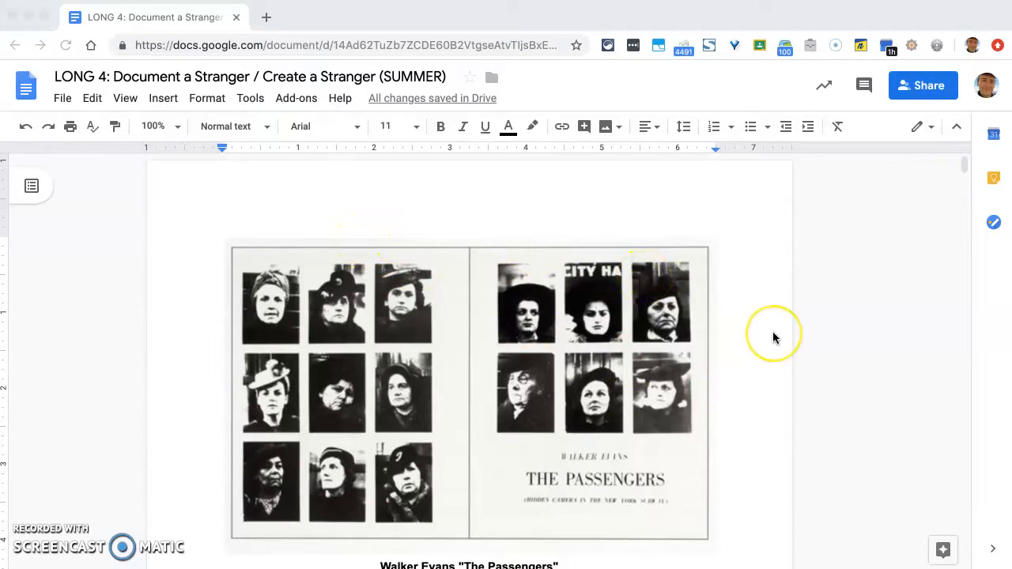
scroll(down, 3)
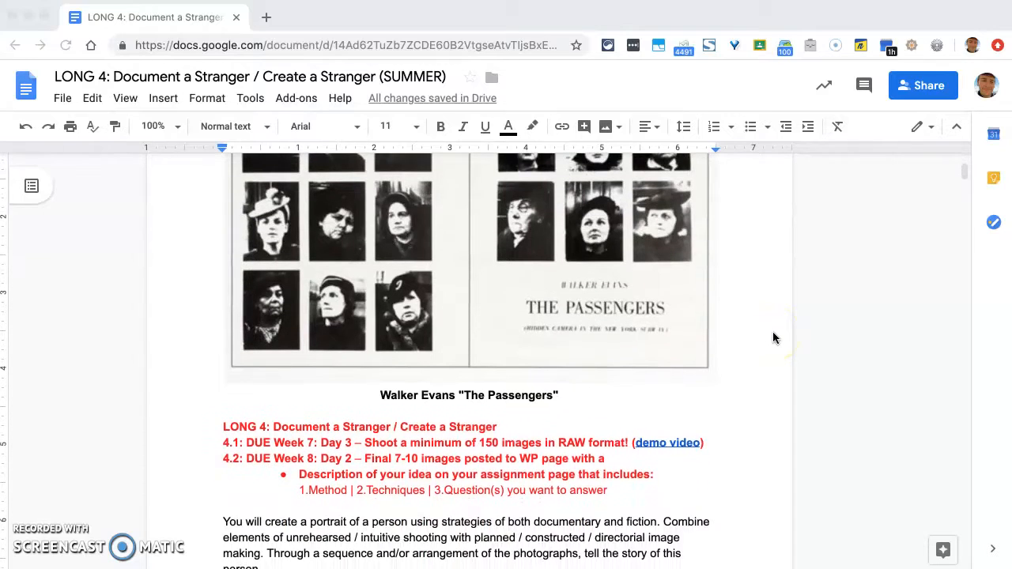
scroll(down, 3)
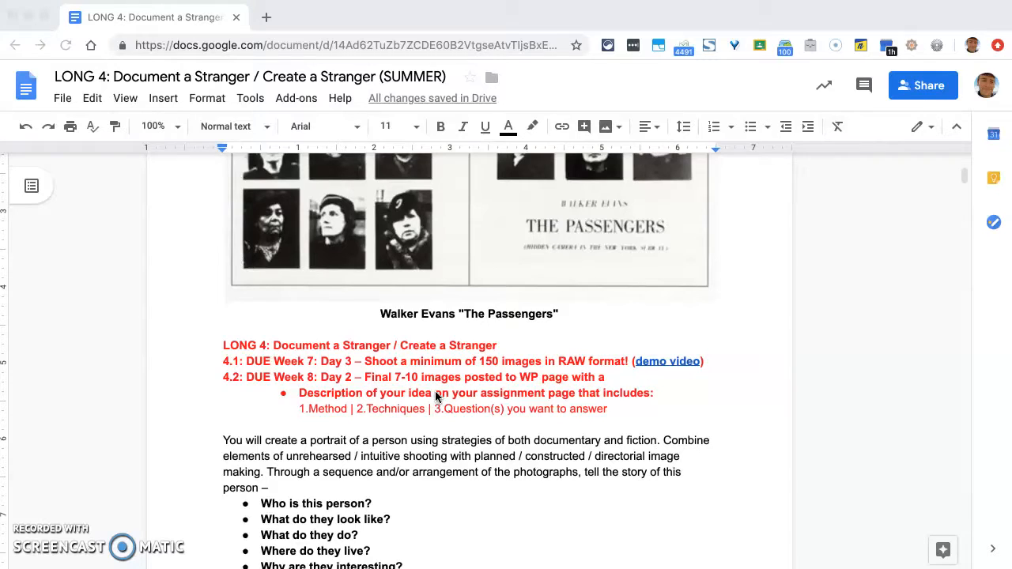
mouse_move(640, 417)
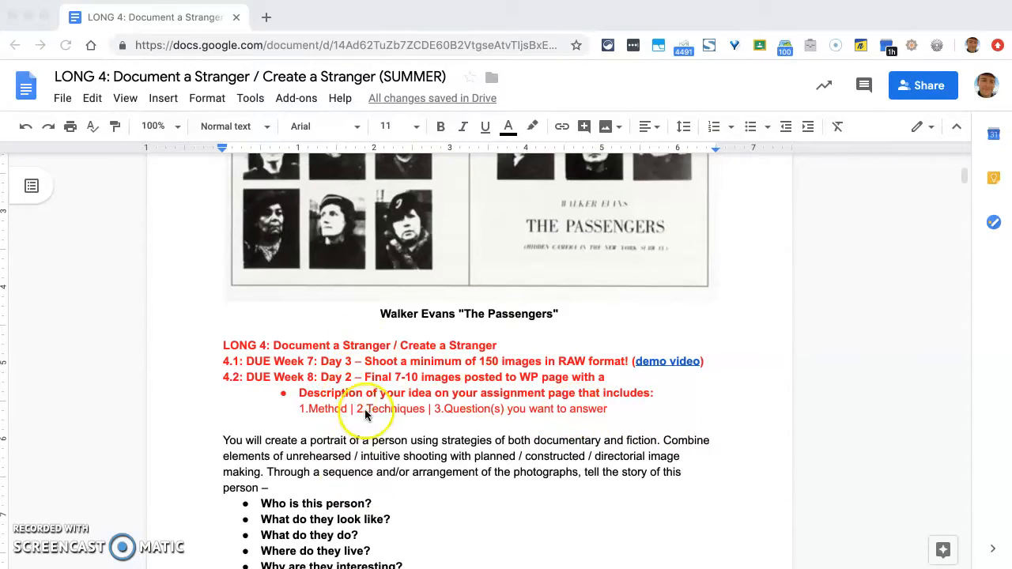
mouse_move(367, 434)
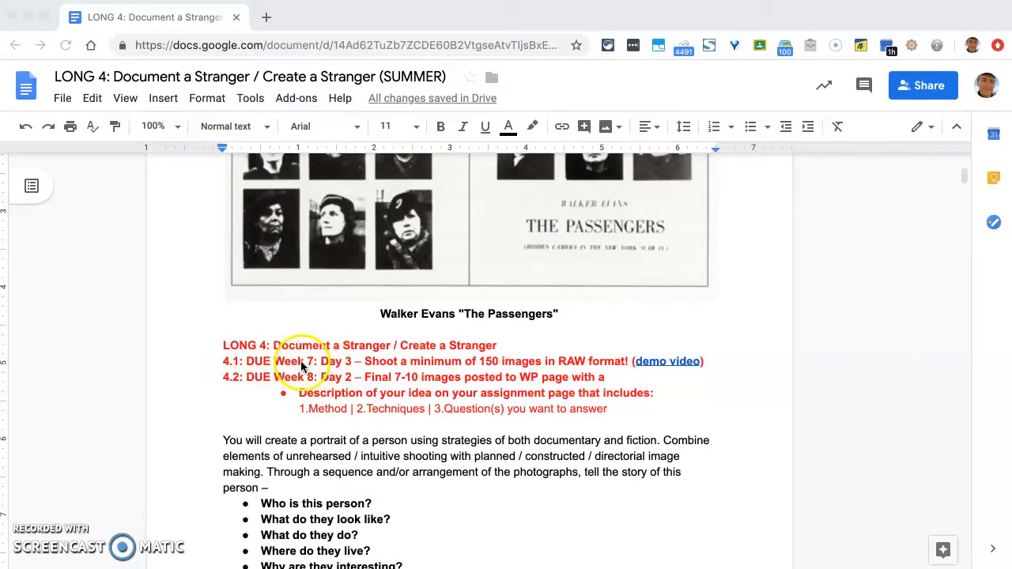
mouse_move(345, 370)
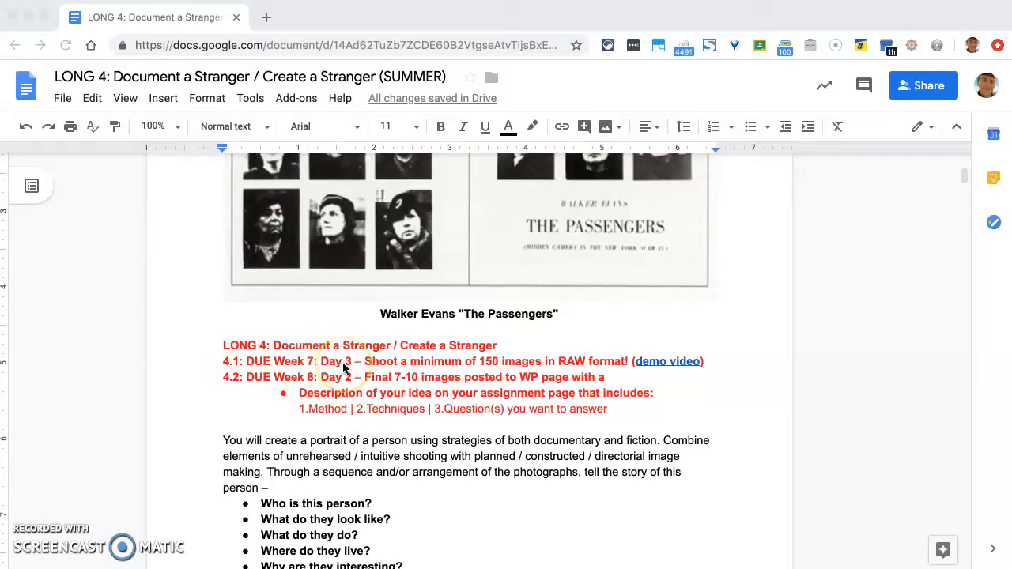
mouse_move(372, 367)
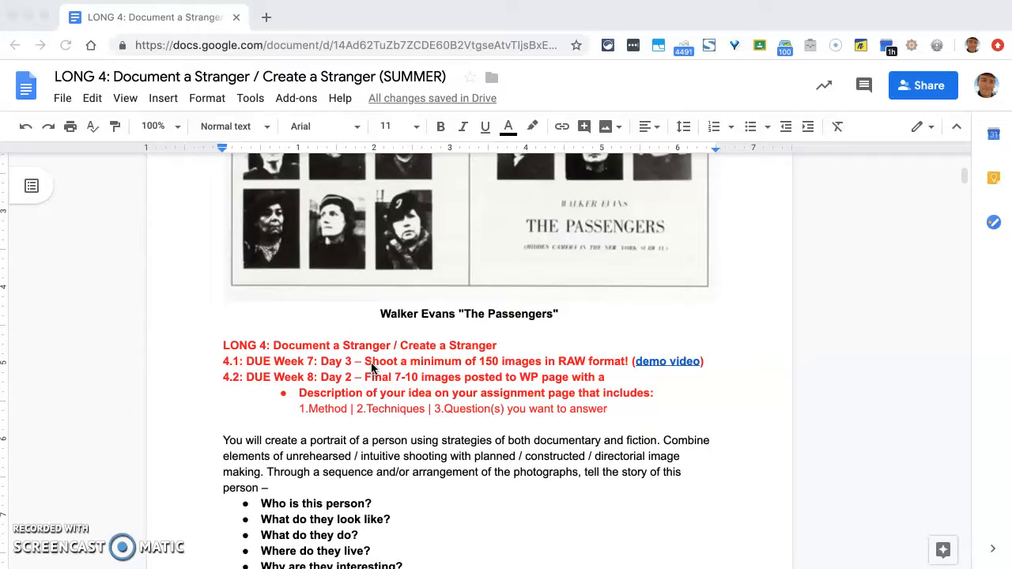
mouse_move(687, 391)
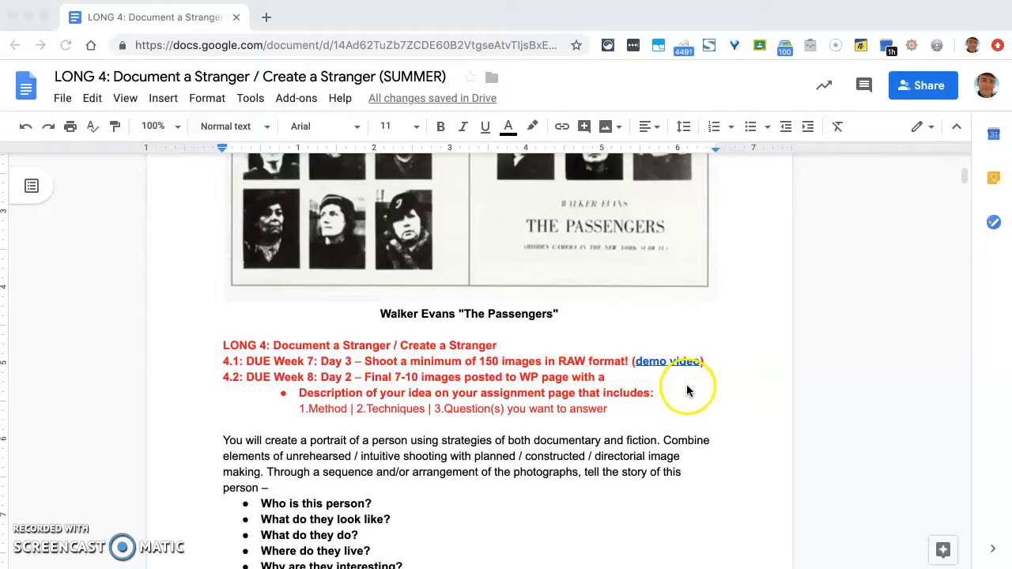
mouse_move(688, 392)
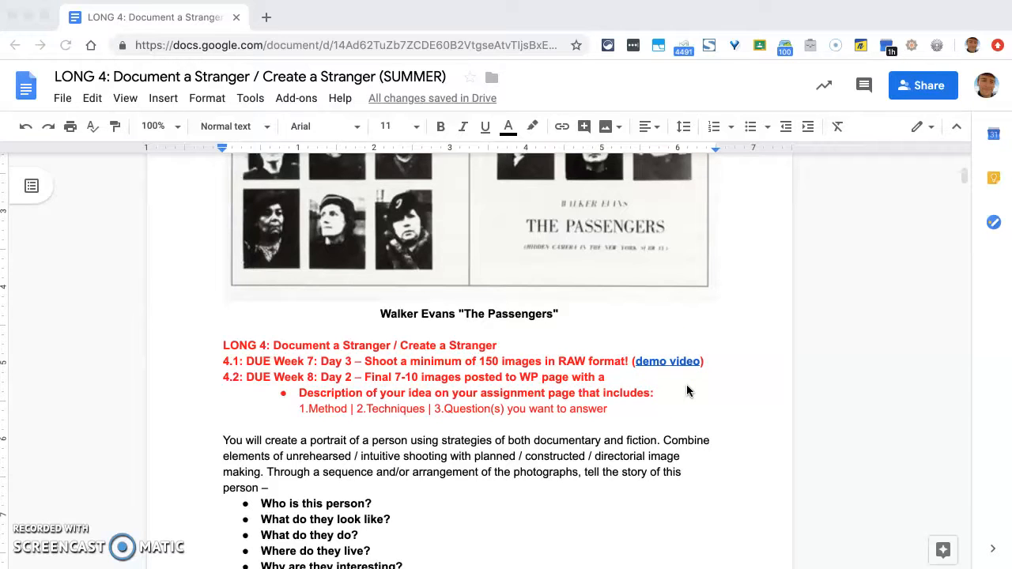
mouse_move(518, 370)
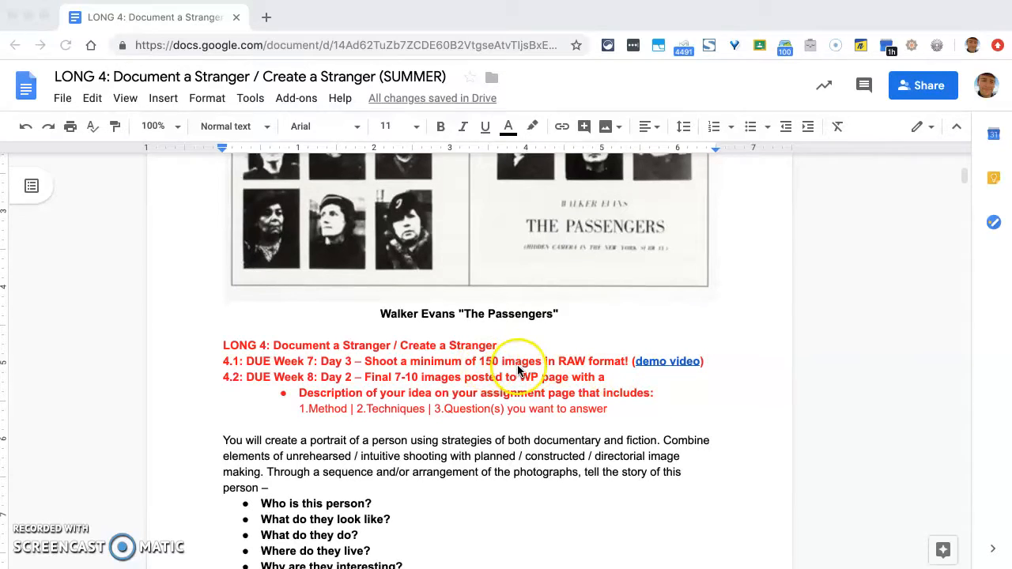
mouse_move(482, 365)
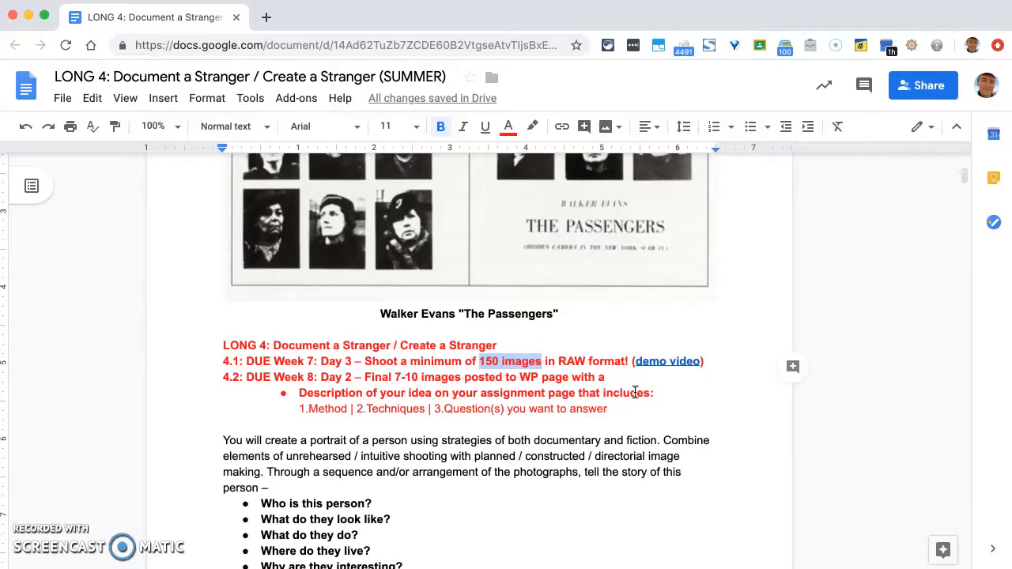
mouse_move(403, 403)
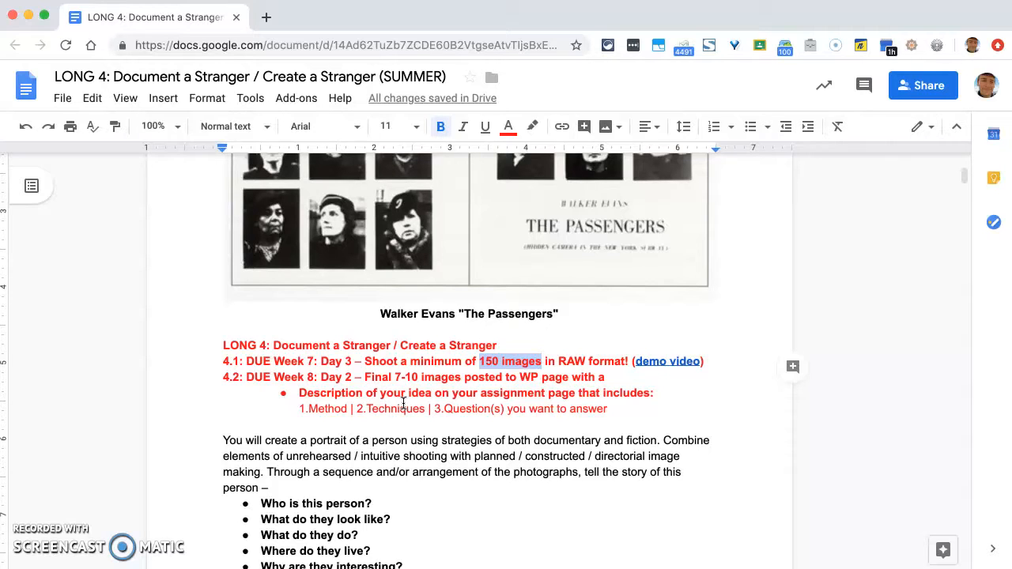
click(613, 408)
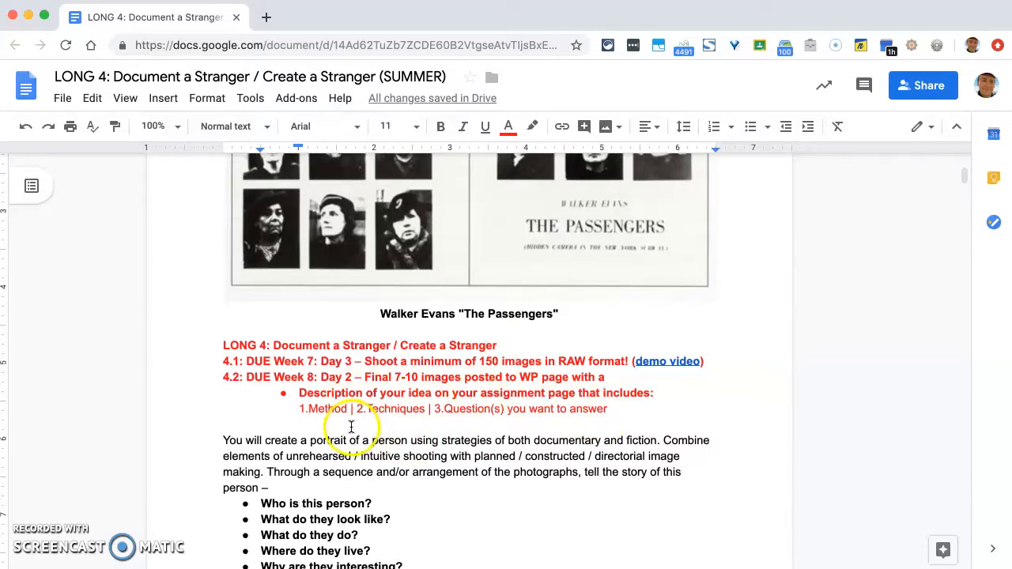
mouse_move(362, 427)
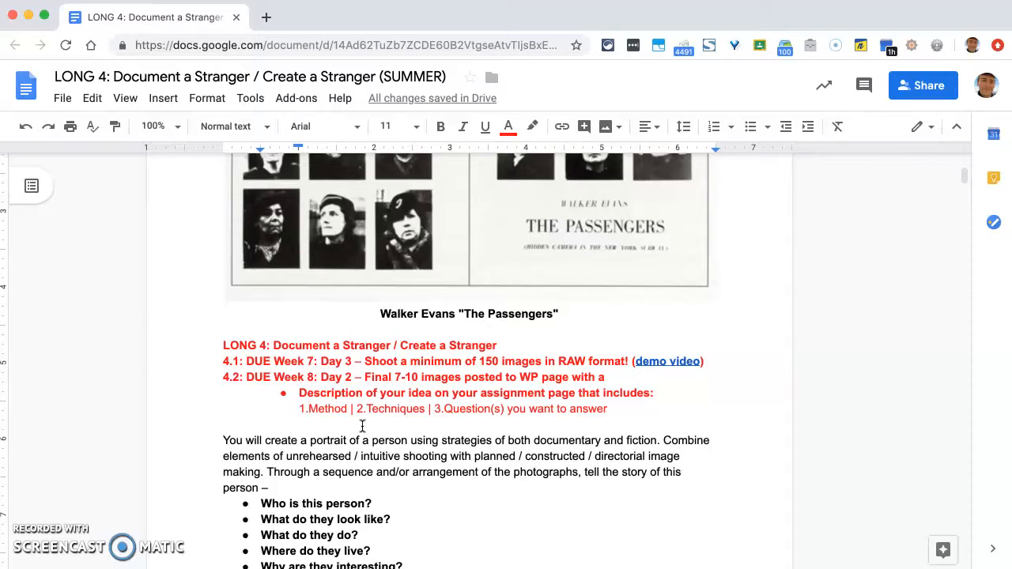
mouse_move(417, 478)
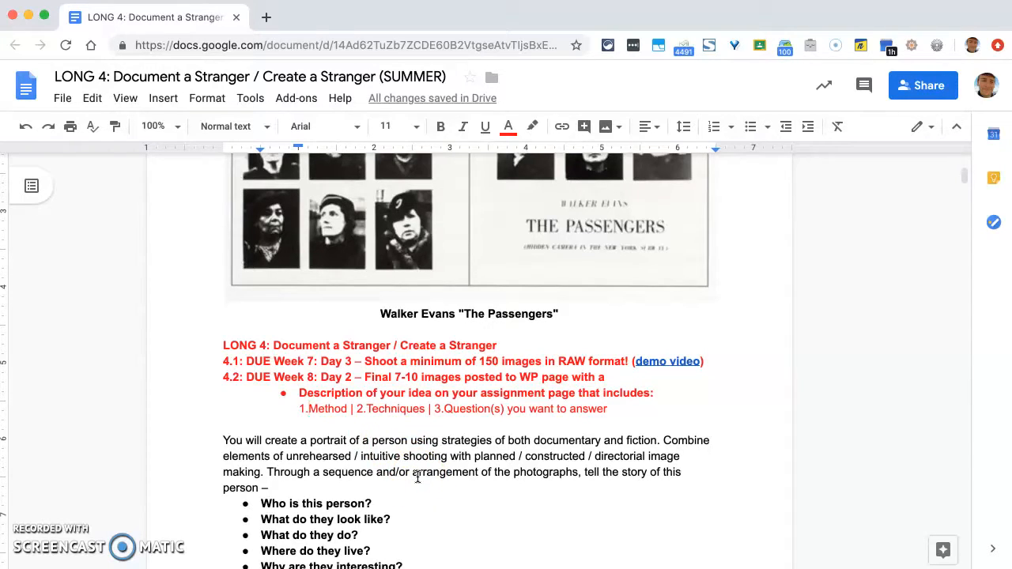
double_click(324, 407)
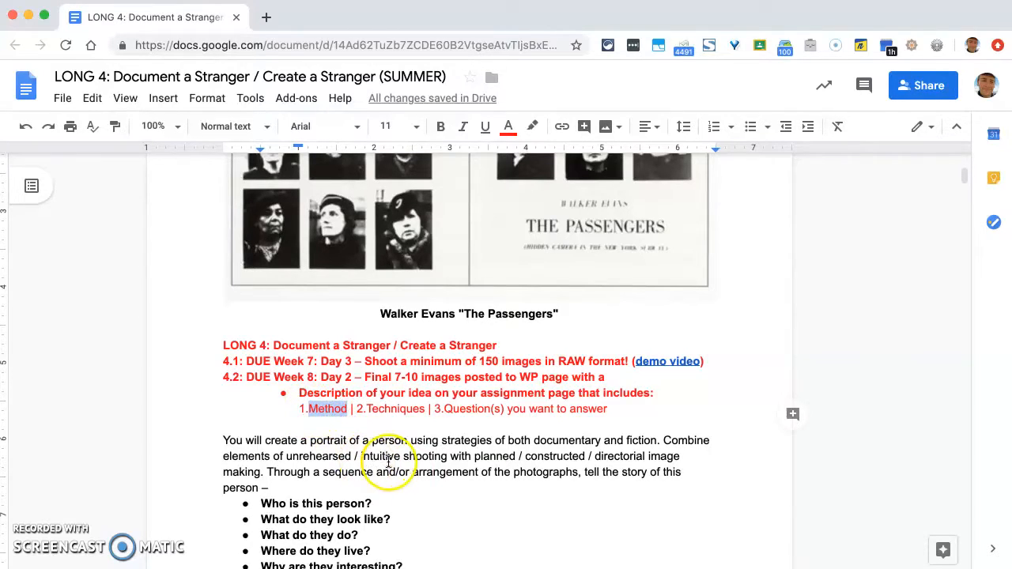
double_click(392, 407)
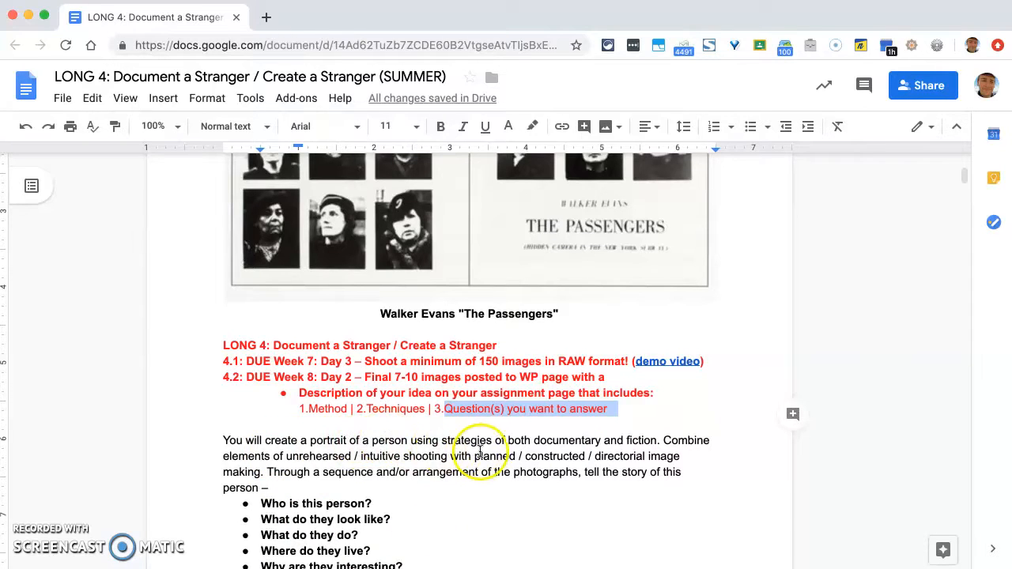
mouse_move(512, 449)
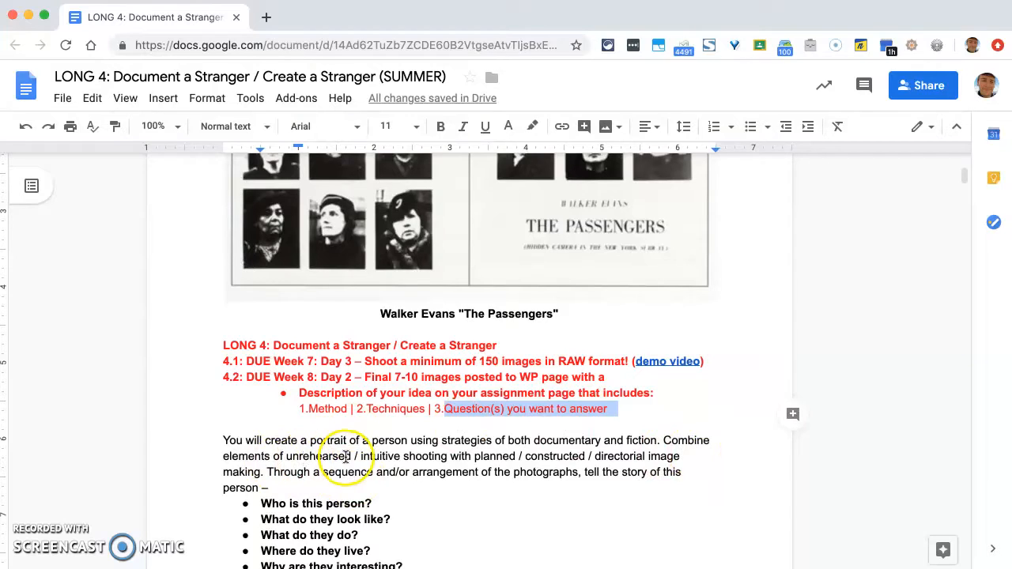
mouse_move(474, 462)
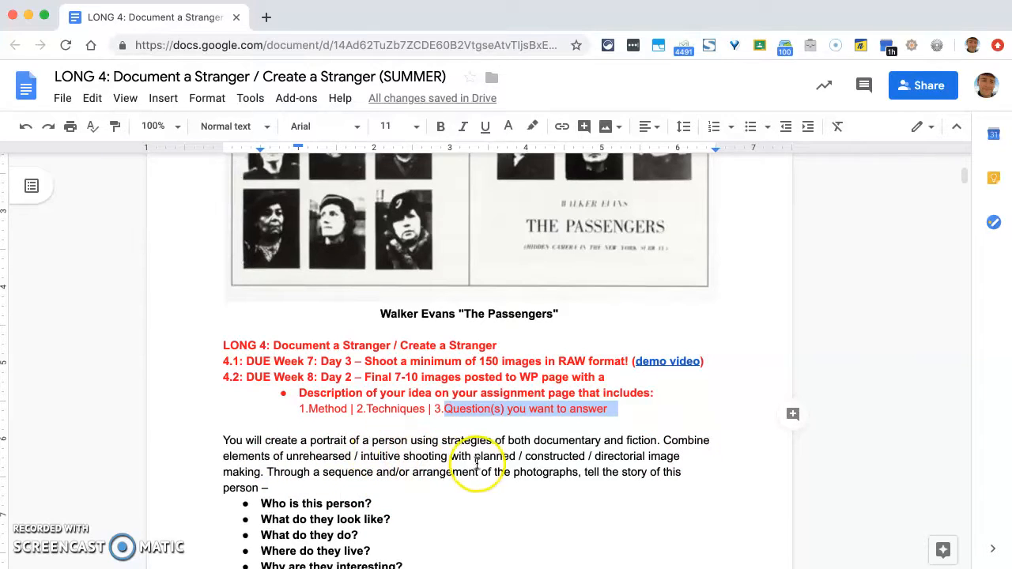
mouse_move(553, 456)
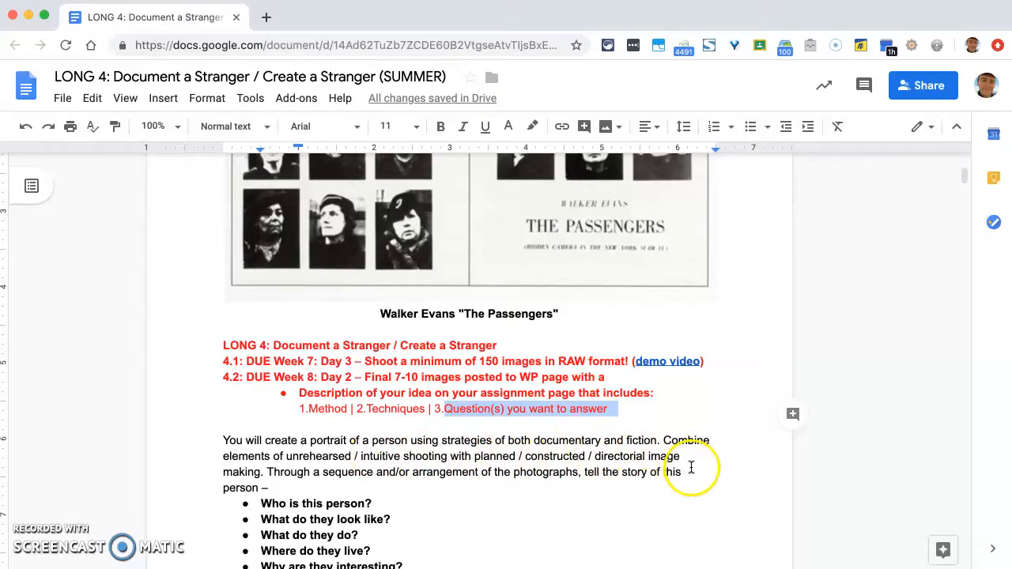
mouse_move(355, 471)
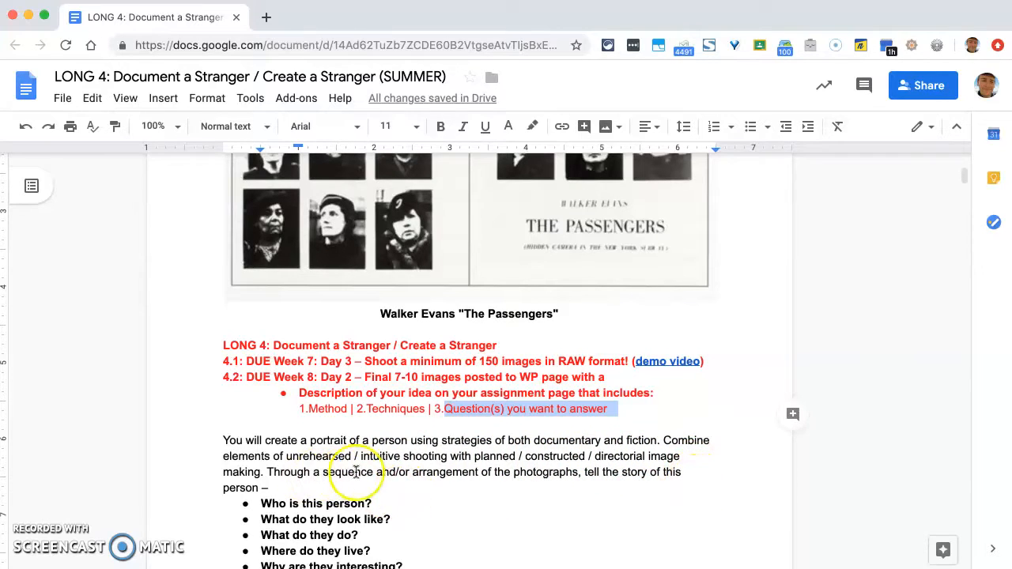
mouse_move(581, 512)
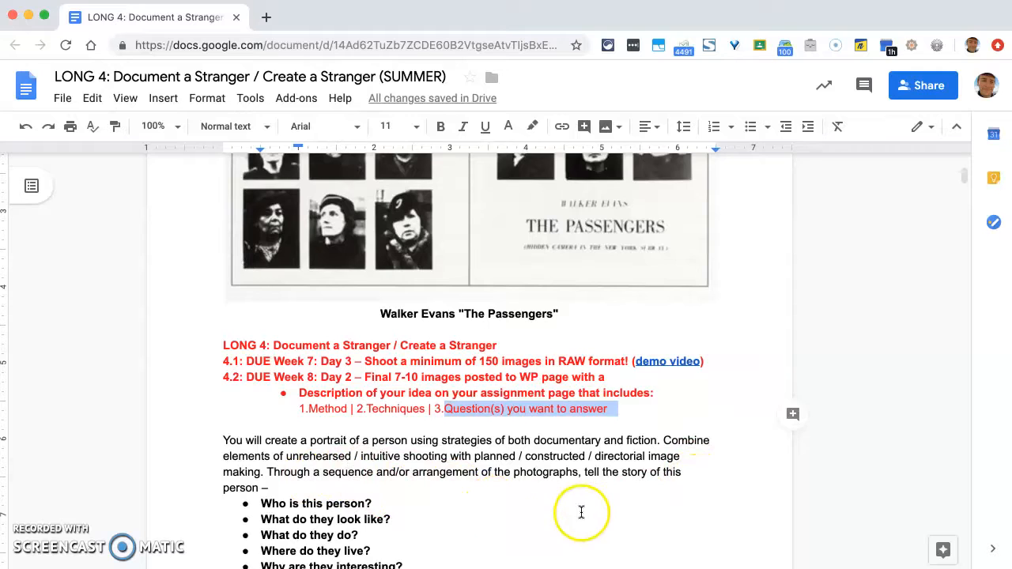
scroll(down, 3)
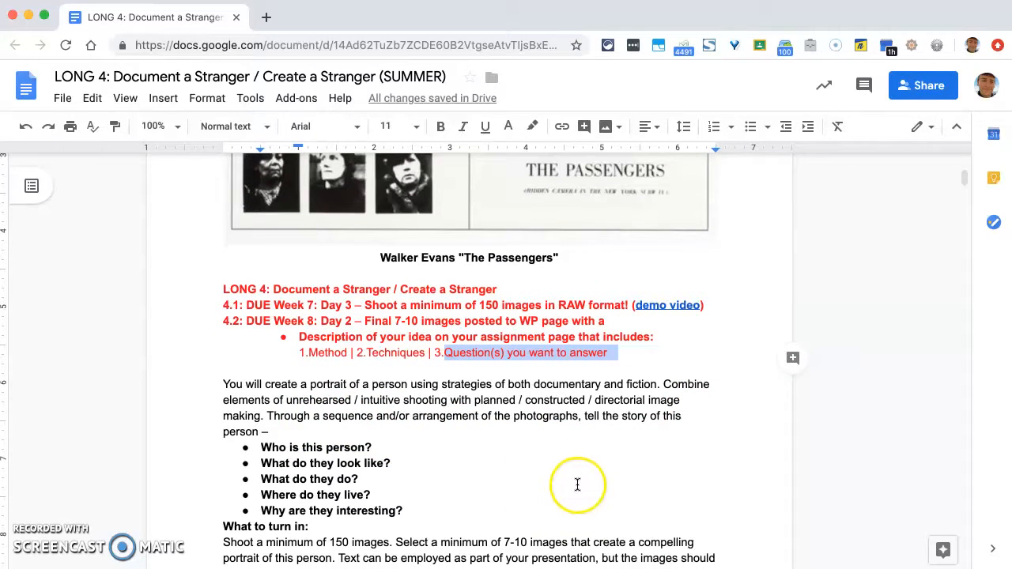
mouse_move(196, 381)
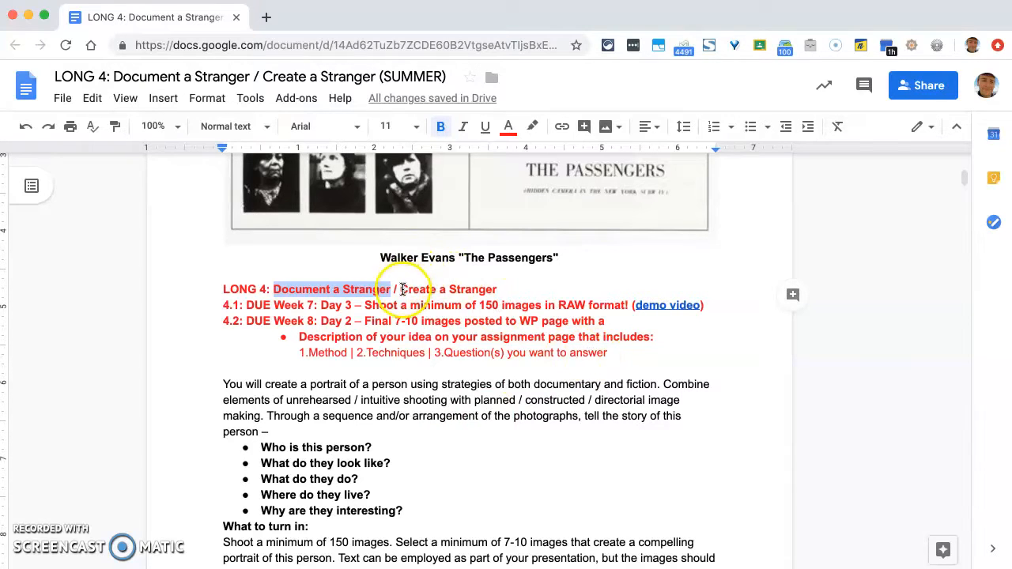
double_click(449, 287)
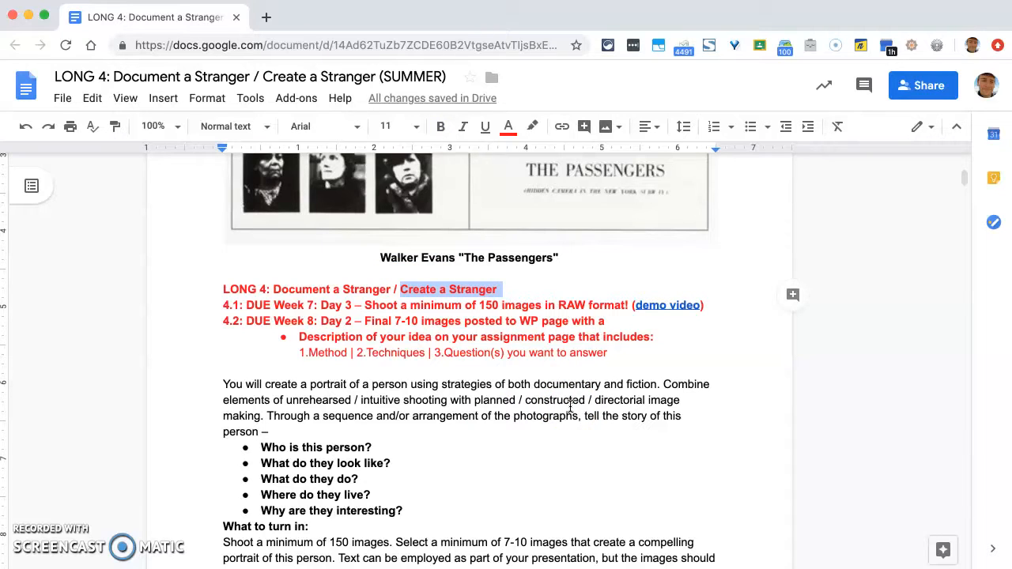
mouse_move(632, 384)
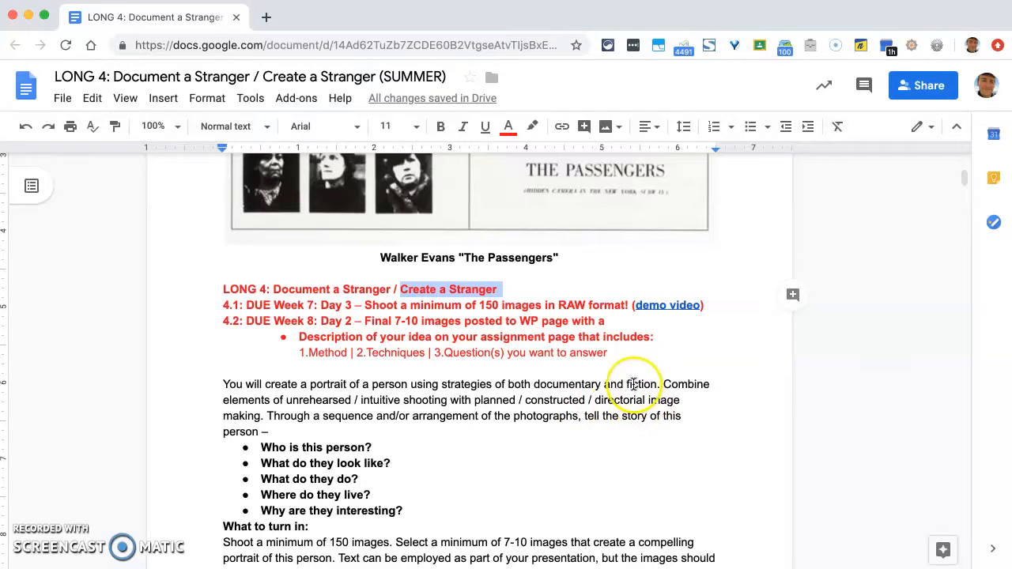
mouse_move(671, 438)
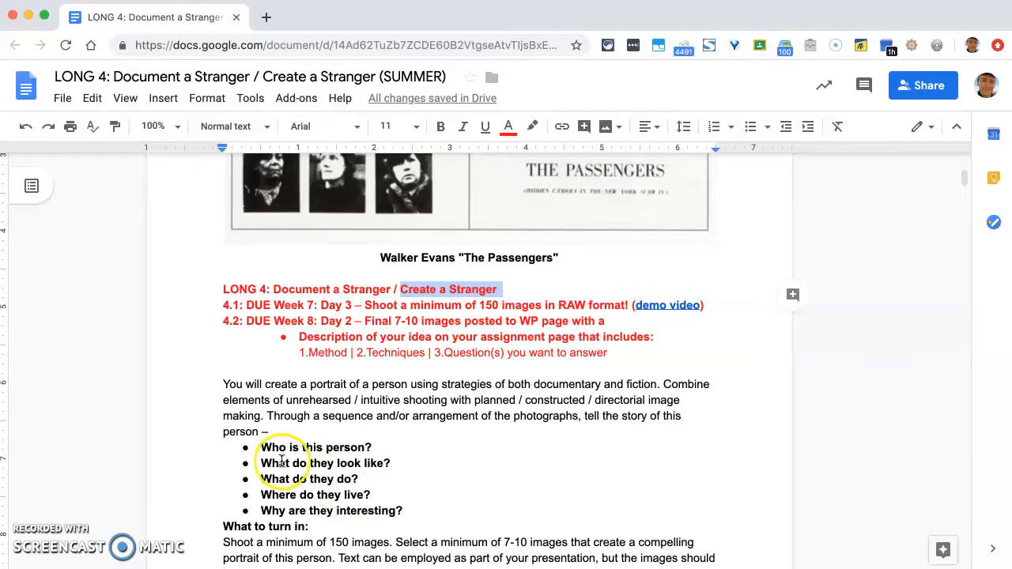
mouse_move(427, 467)
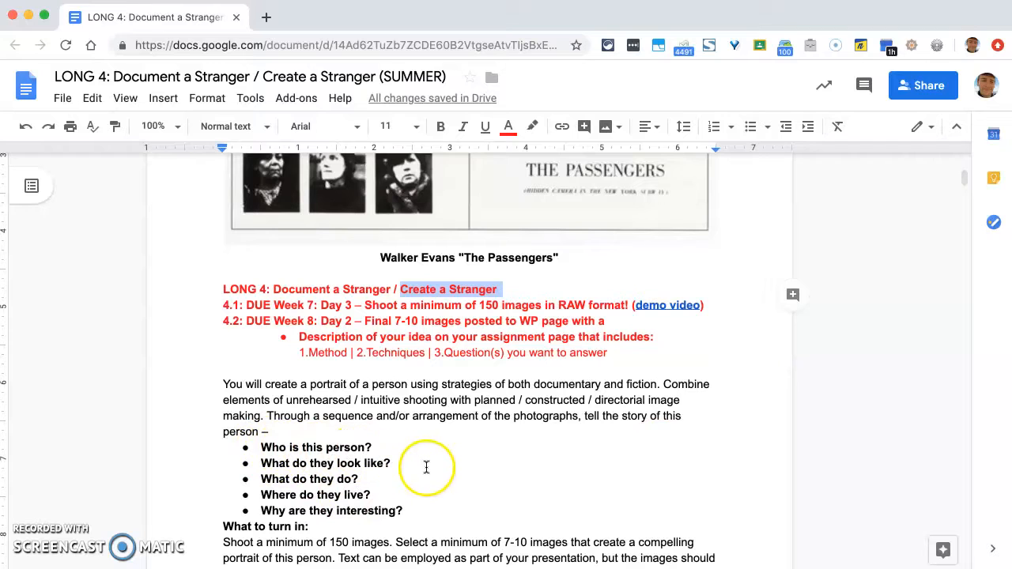
Step: Select the five bullet questions, from 'Who is this person?' to 'Why are they interesting?'
scroll(down, 3)
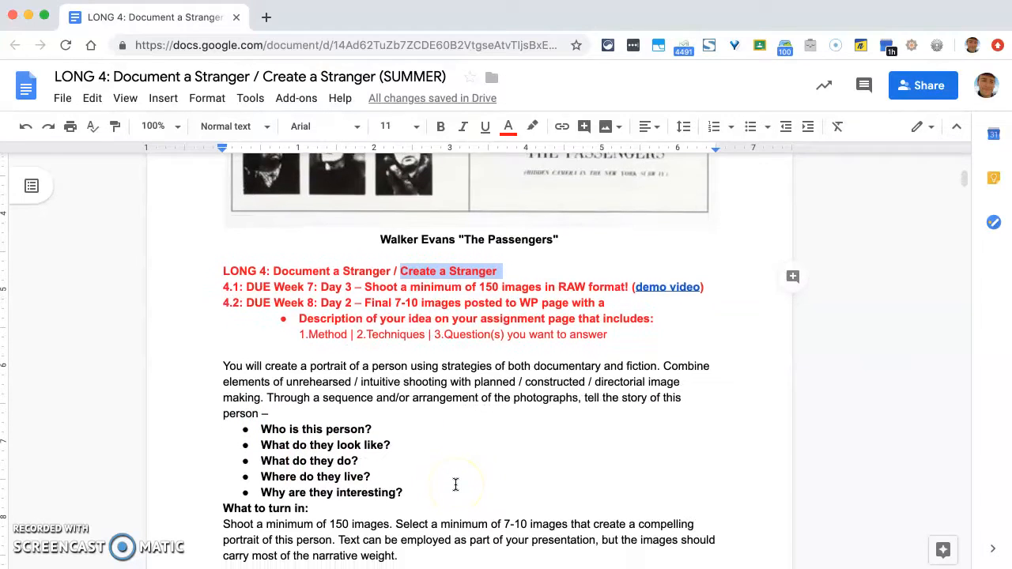
scroll(up, 3)
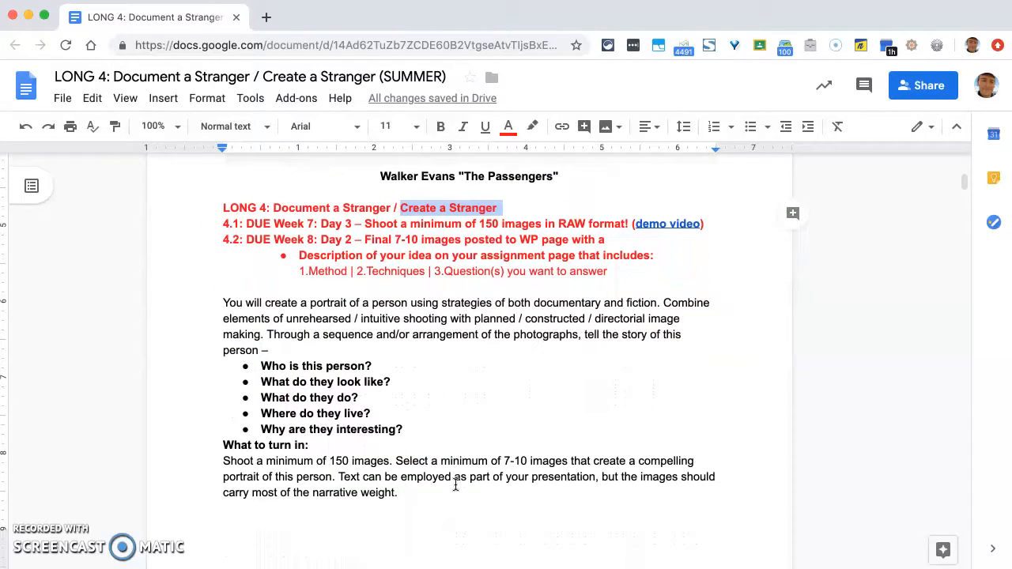
drag(261, 366, 401, 430)
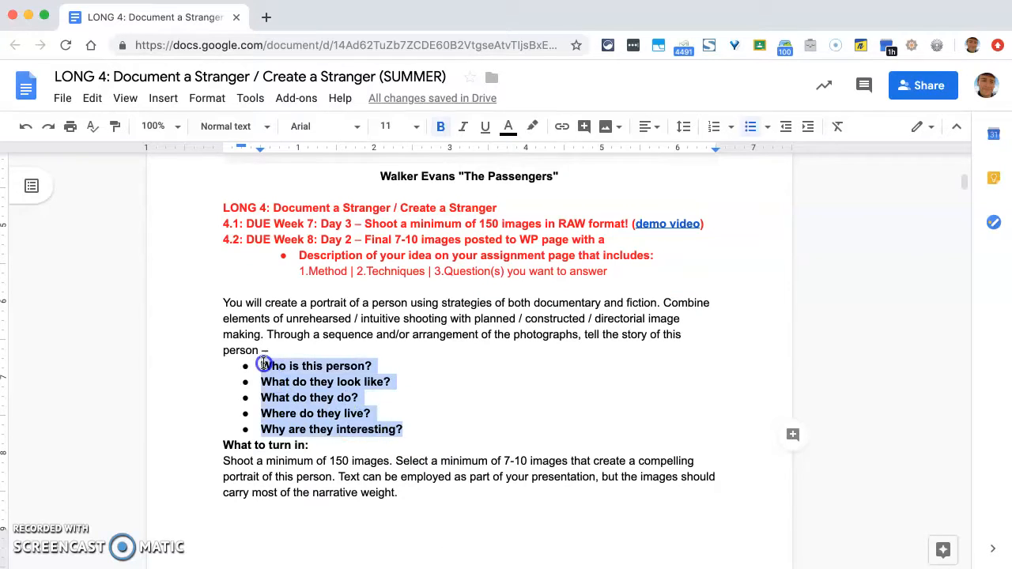
mouse_move(534, 368)
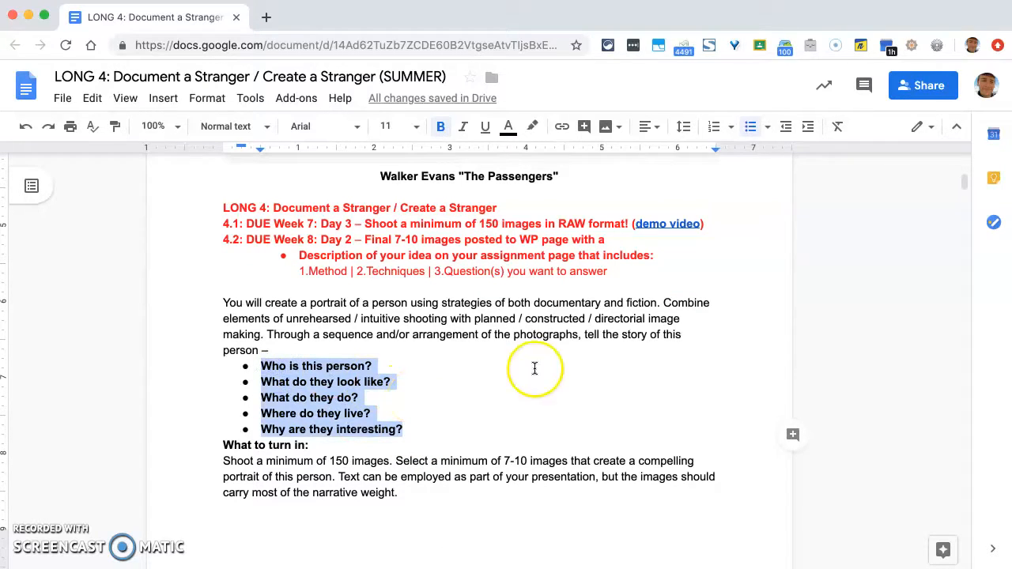
mouse_move(651, 447)
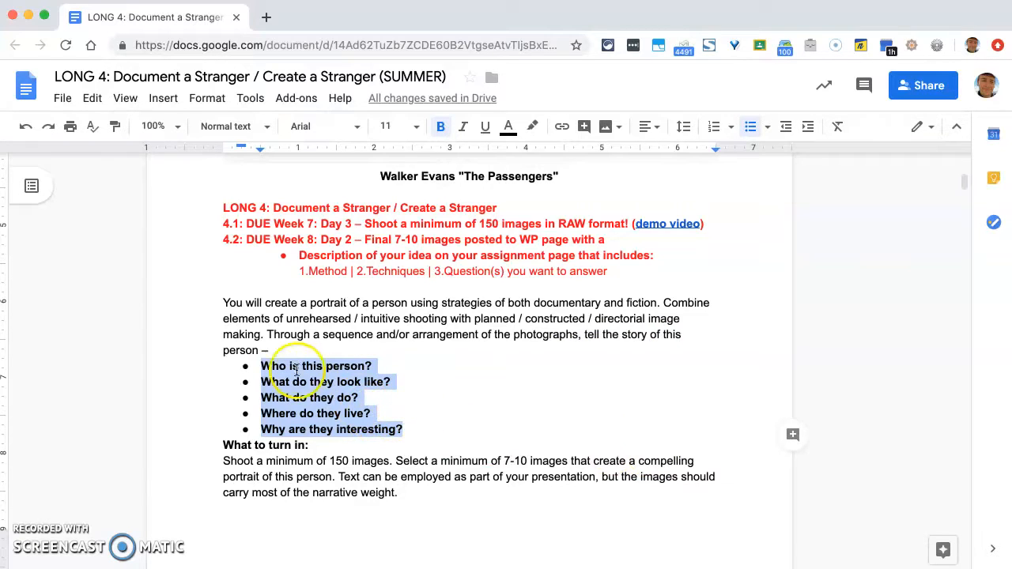
mouse_move(398, 445)
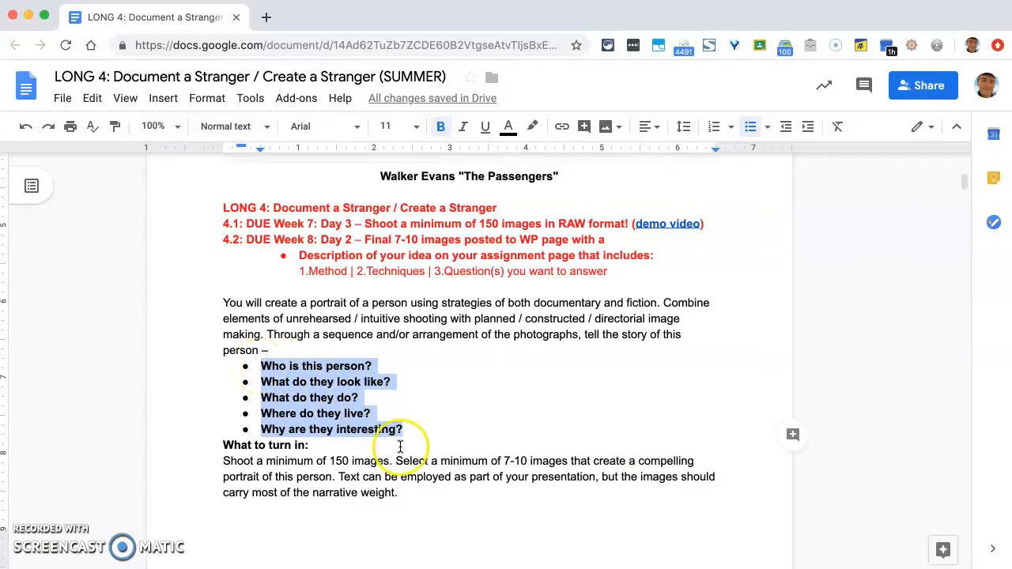
mouse_move(442, 435)
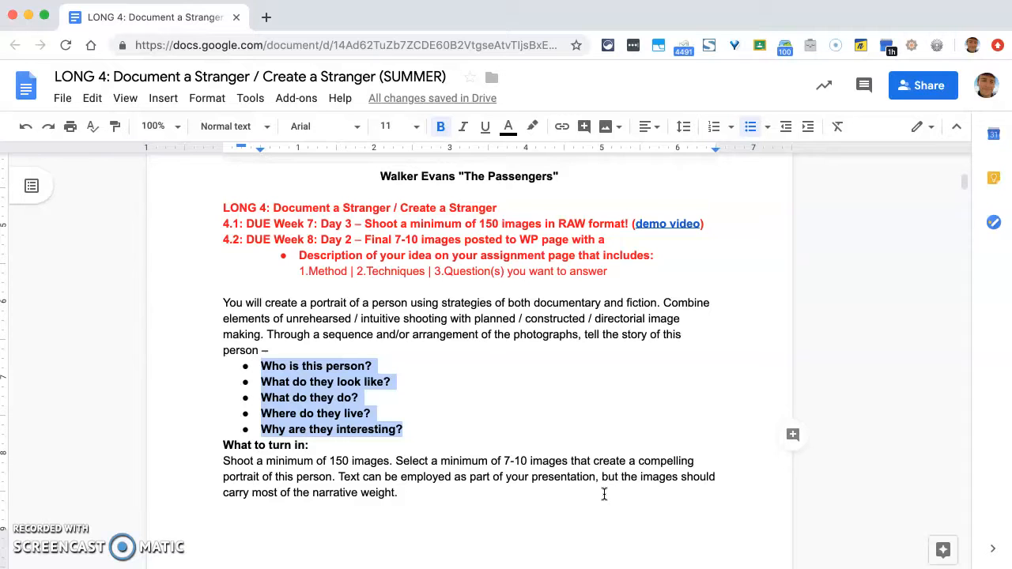
scroll(up, 3)
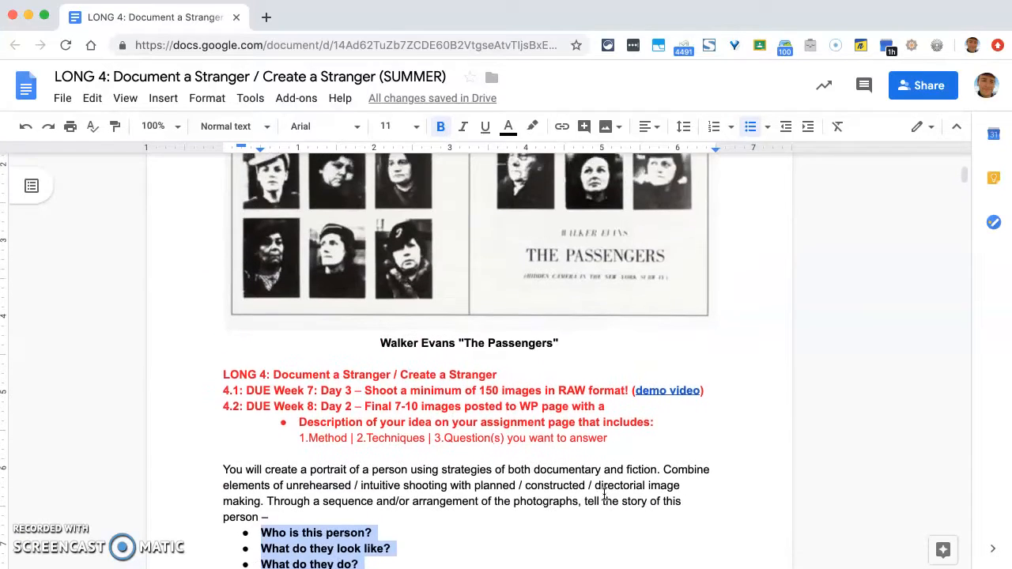
scroll(down, 3)
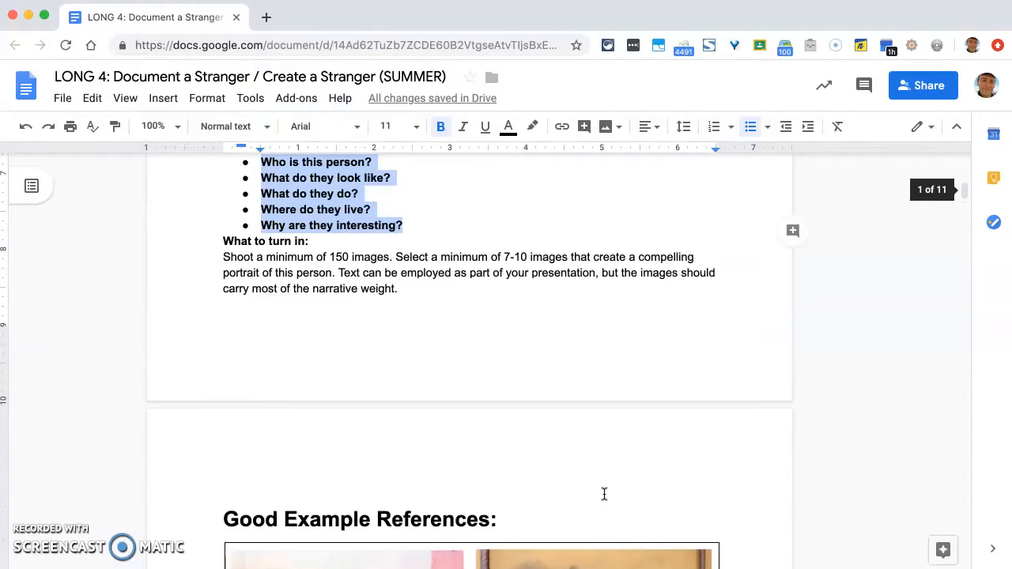
scroll(up, 3)
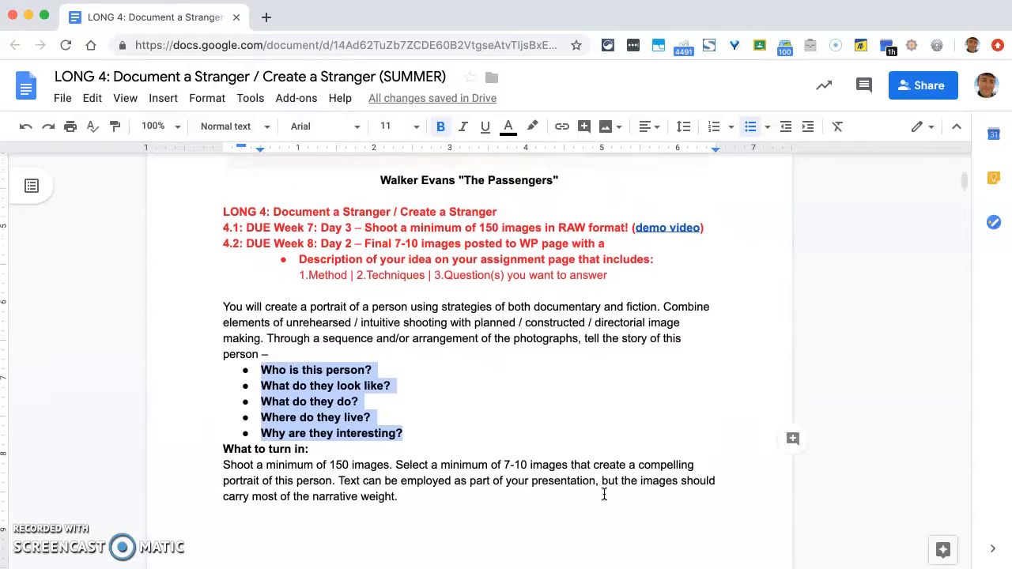
scroll(up, 3)
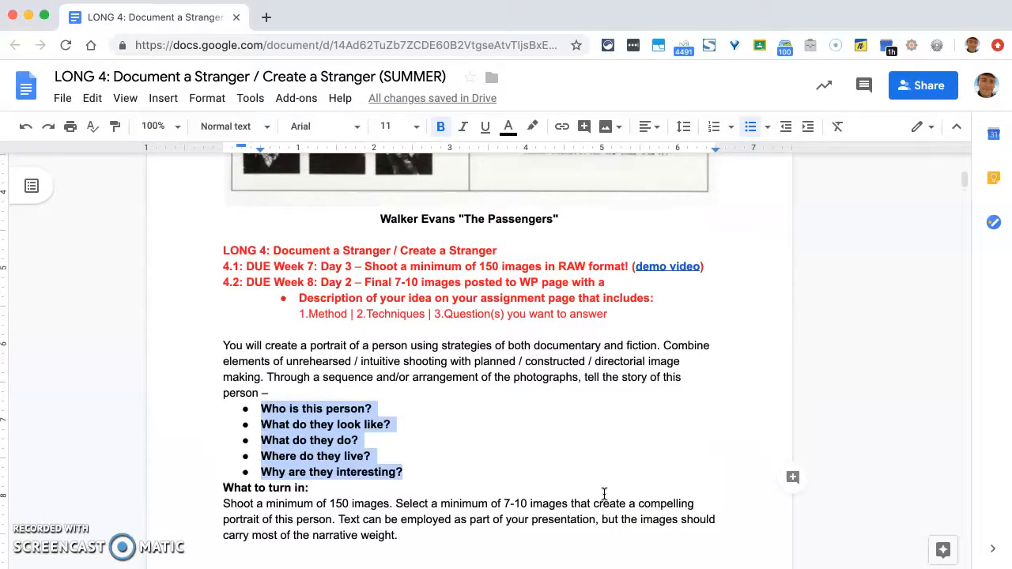
scroll(up, 3)
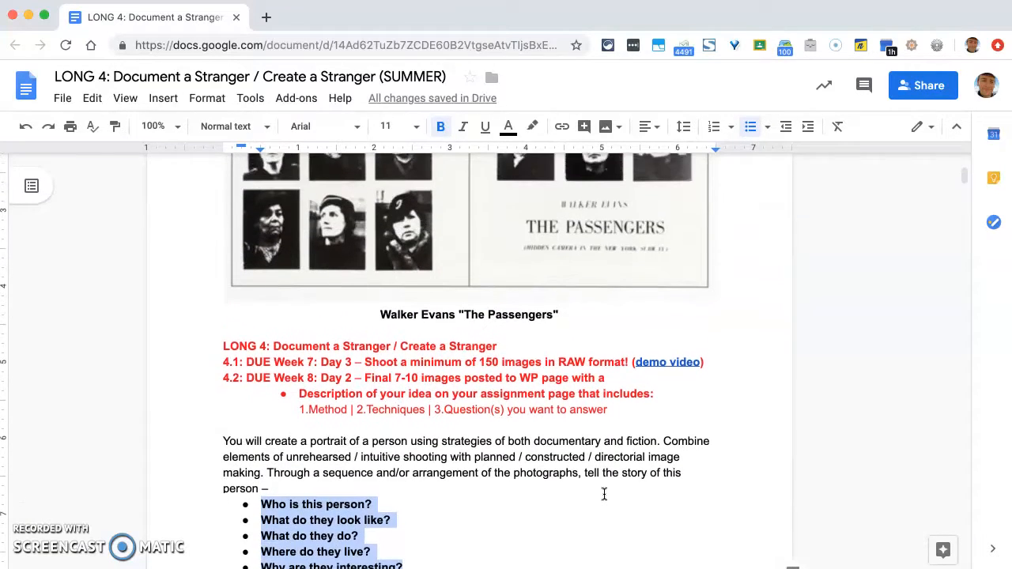
scroll(up, 3)
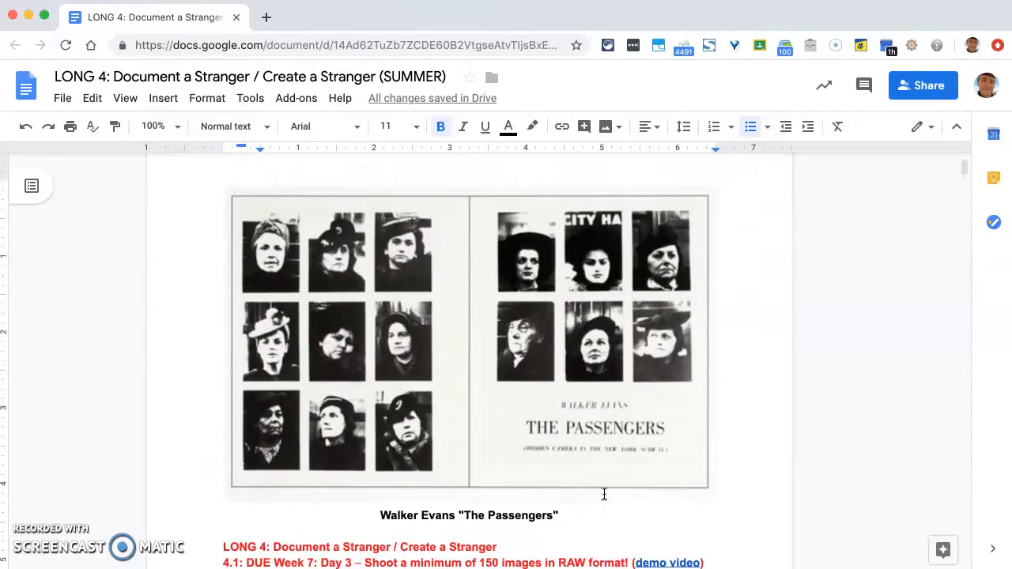
scroll(down, 3)
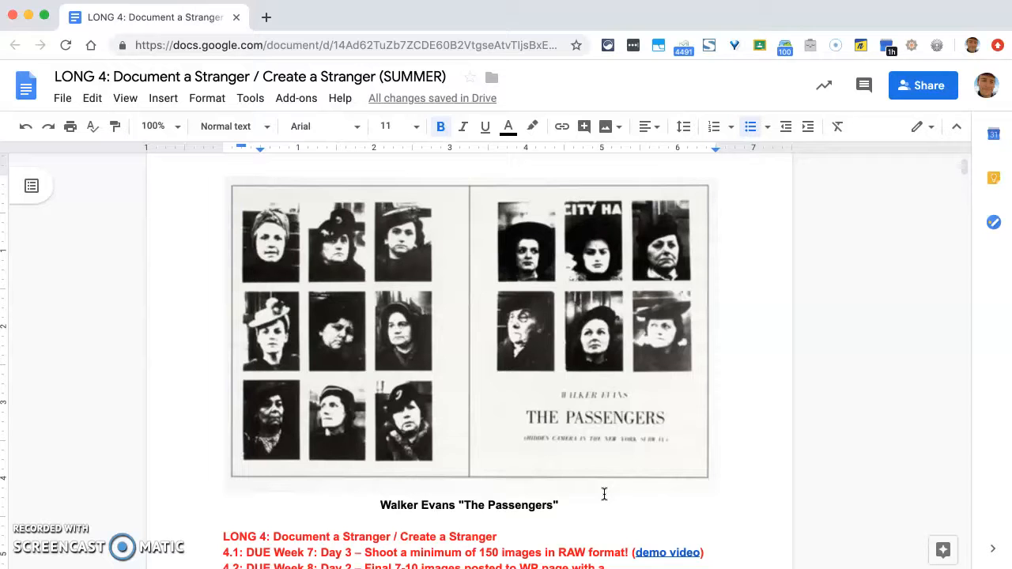
scroll(down, 3)
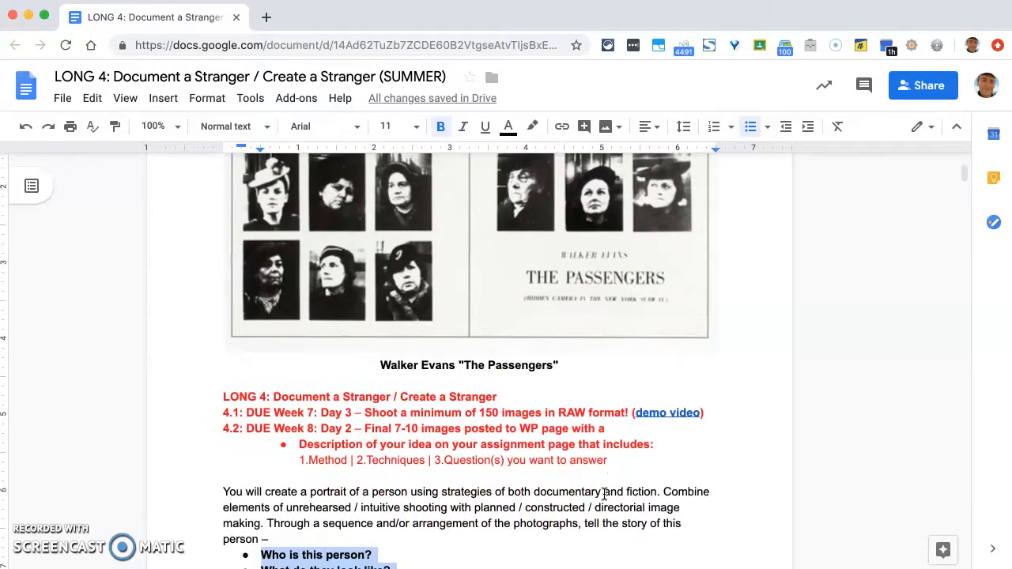
scroll(down, 3)
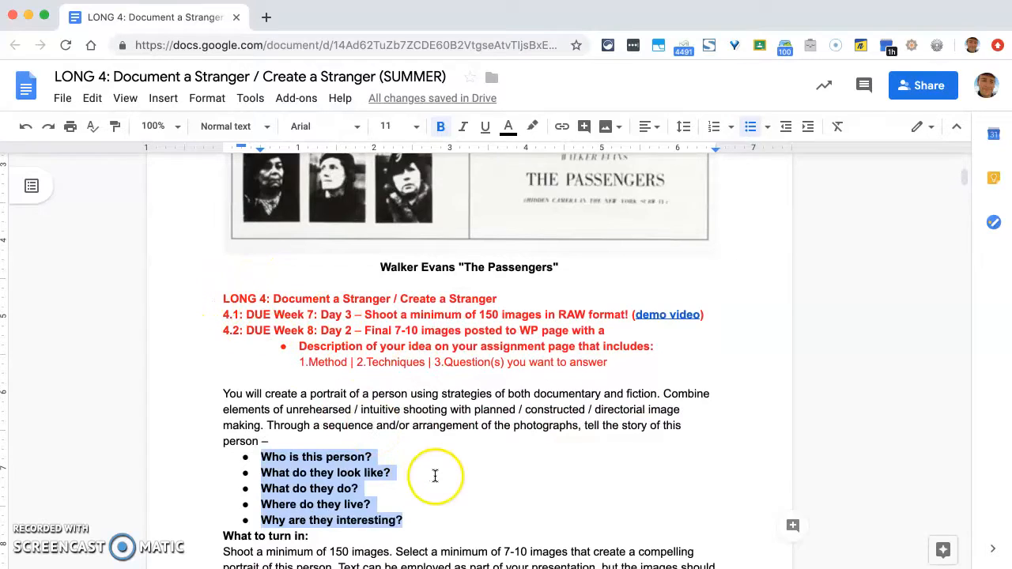
scroll(down, 3)
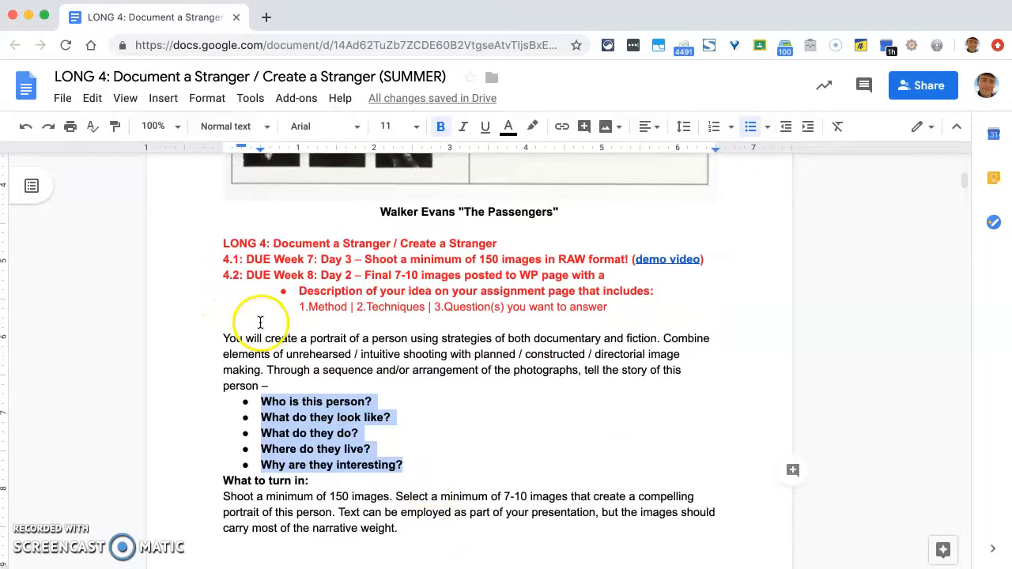
mouse_move(673, 338)
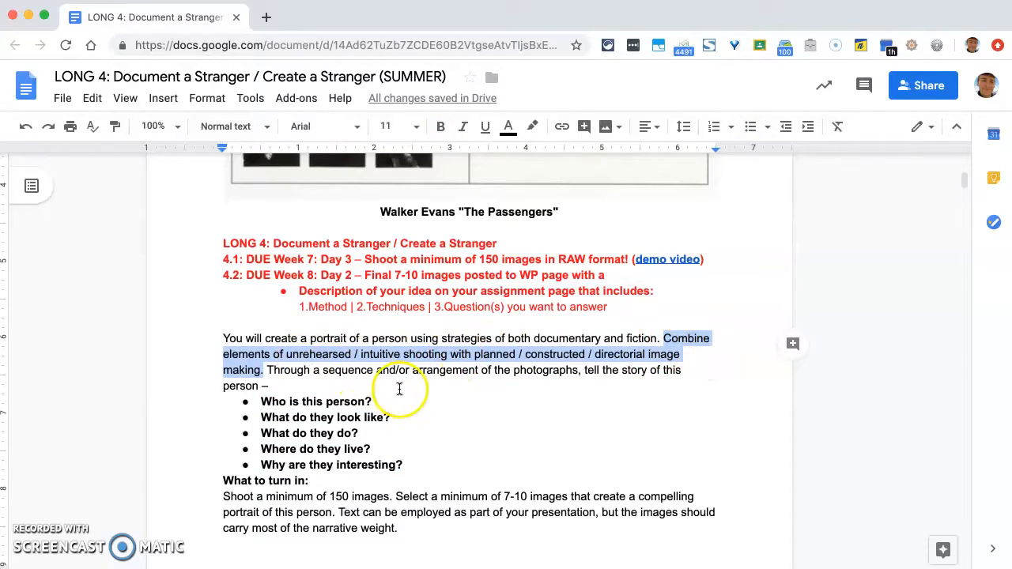
mouse_move(398, 389)
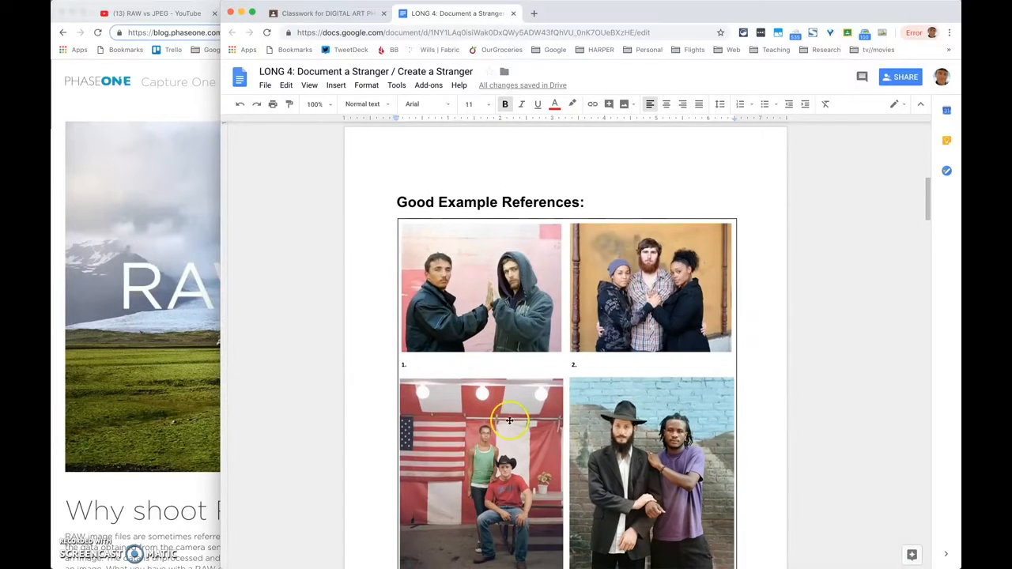
scroll(down, 3)
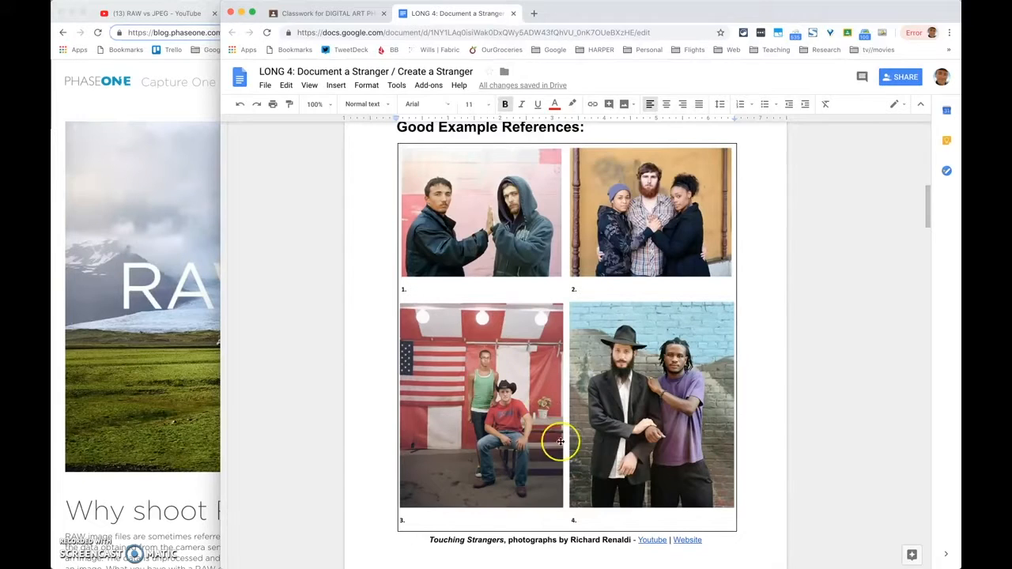
mouse_move(648, 541)
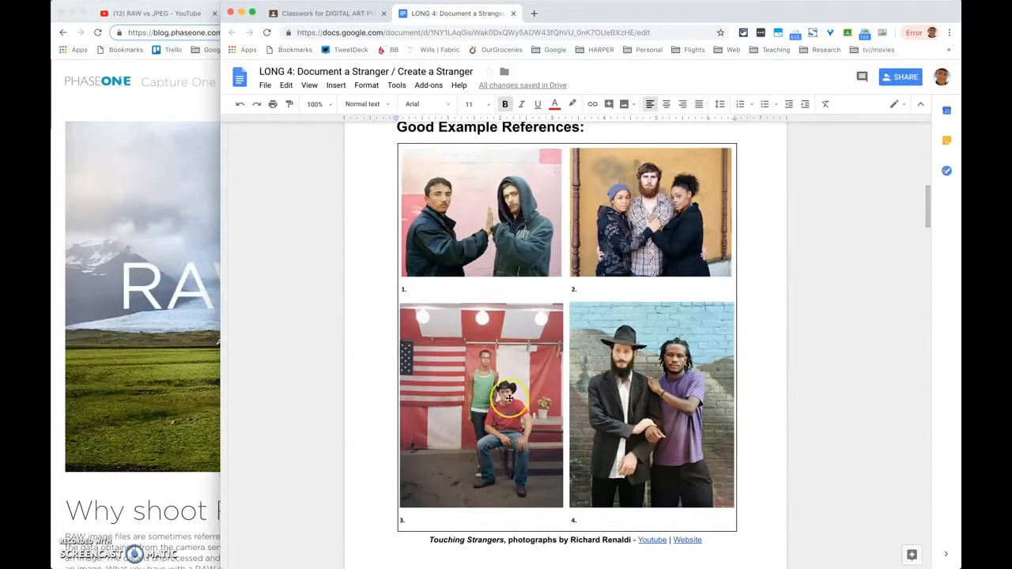
mouse_move(426, 522)
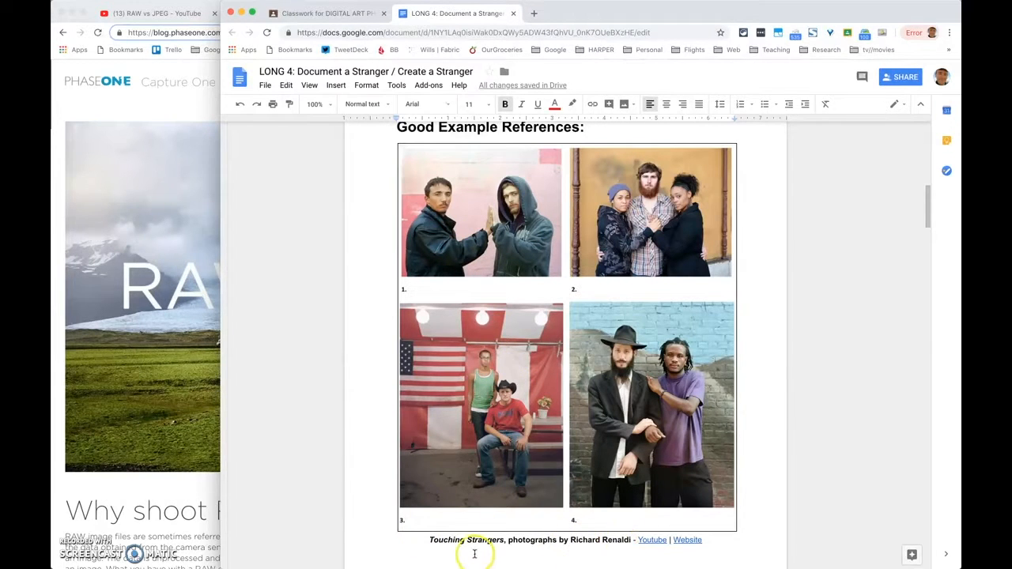
double_click(448, 541)
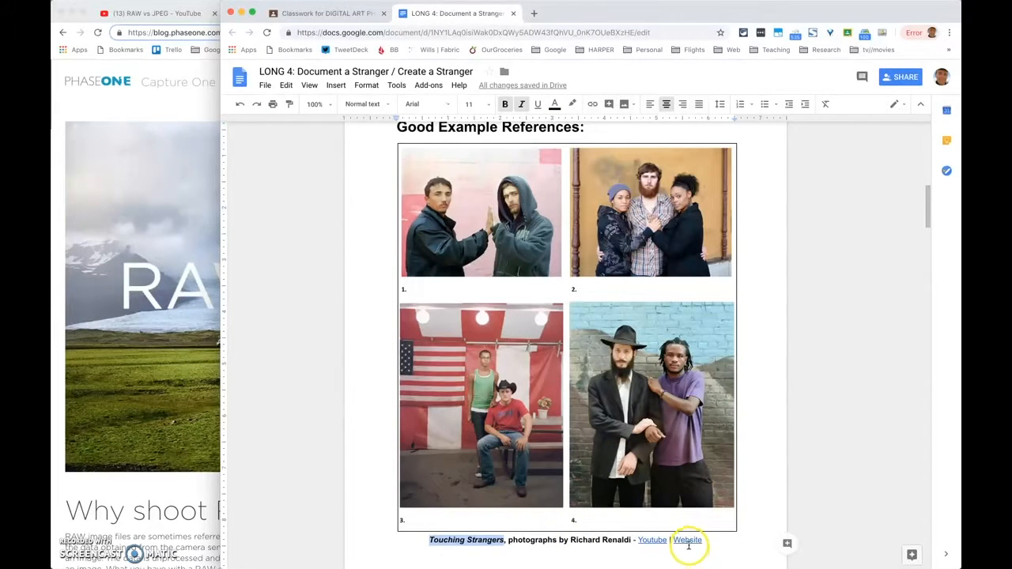
scroll(up, 3)
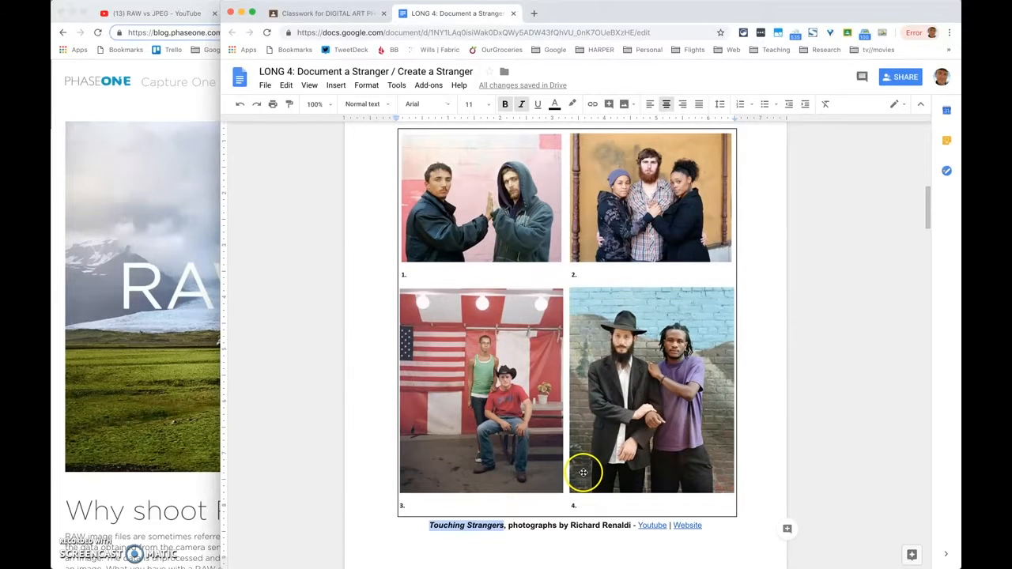
mouse_move(461, 430)
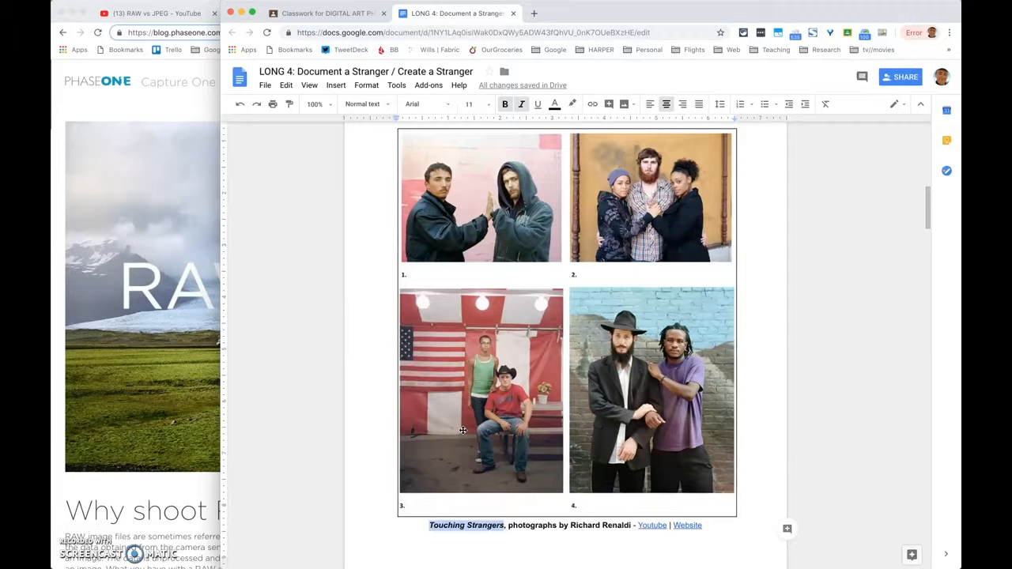
mouse_move(458, 218)
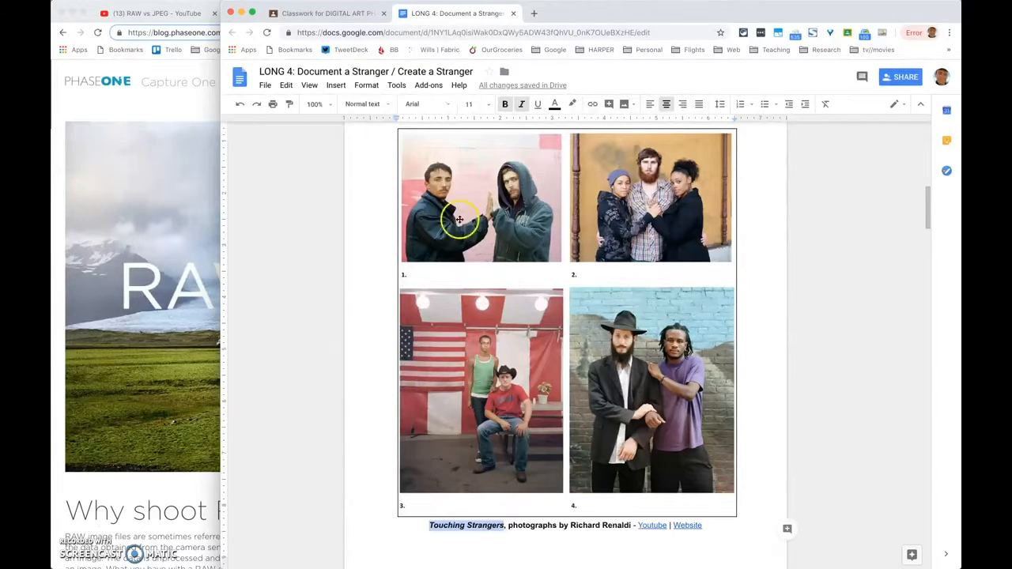
mouse_move(522, 405)
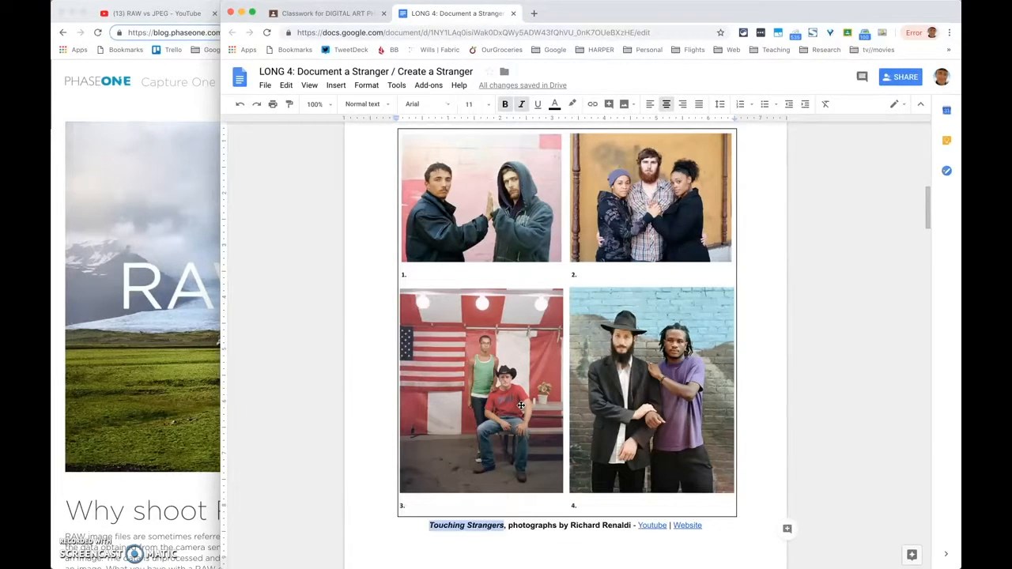
mouse_move(601, 433)
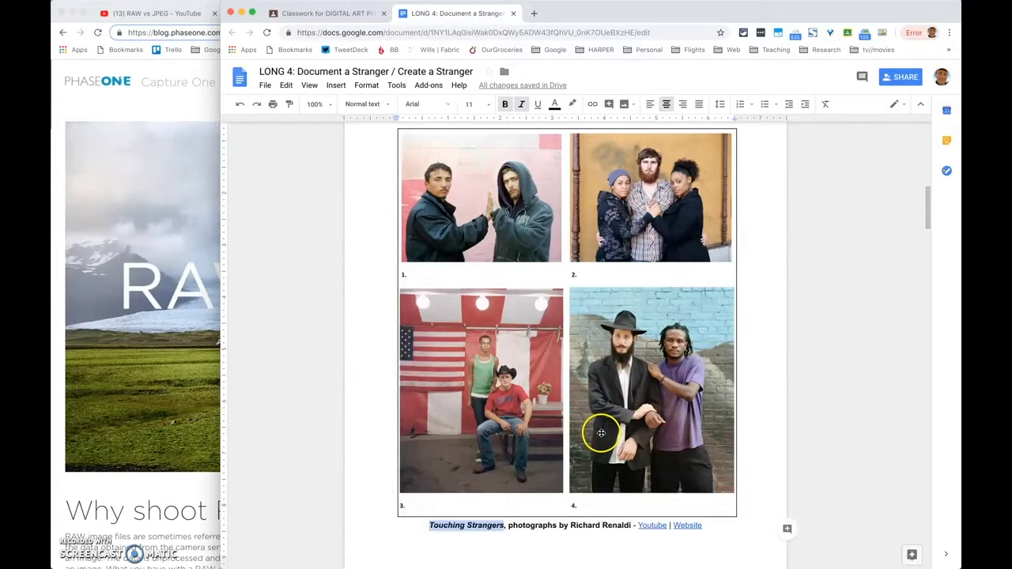
mouse_move(635, 381)
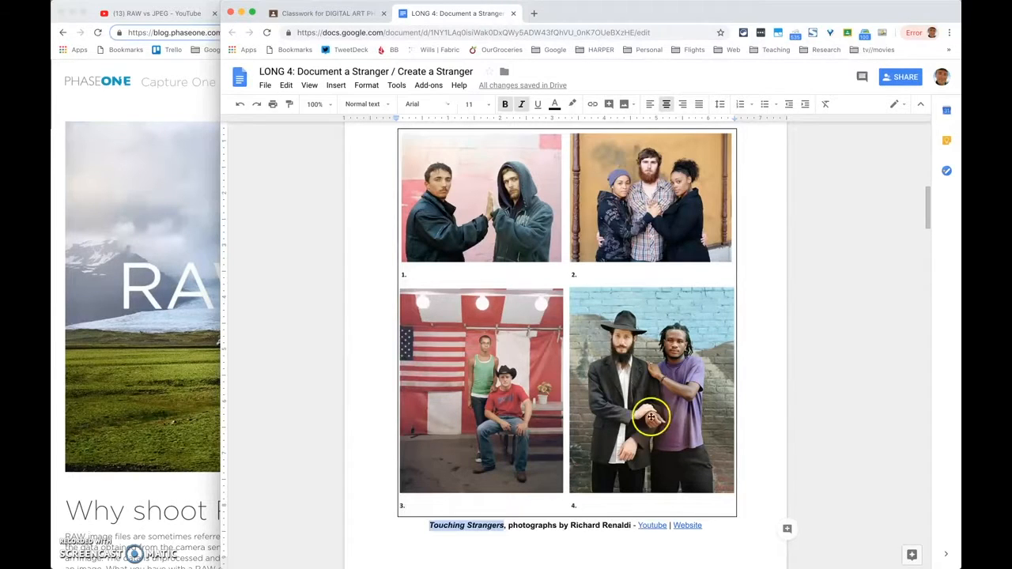
mouse_move(694, 514)
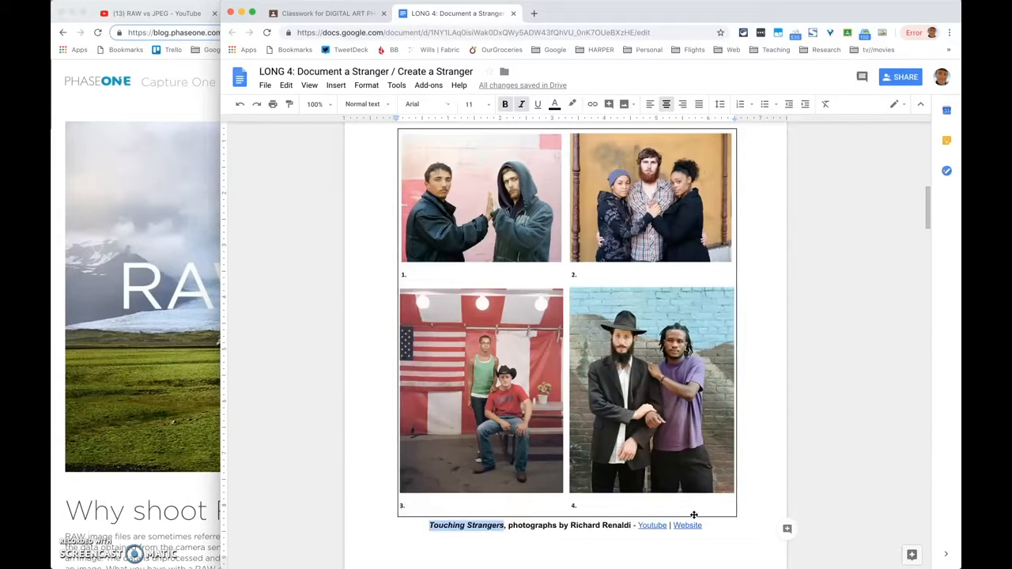
Step: Scroll past Touching Strangers to the Sophie Calle black-and-white photo collages and caption
scroll(down, 3)
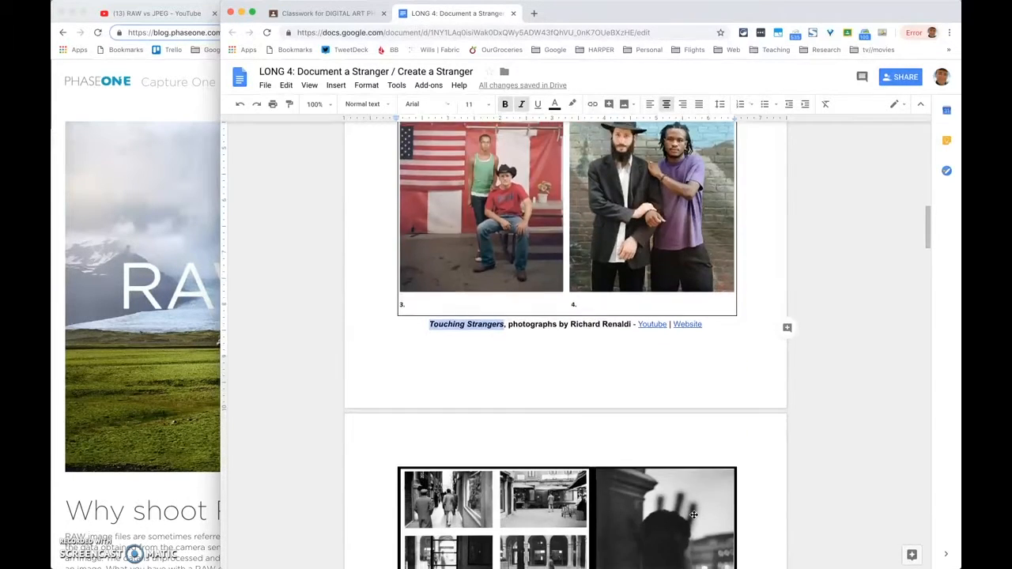
scroll(down, 3)
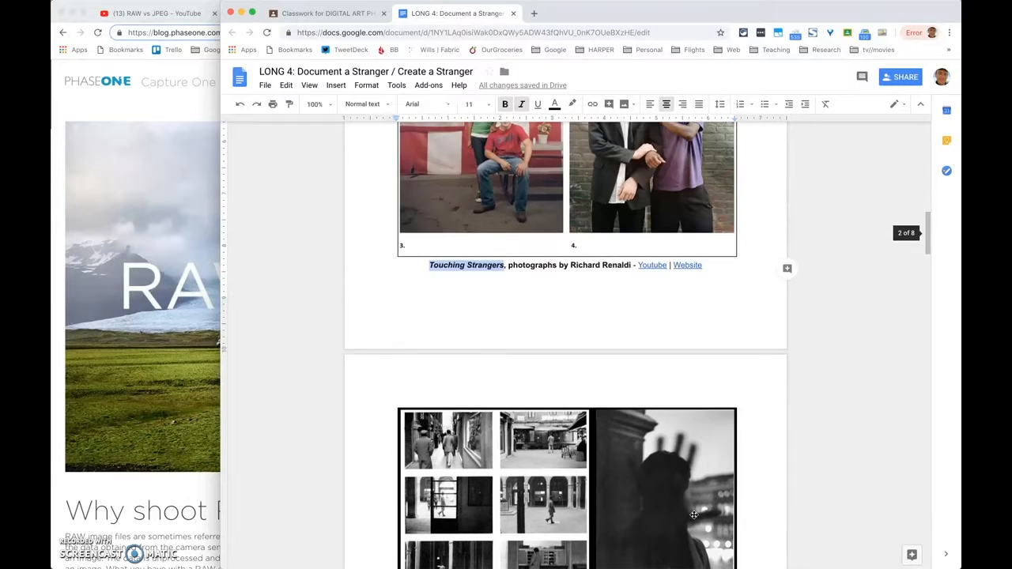
scroll(down, 3)
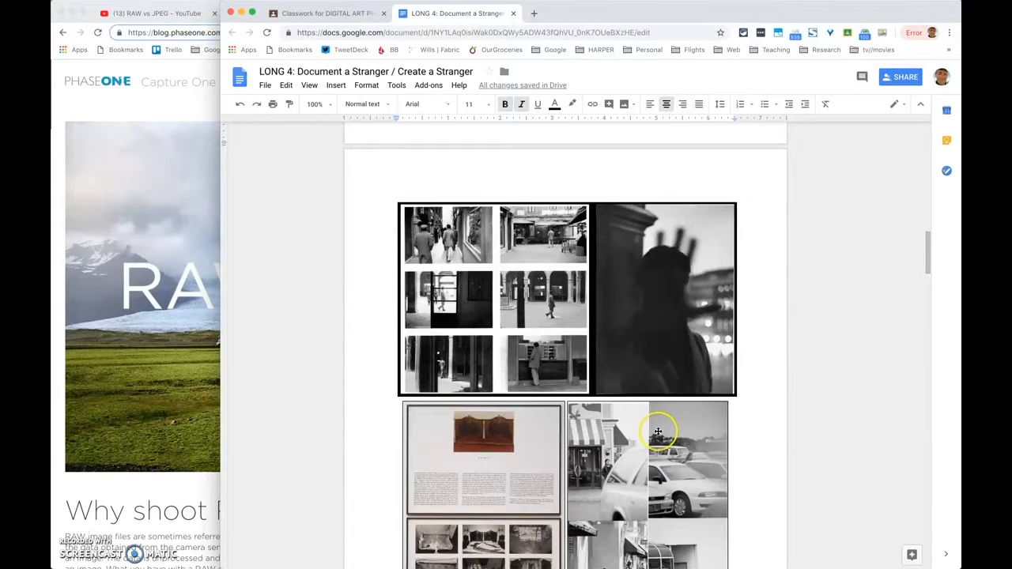
scroll(up, 3)
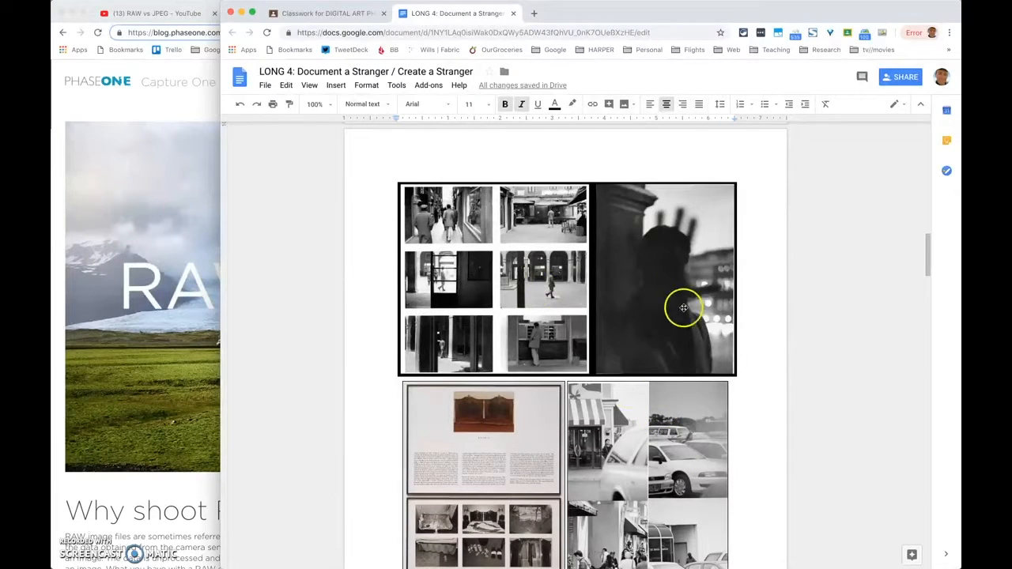
mouse_move(607, 259)
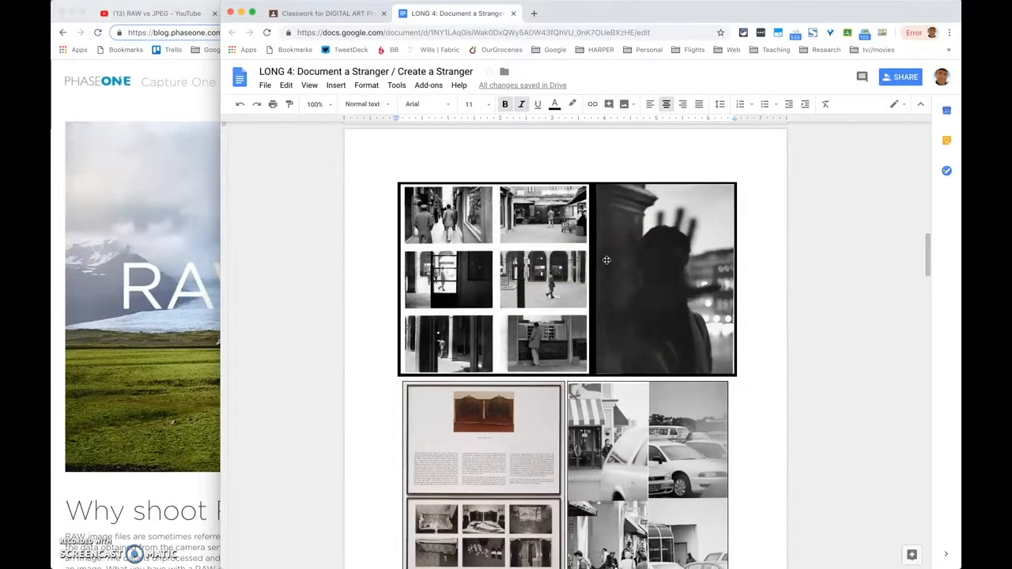
scroll(down, 3)
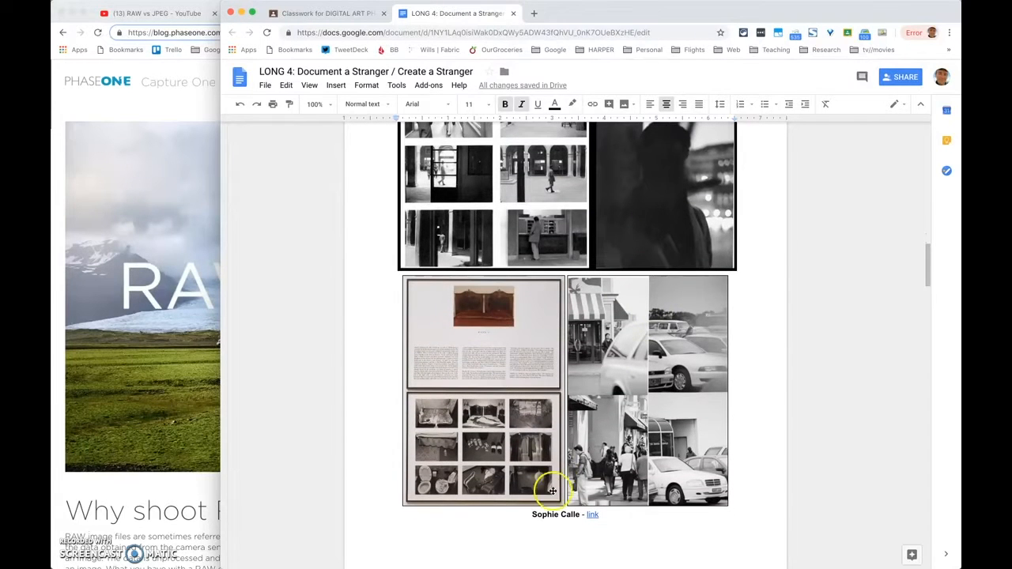
mouse_move(593, 525)
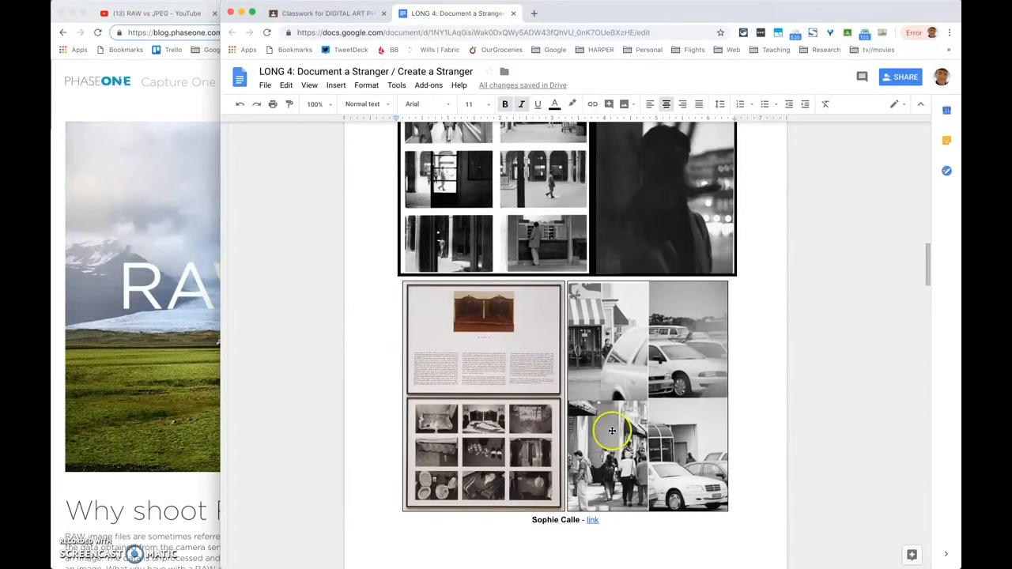
scroll(up, 3)
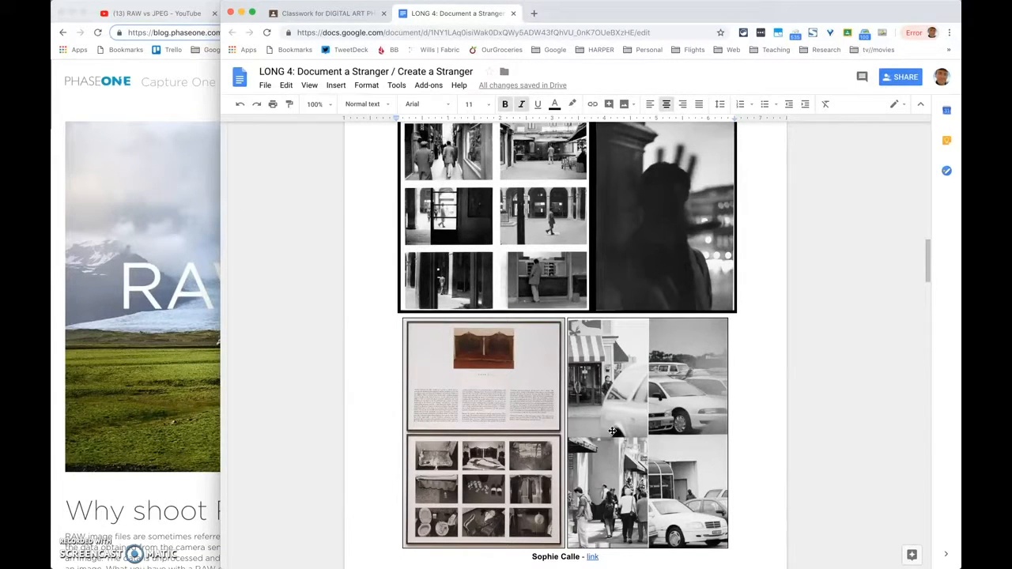
scroll(up, 3)
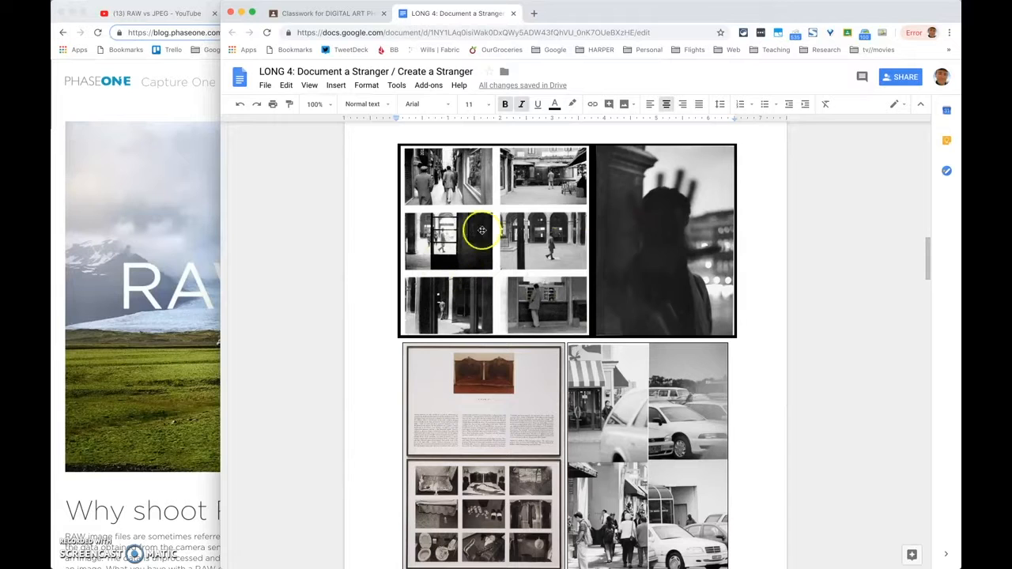
mouse_move(620, 228)
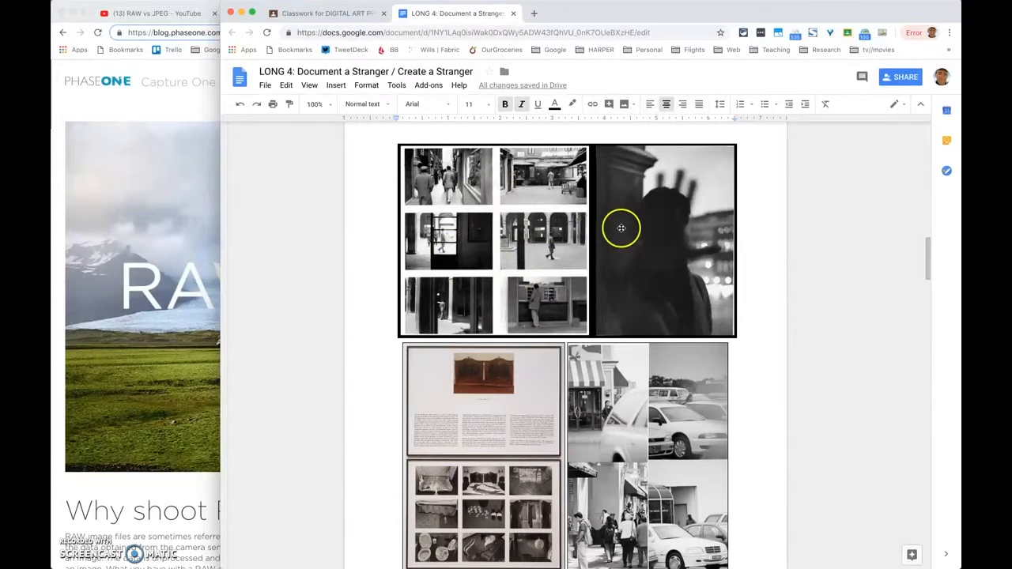
mouse_move(514, 193)
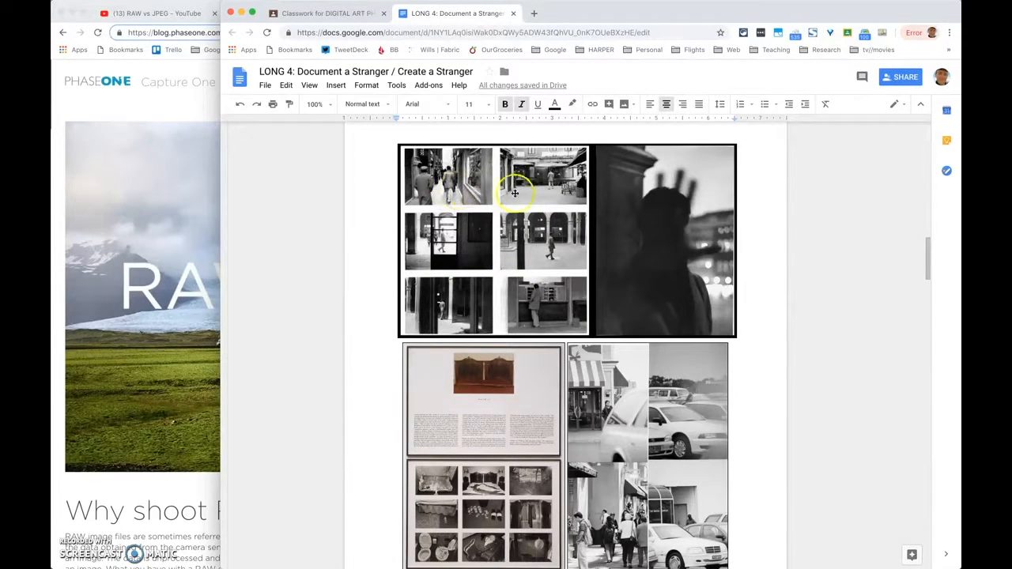
mouse_move(692, 252)
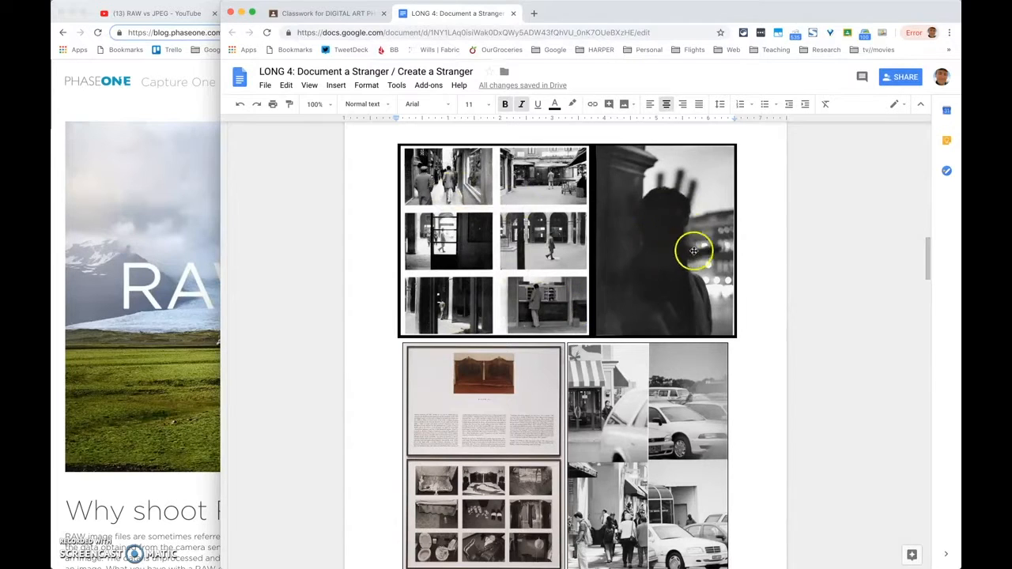
mouse_move(662, 226)
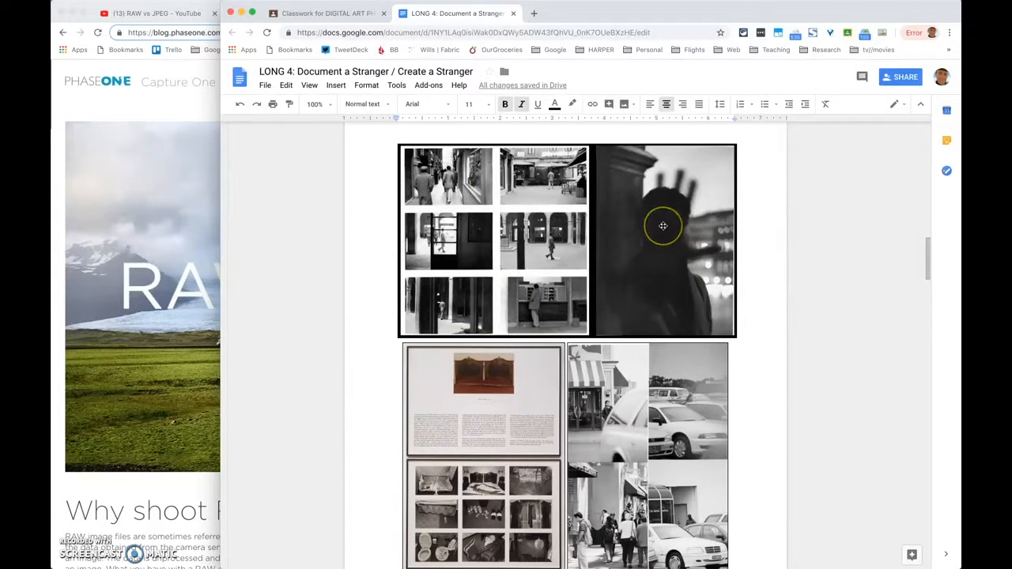
mouse_move(658, 275)
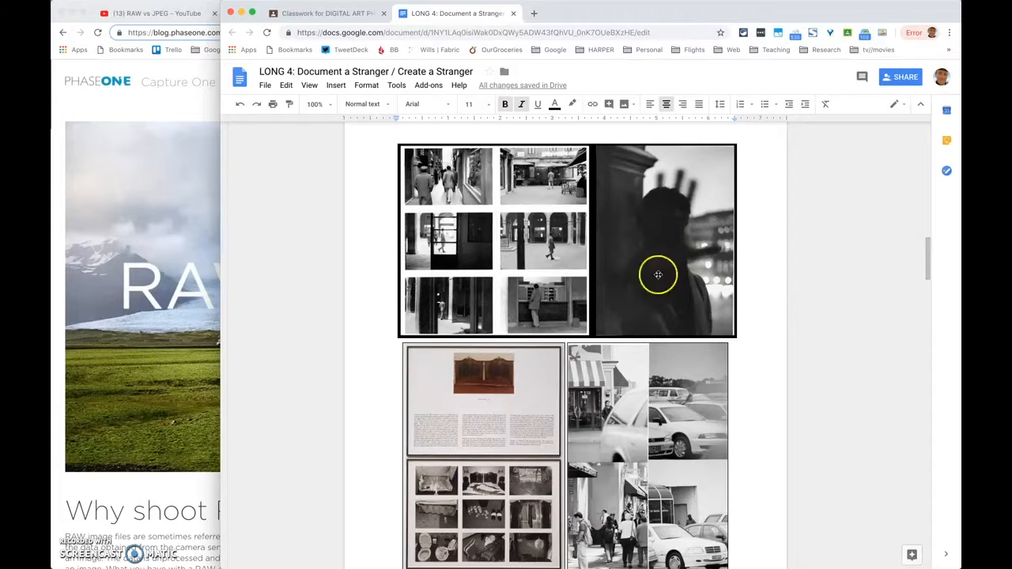
mouse_move(553, 275)
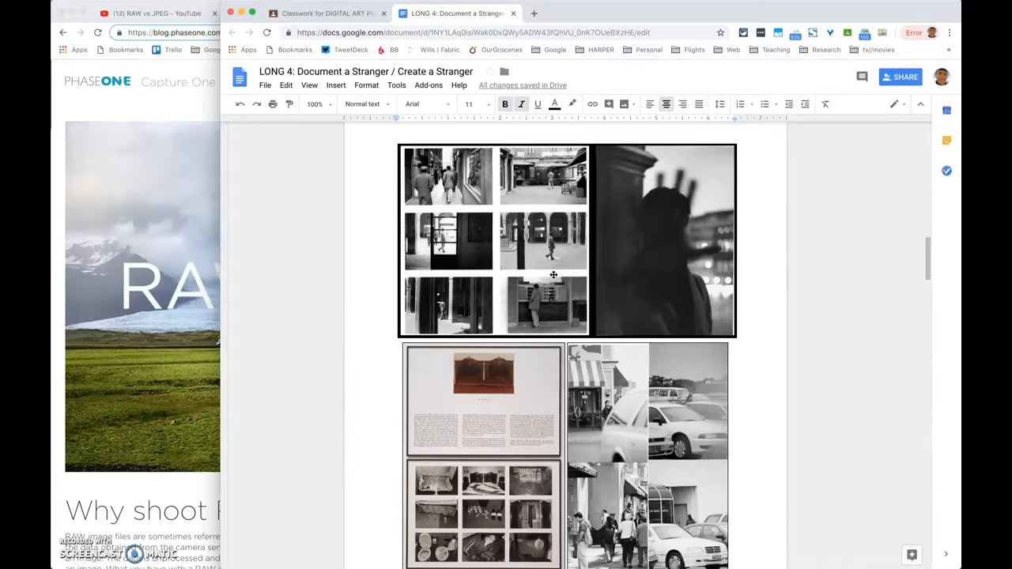
mouse_move(626, 274)
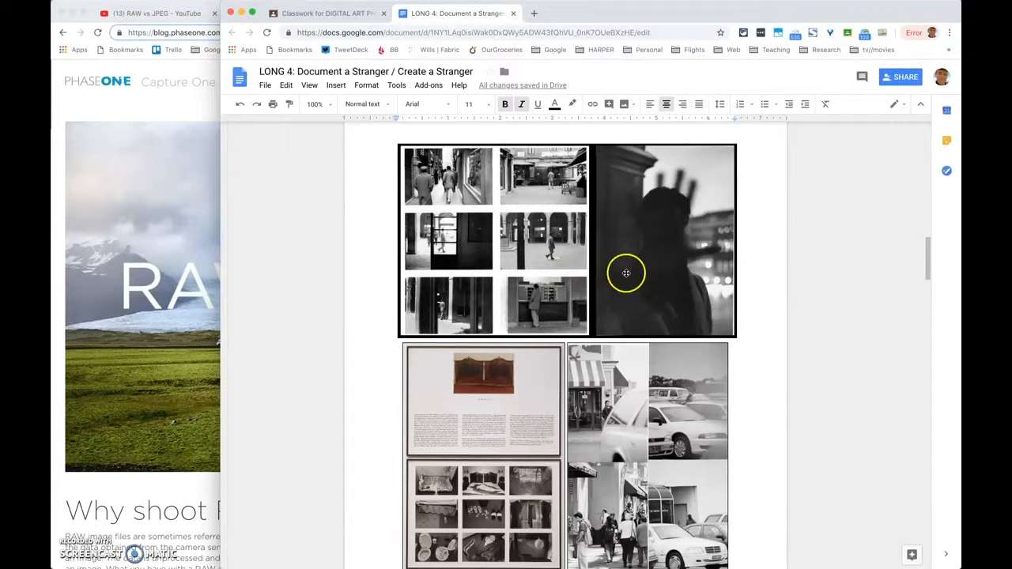
mouse_move(676, 261)
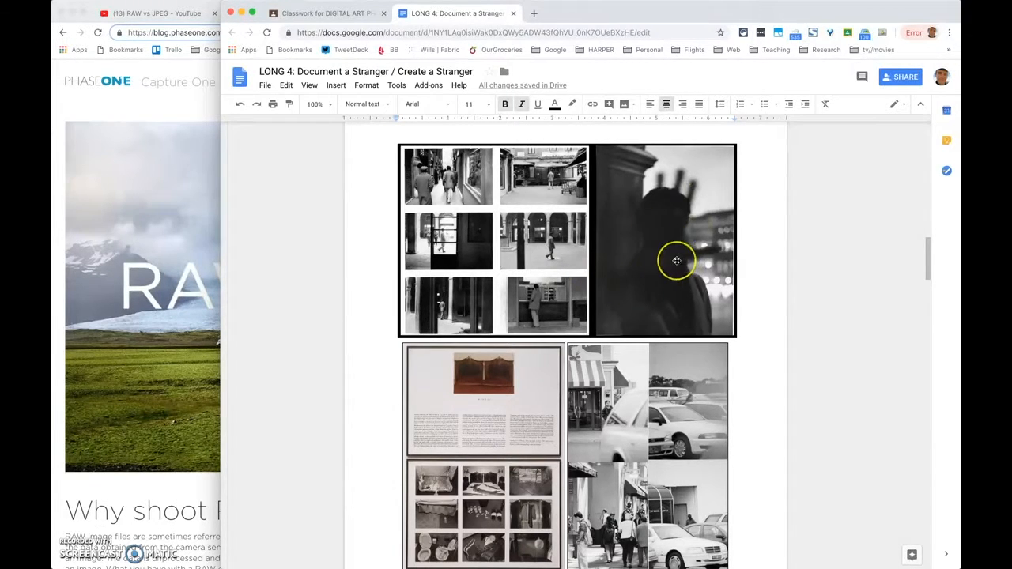
mouse_move(677, 261)
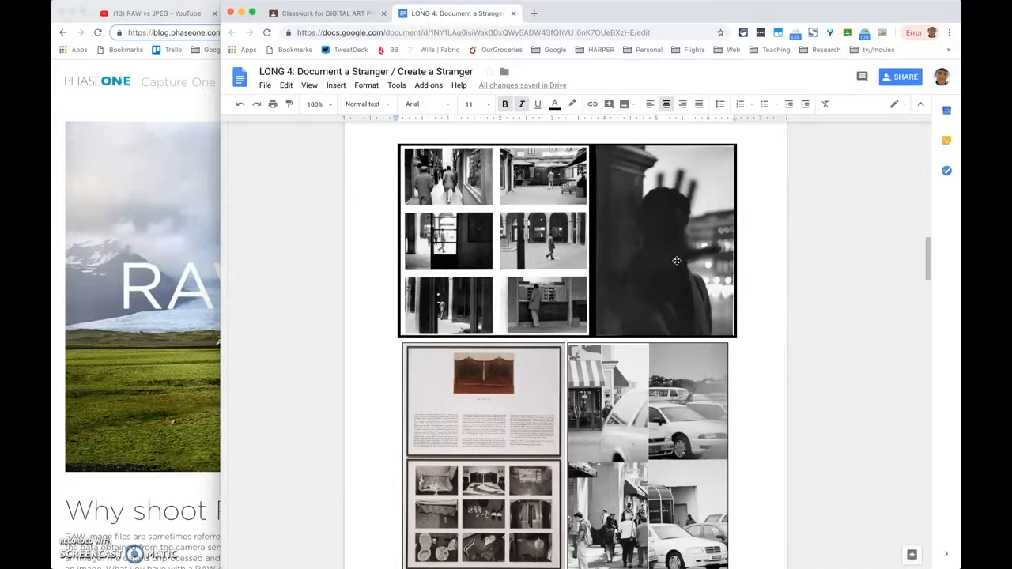
scroll(down, 3)
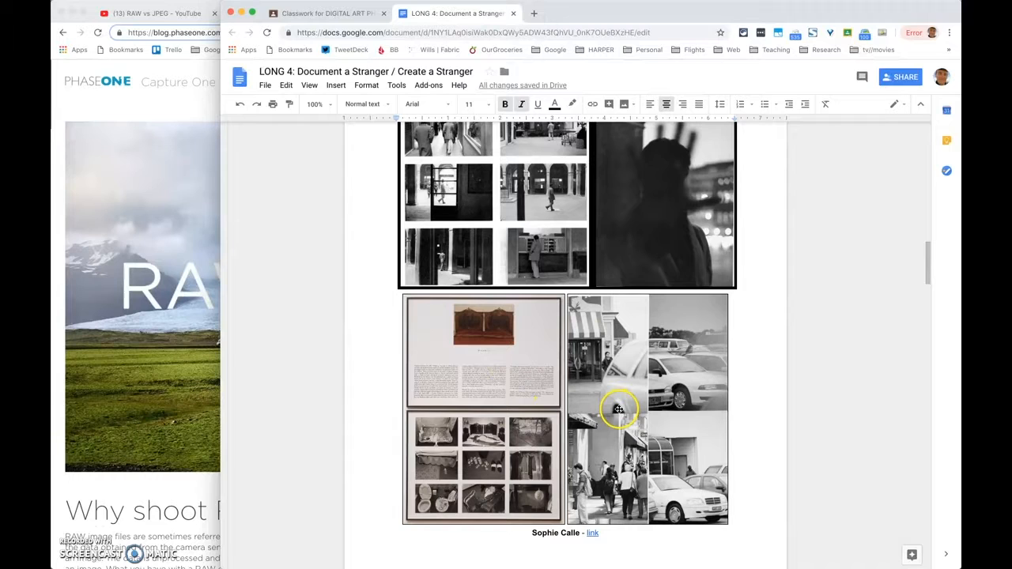
mouse_move(607, 438)
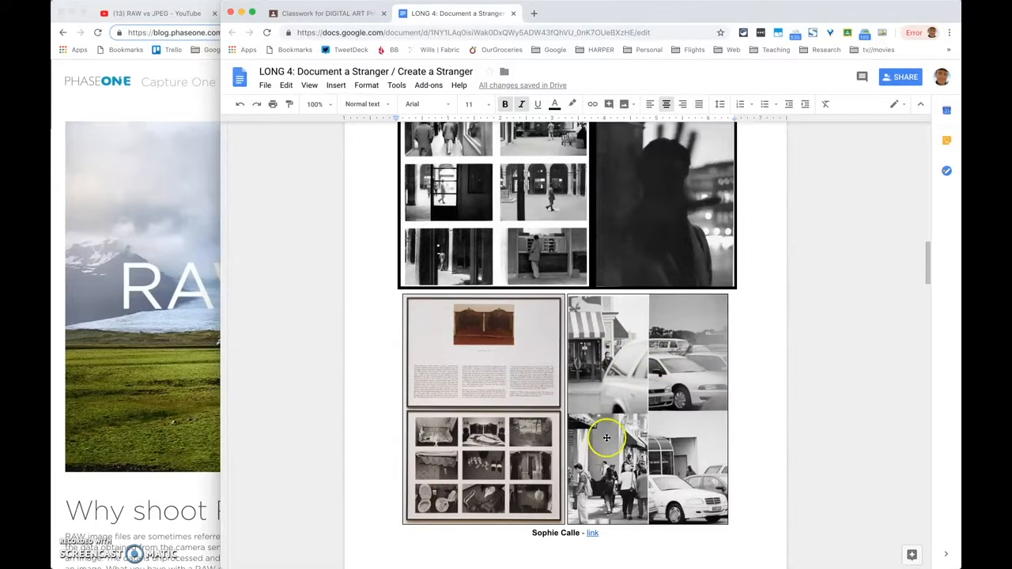
mouse_move(674, 430)
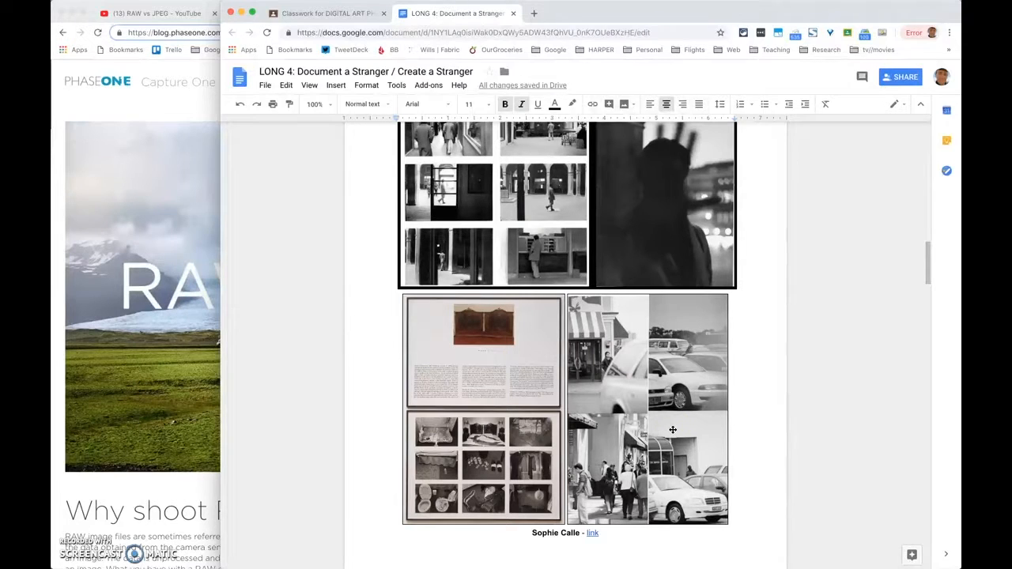
mouse_move(629, 452)
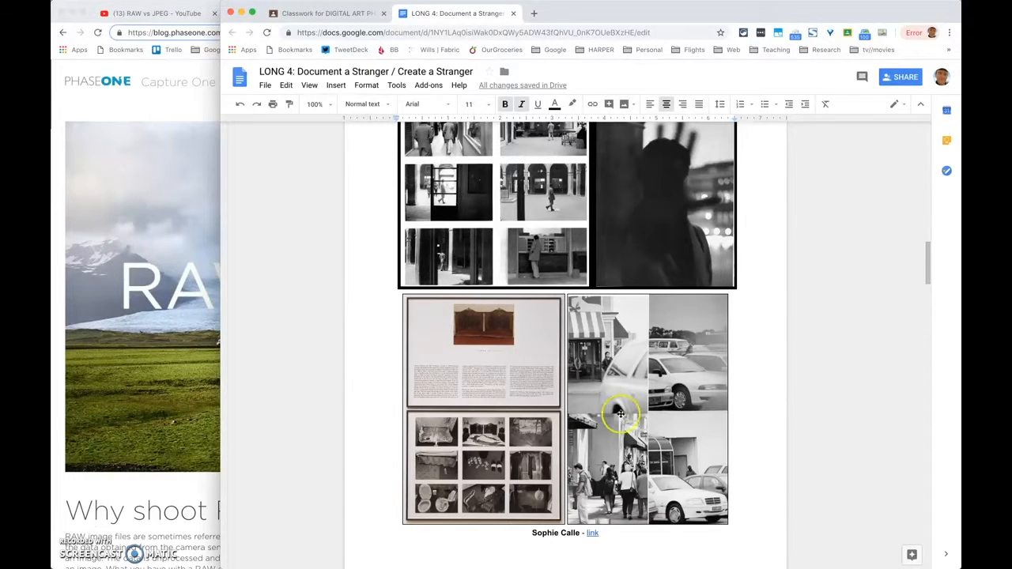
mouse_move(708, 322)
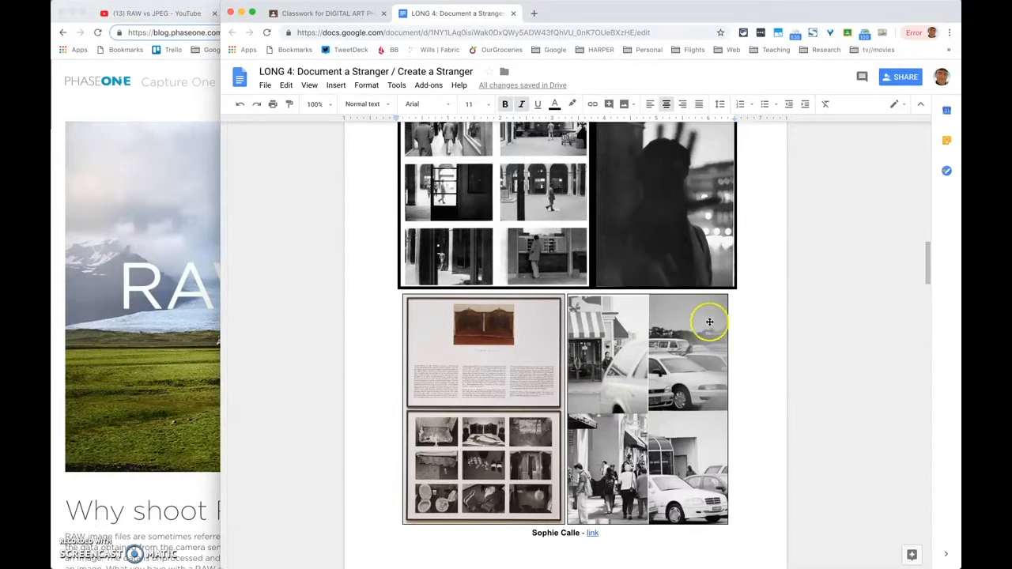
mouse_move(724, 520)
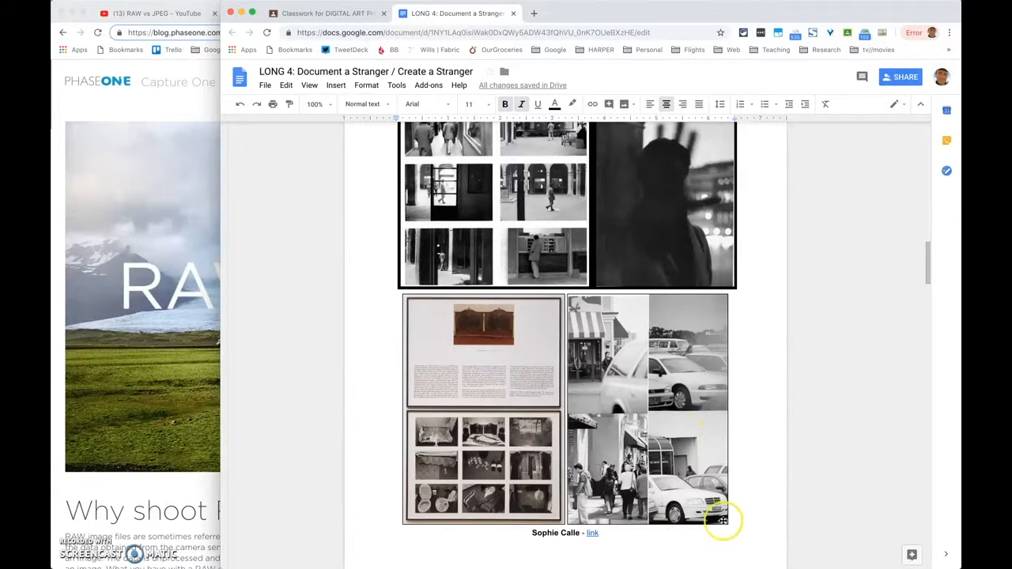
mouse_move(654, 338)
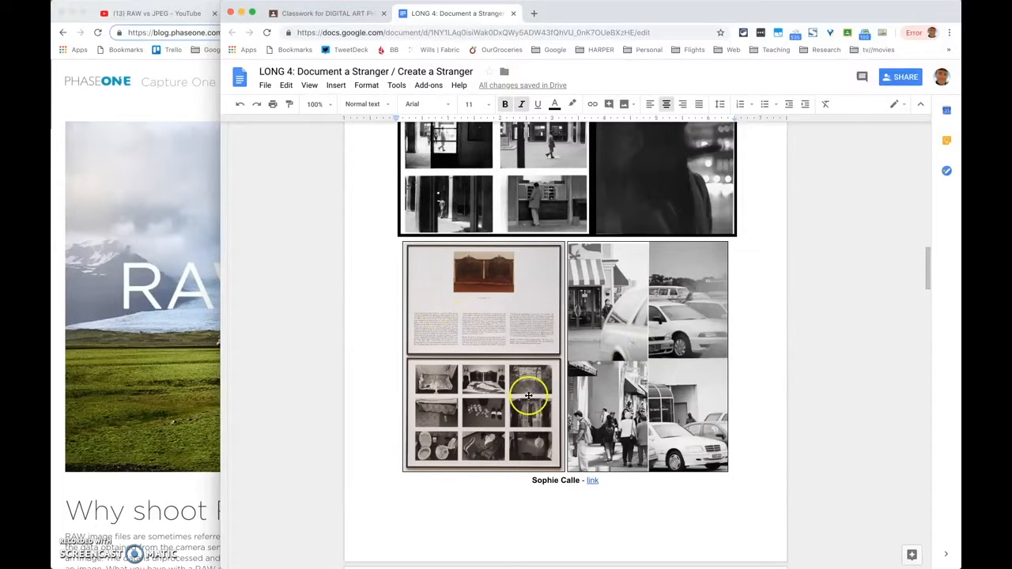
mouse_move(469, 356)
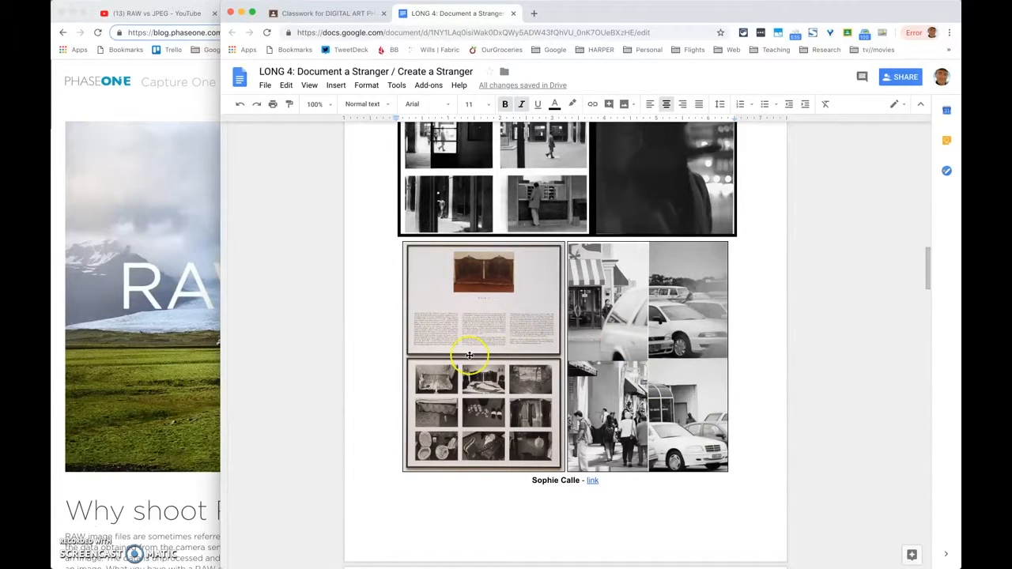
mouse_move(426, 310)
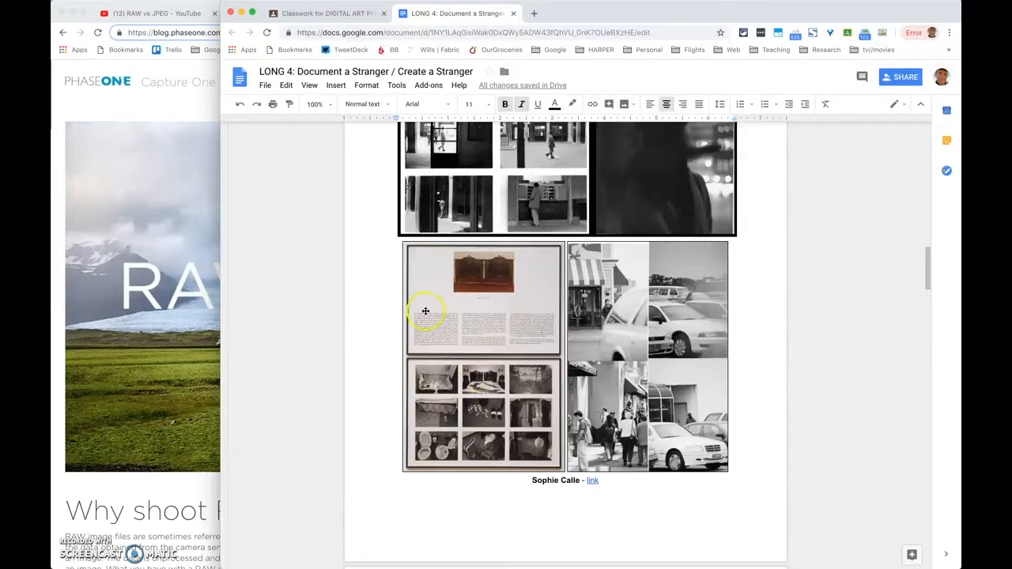
mouse_move(481, 414)
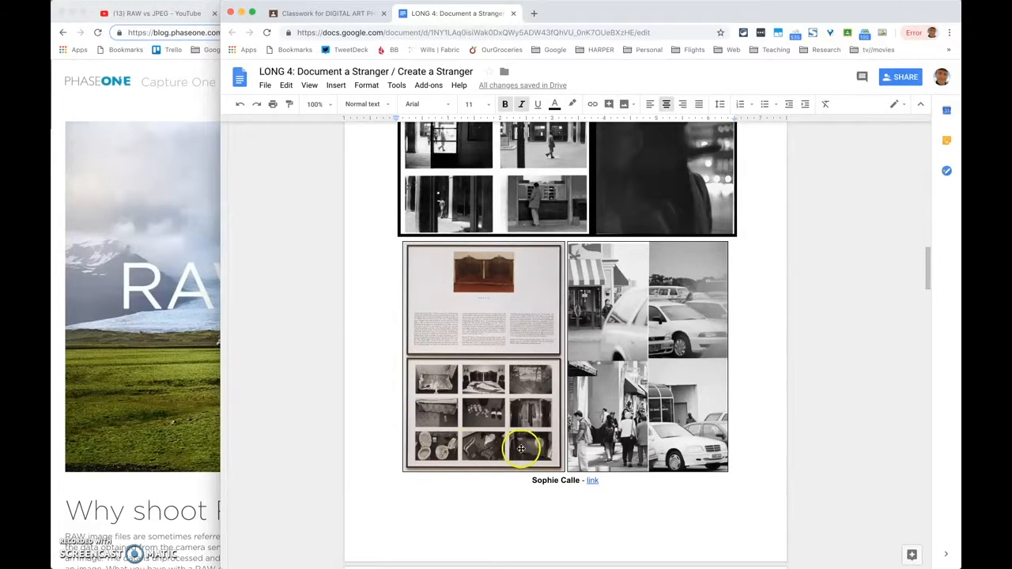
mouse_move(535, 373)
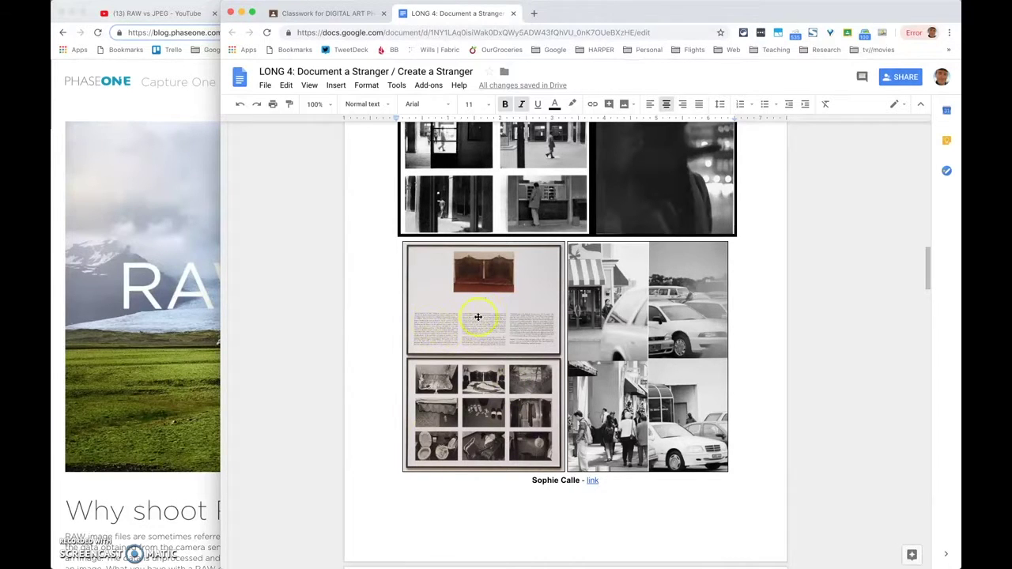
mouse_move(465, 380)
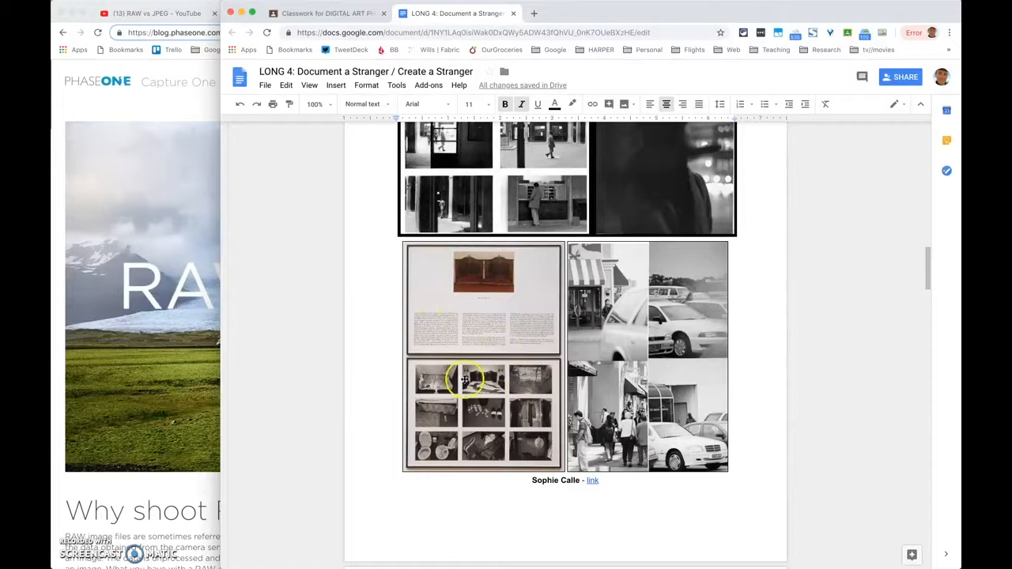
mouse_move(515, 420)
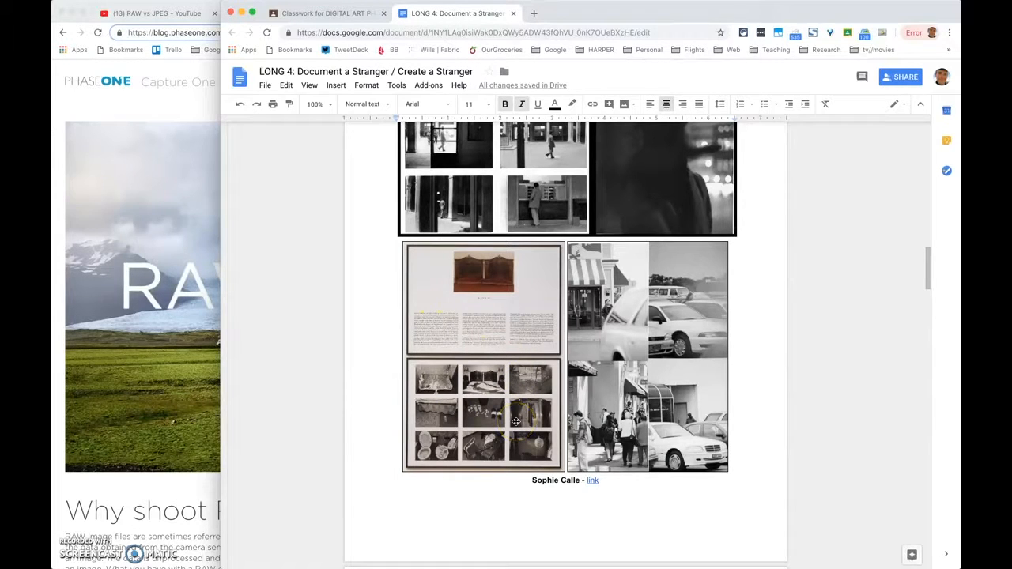
Step: Scroll to the Shizuka Yokomizo 'Dear Stranger' photo and its letter caption
scroll(down, 3)
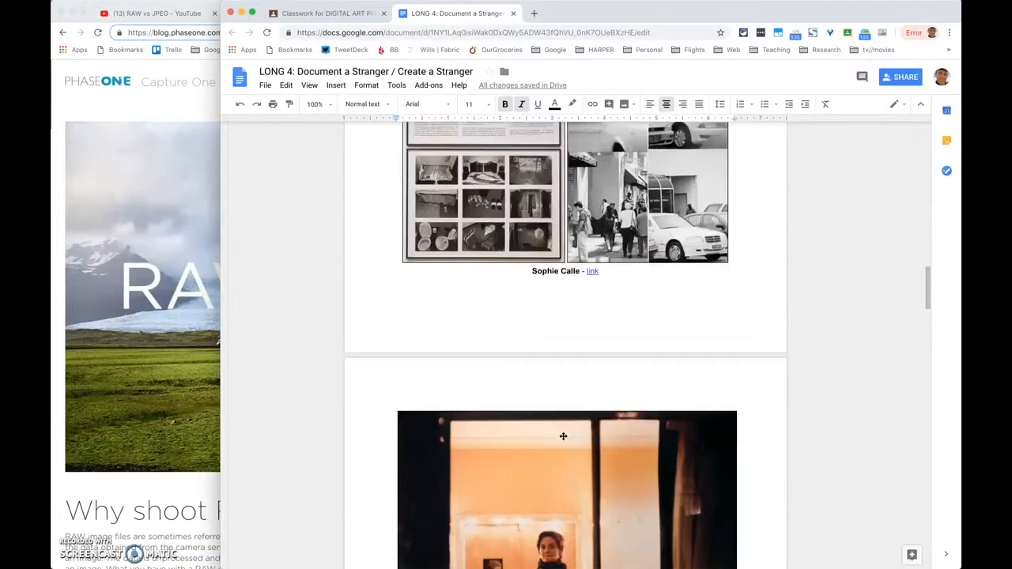
scroll(down, 3)
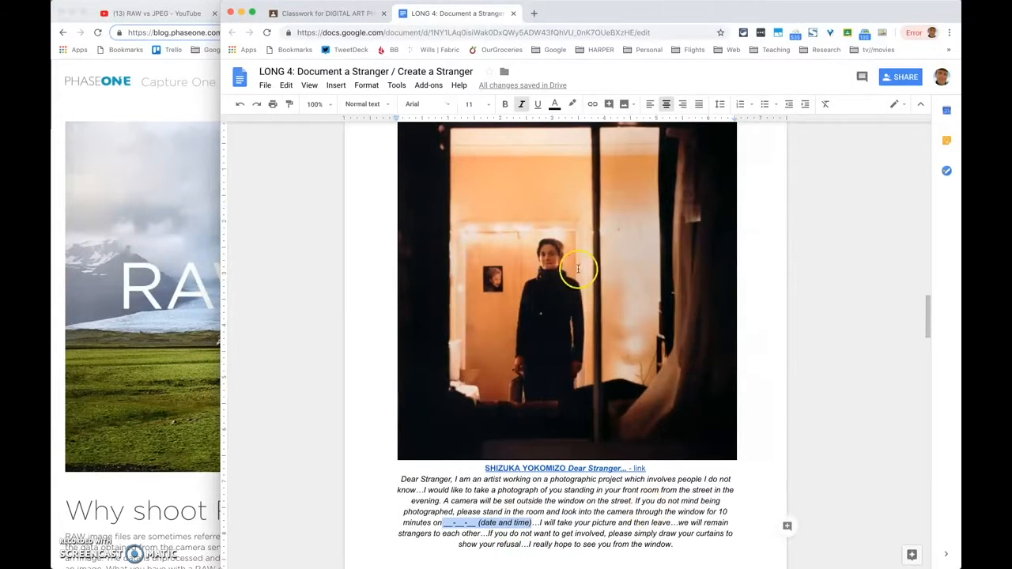
mouse_move(661, 392)
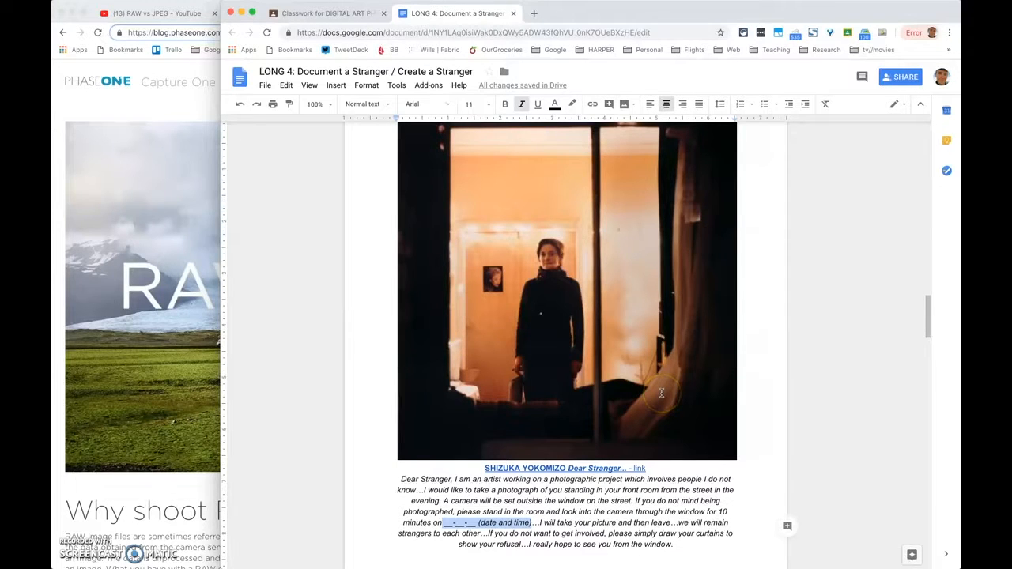
mouse_move(665, 241)
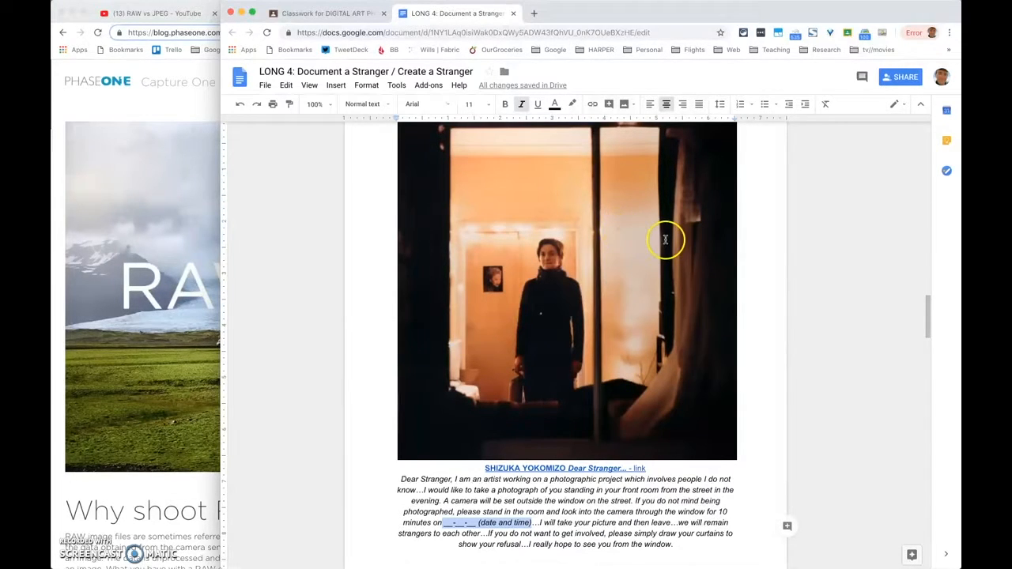
mouse_move(601, 246)
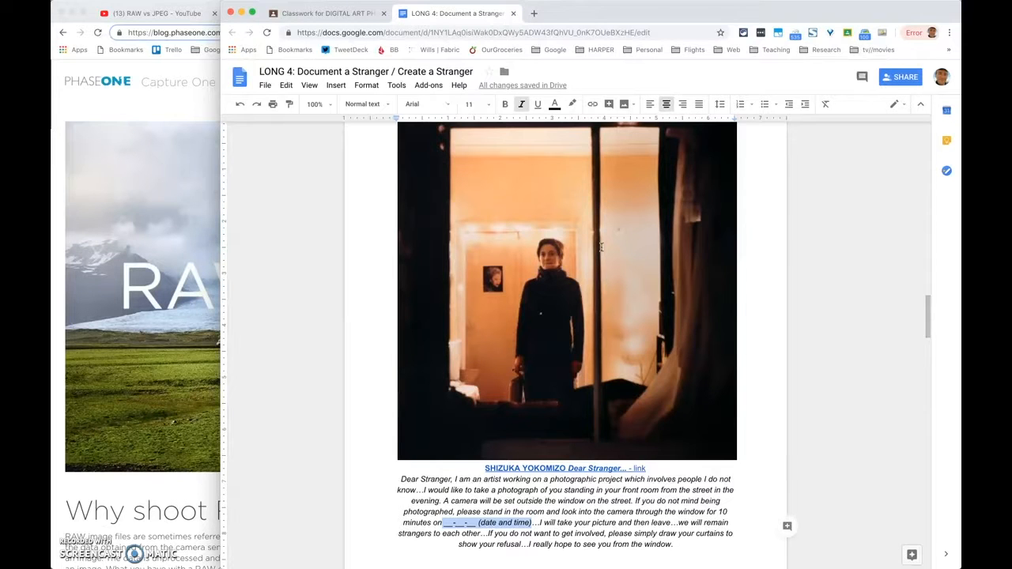
mouse_move(645, 247)
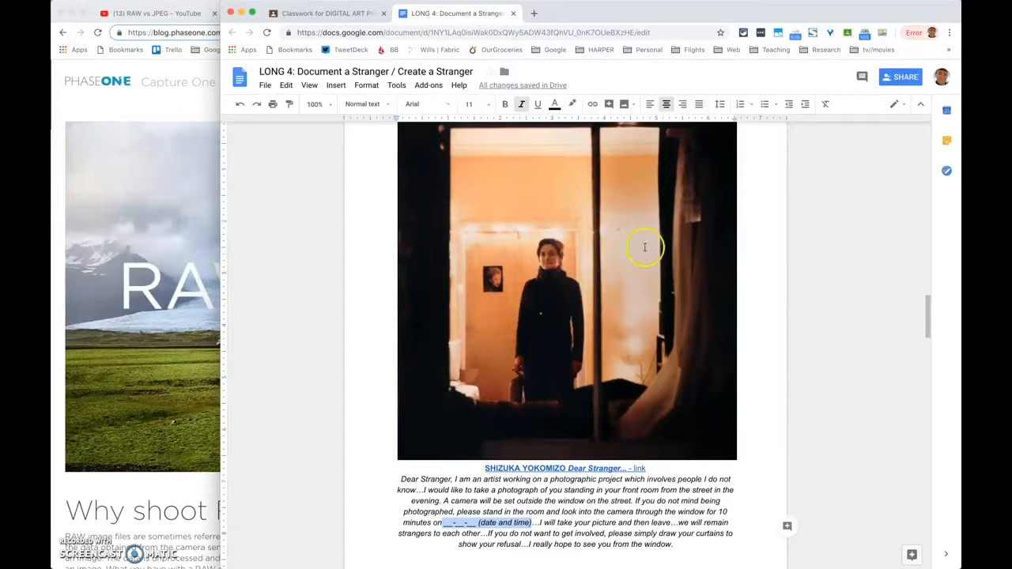
mouse_move(678, 247)
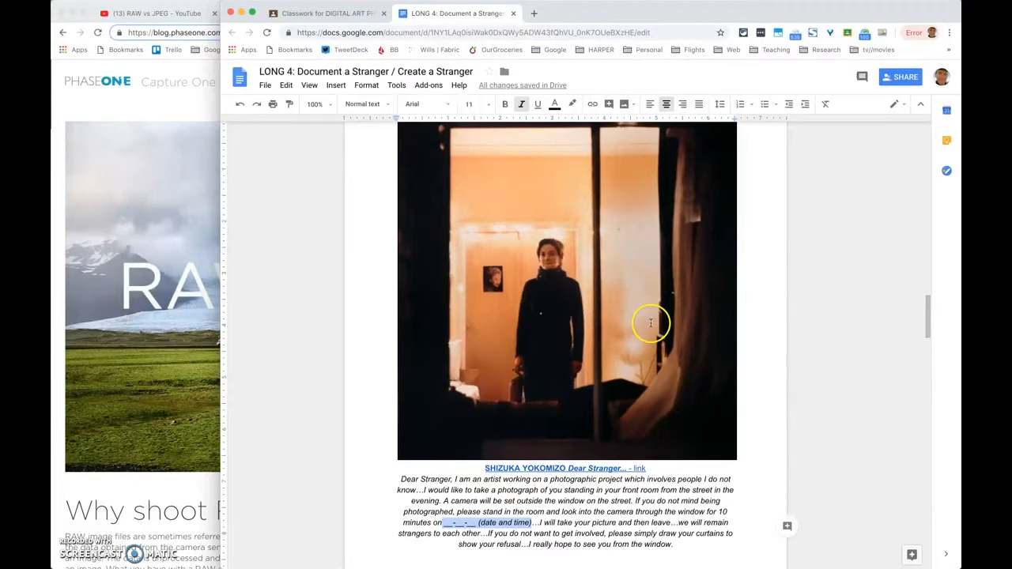
mouse_move(591, 322)
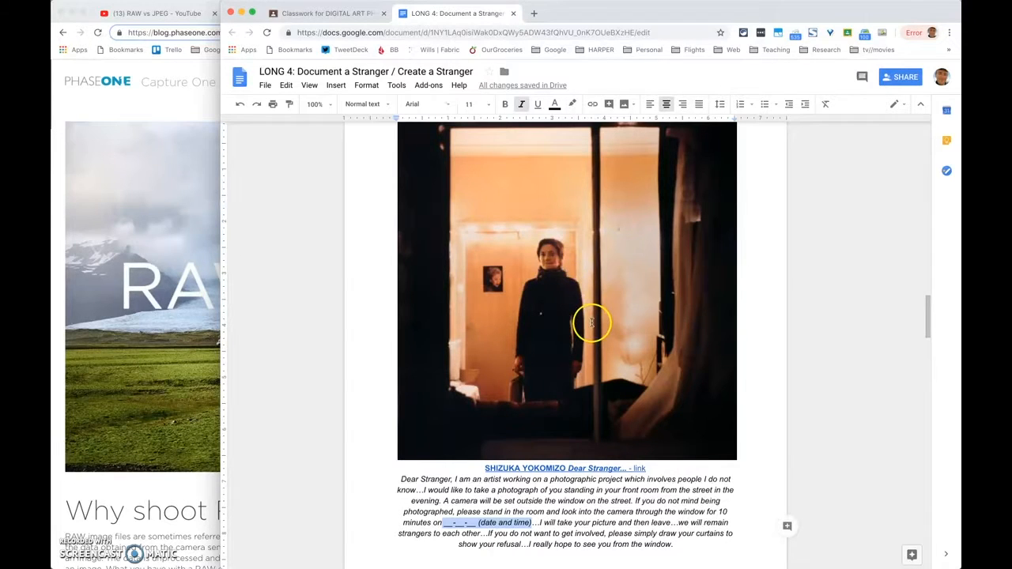
mouse_move(588, 289)
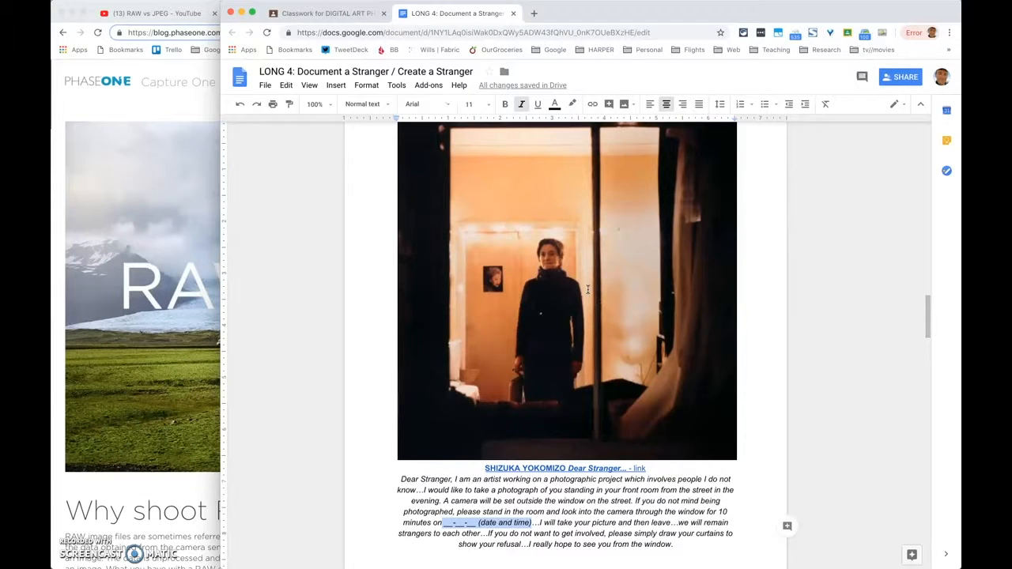
Step: Scroll to W. Eugene Smith's 'The Country Doctor' spread and dismiss the link preview beneath it
scroll(down, 3)
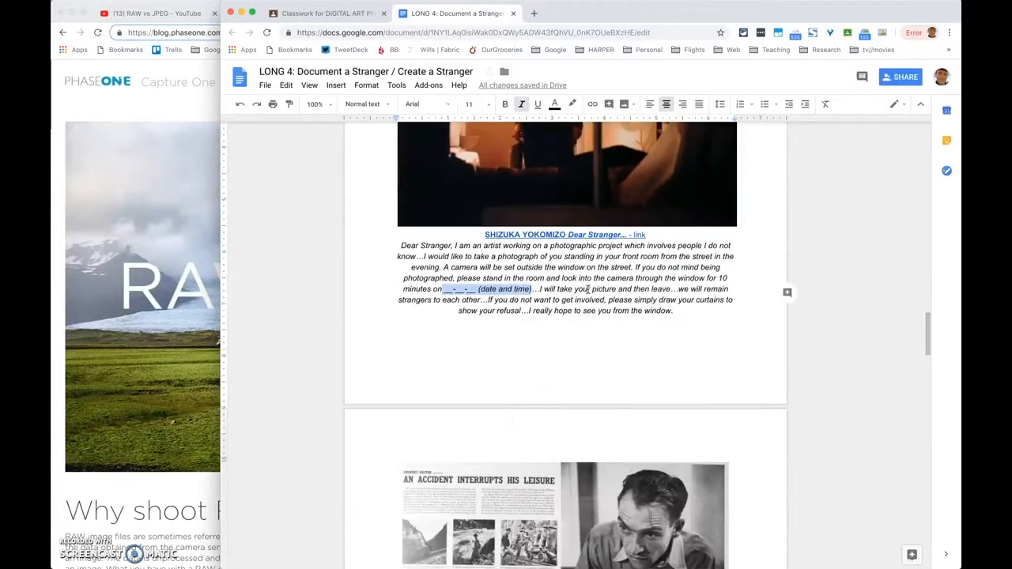
scroll(down, 3)
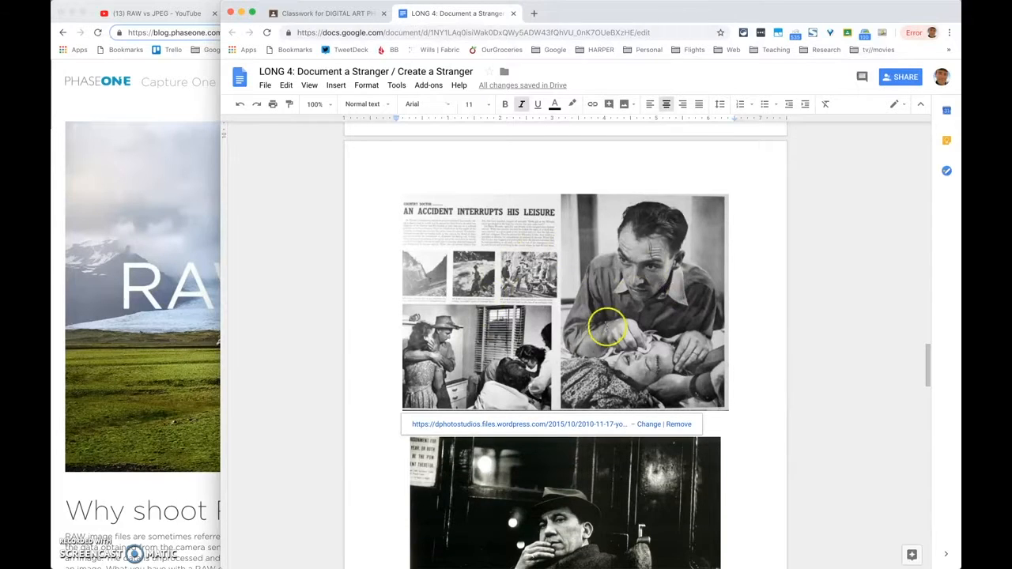
mouse_move(566, 348)
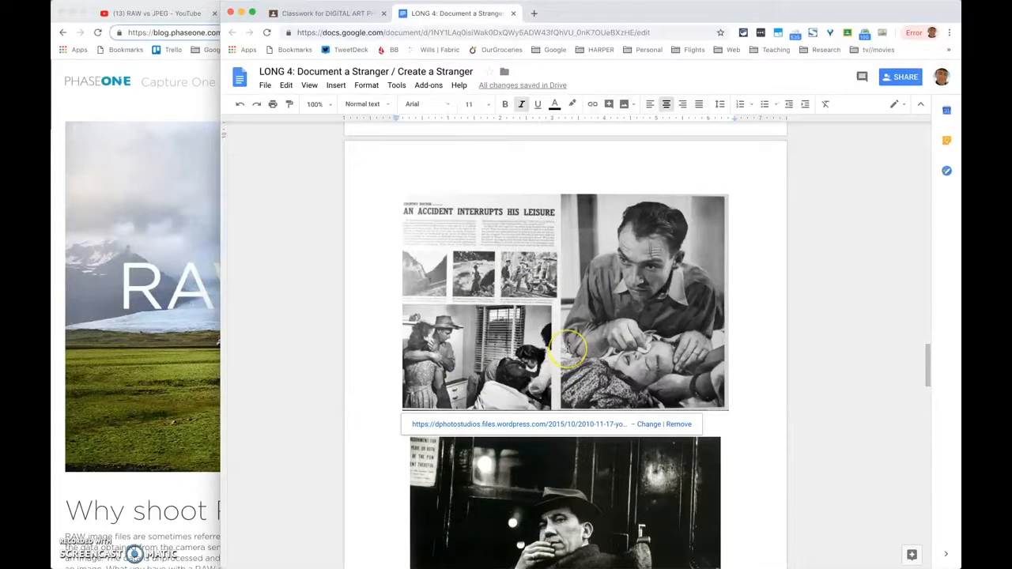
mouse_move(751, 336)
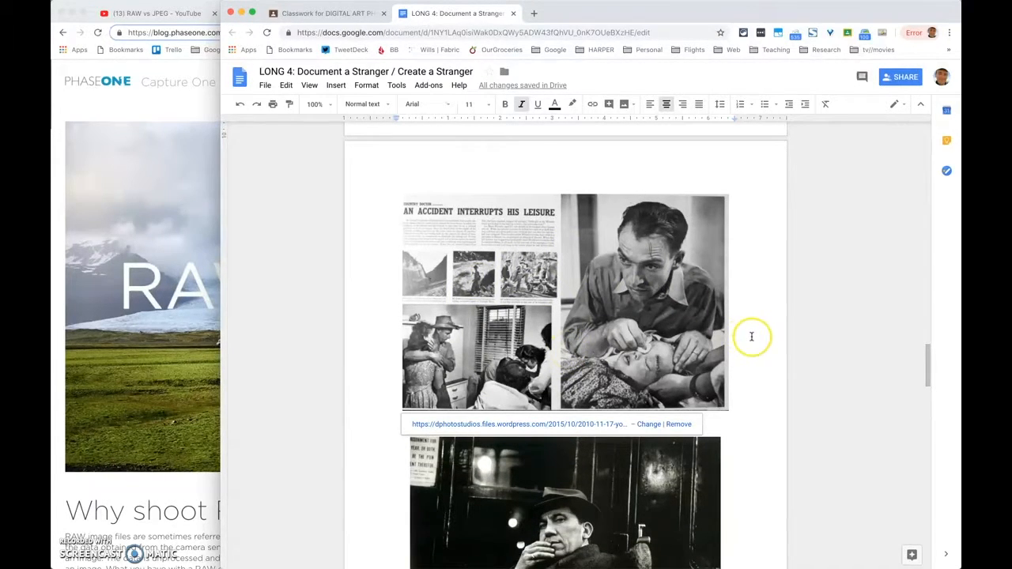
mouse_move(615, 324)
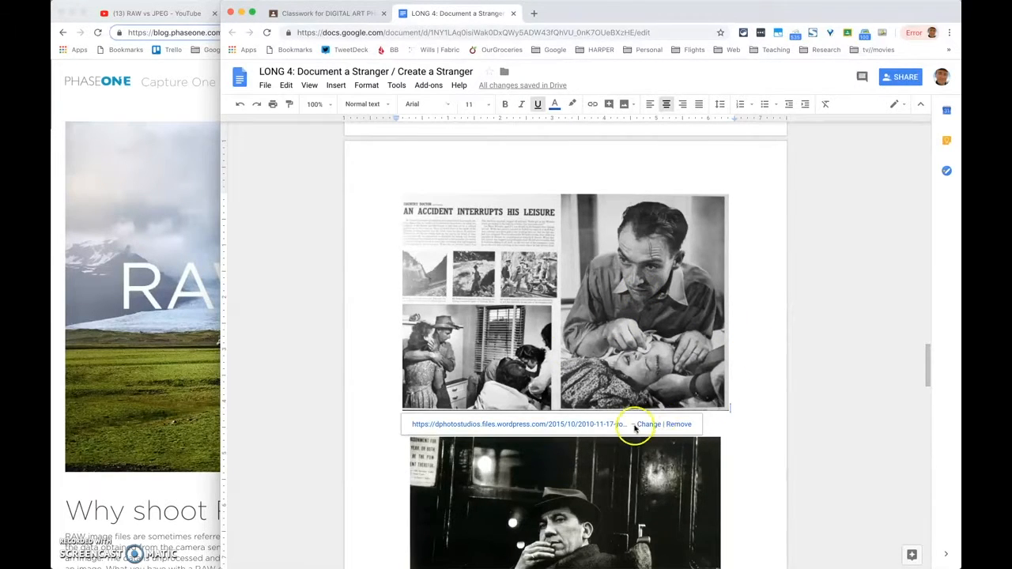
click(563, 303)
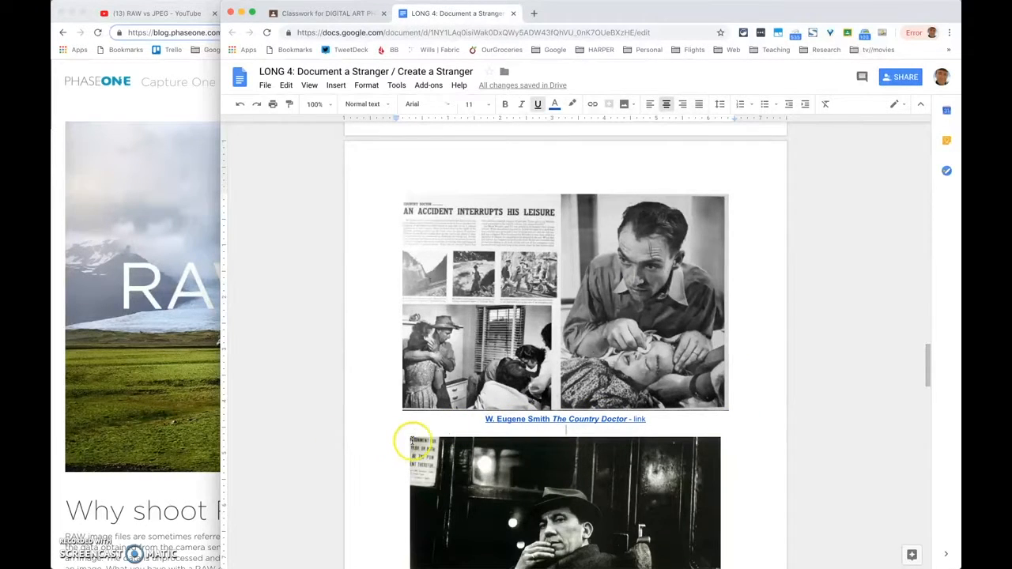
mouse_move(676, 414)
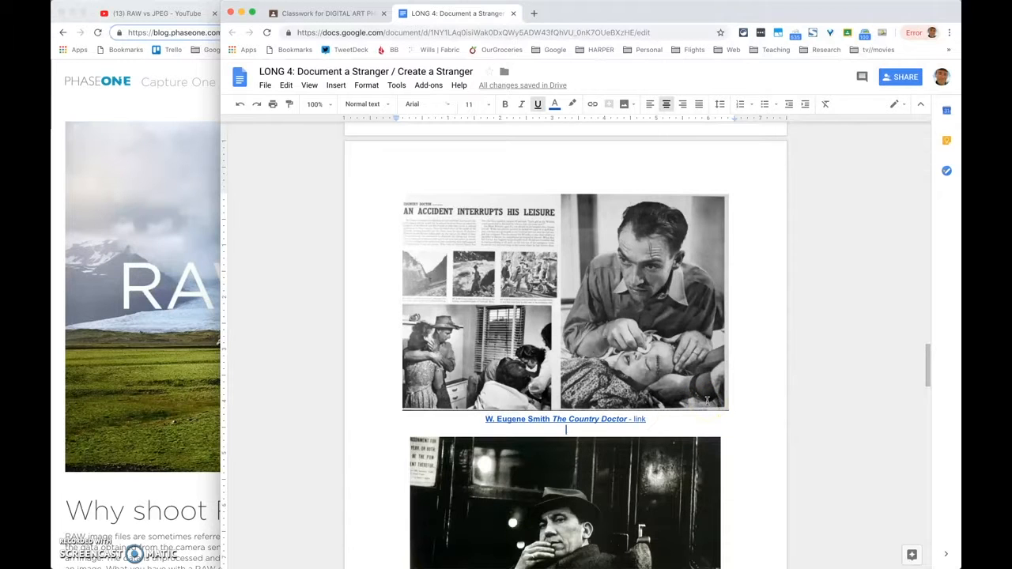
mouse_move(647, 332)
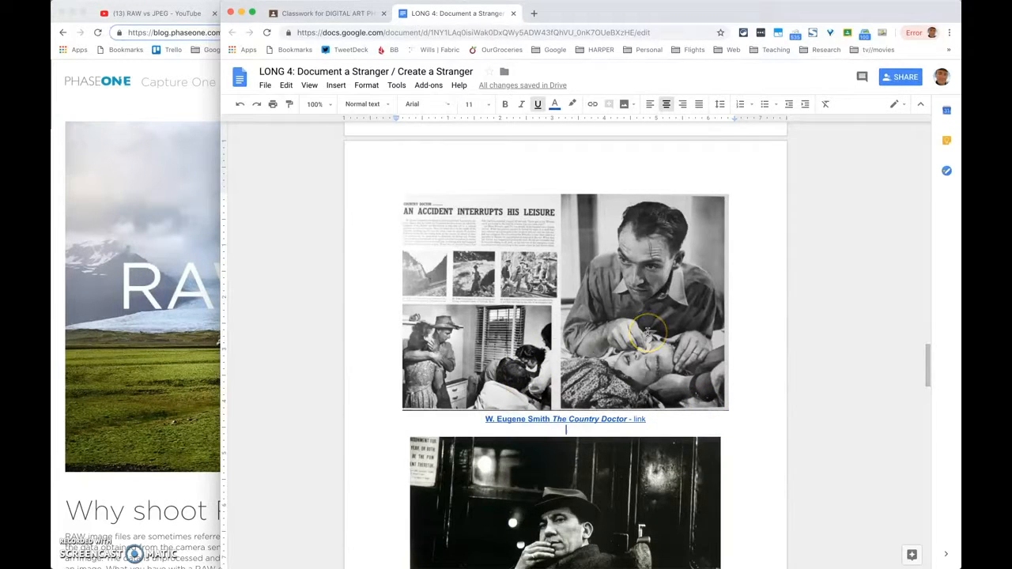
mouse_move(695, 288)
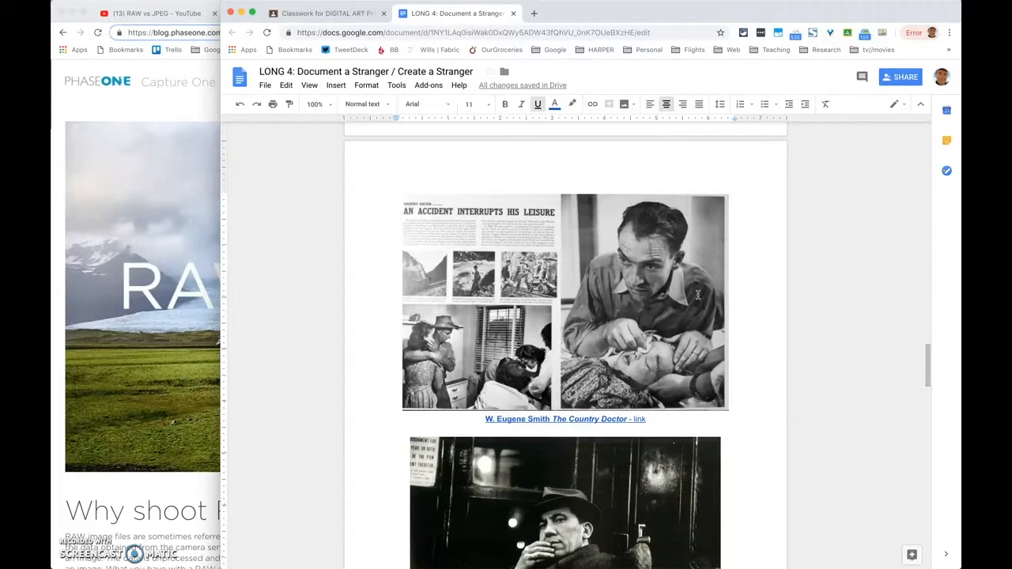
click(566, 430)
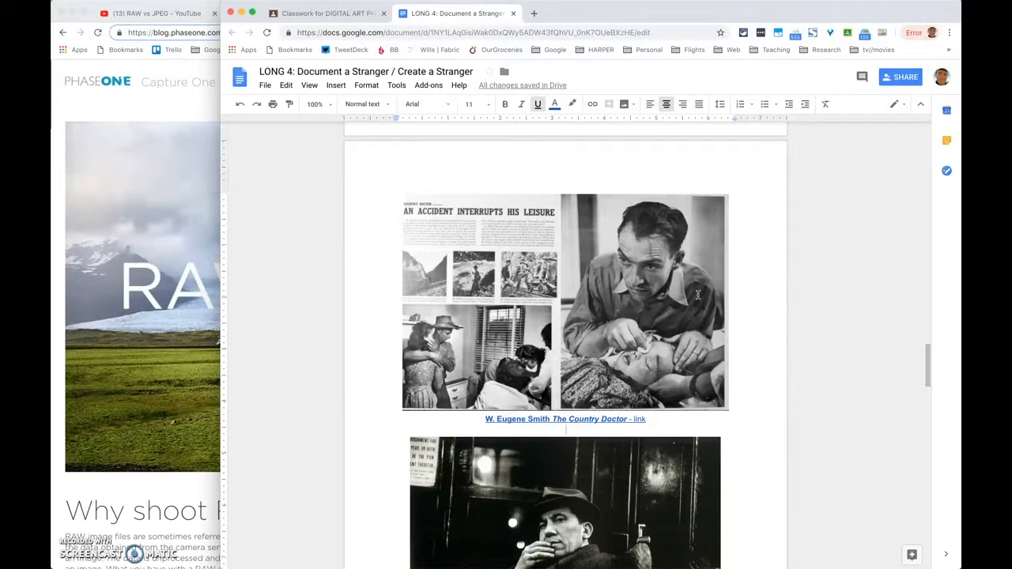
click(566, 430)
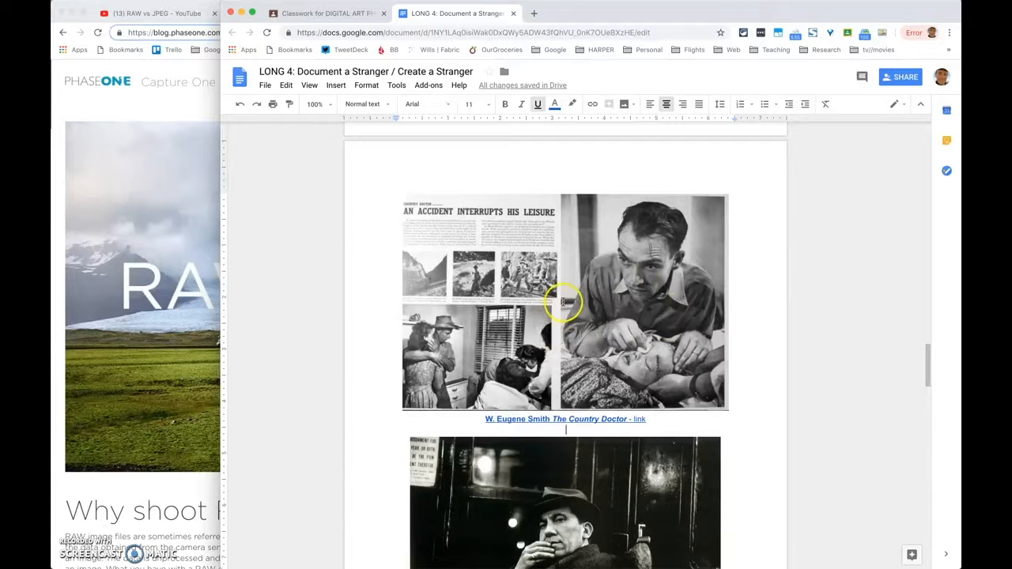
mouse_move(518, 322)
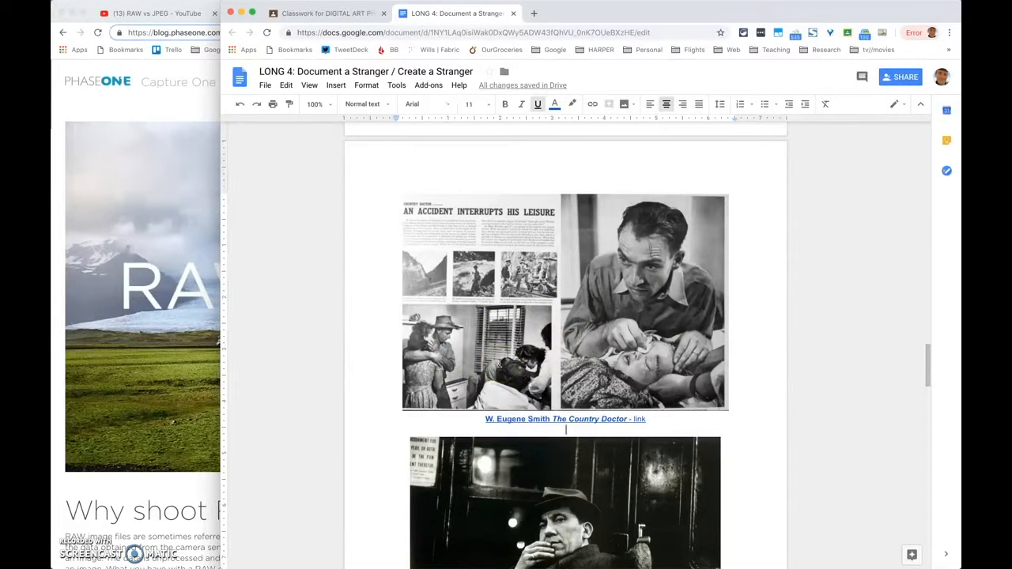
mouse_move(741, 395)
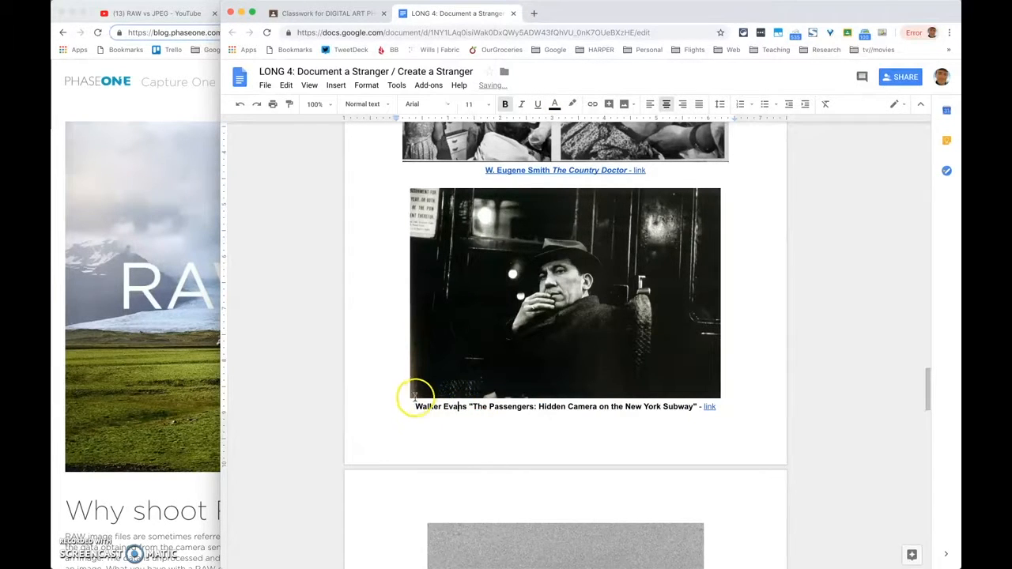
mouse_move(554, 409)
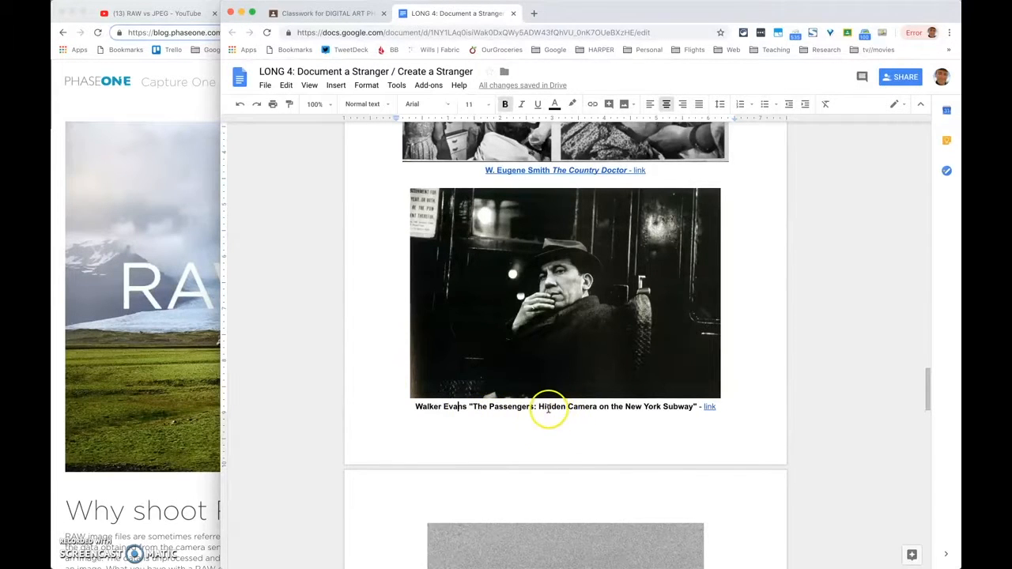
mouse_move(626, 445)
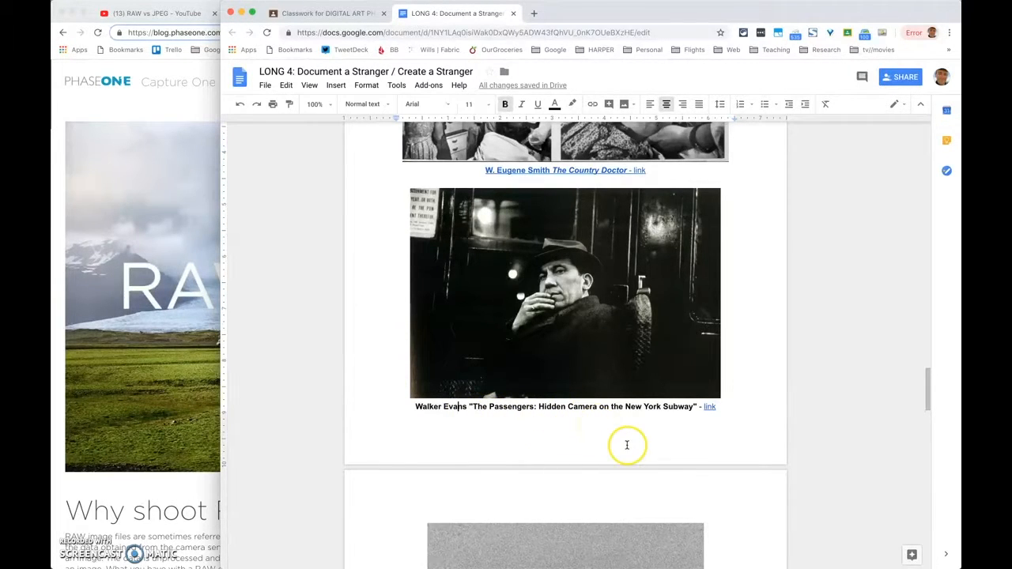
mouse_move(629, 440)
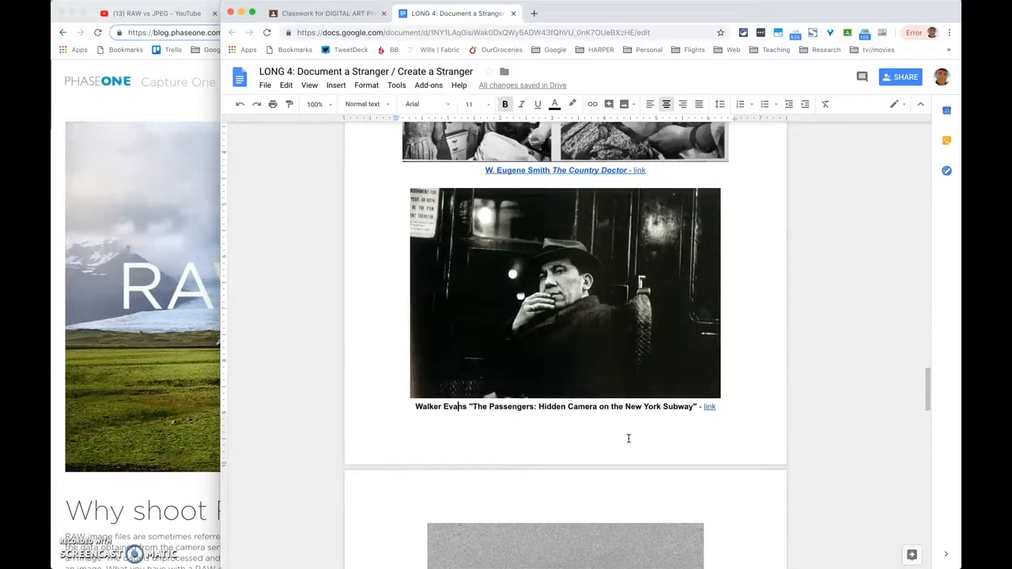
Step: Scroll to John Schabel's airplane-window passenger photo with its caption and Wired article link
scroll(down, 3)
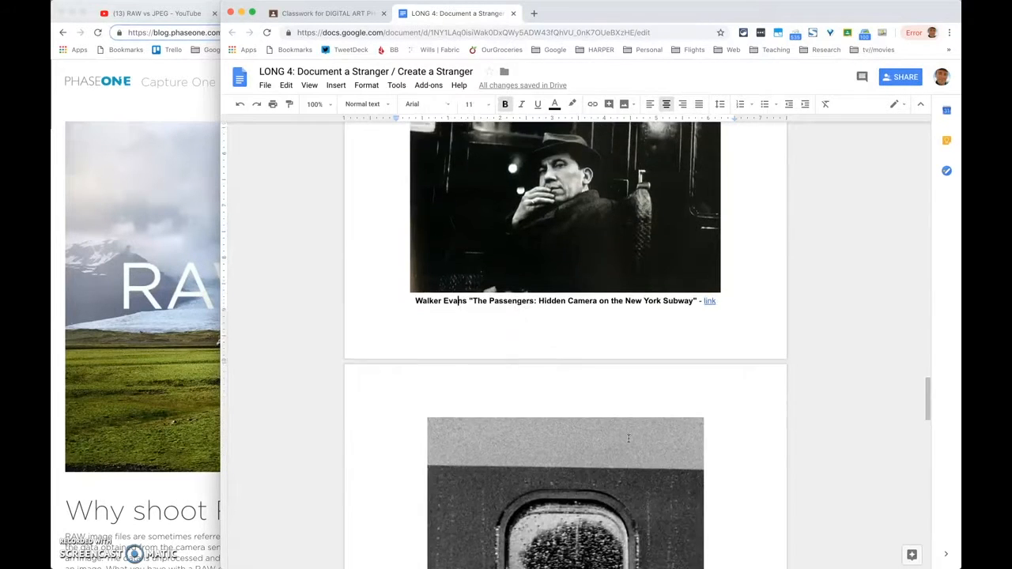
scroll(down, 3)
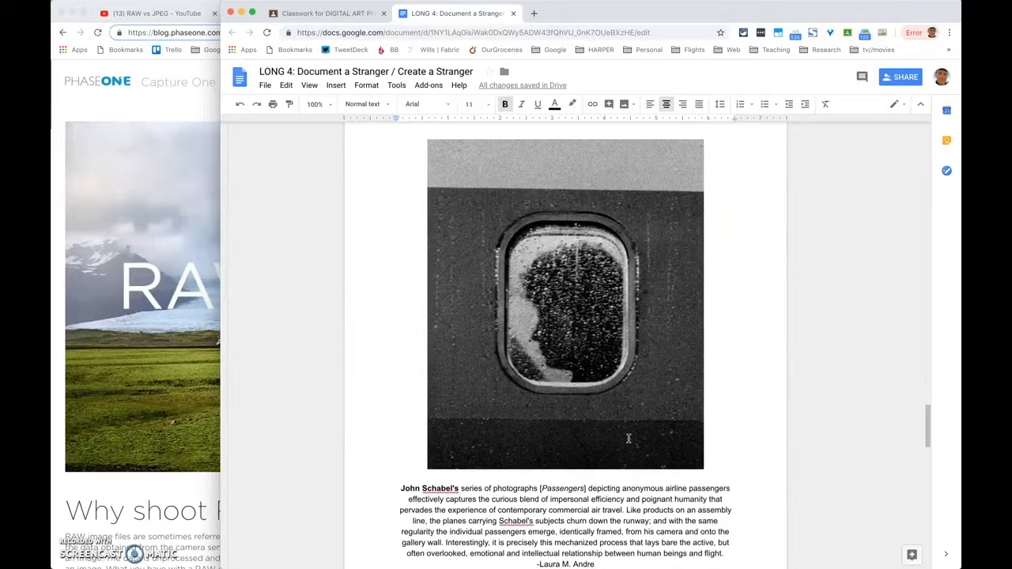
scroll(down, 3)
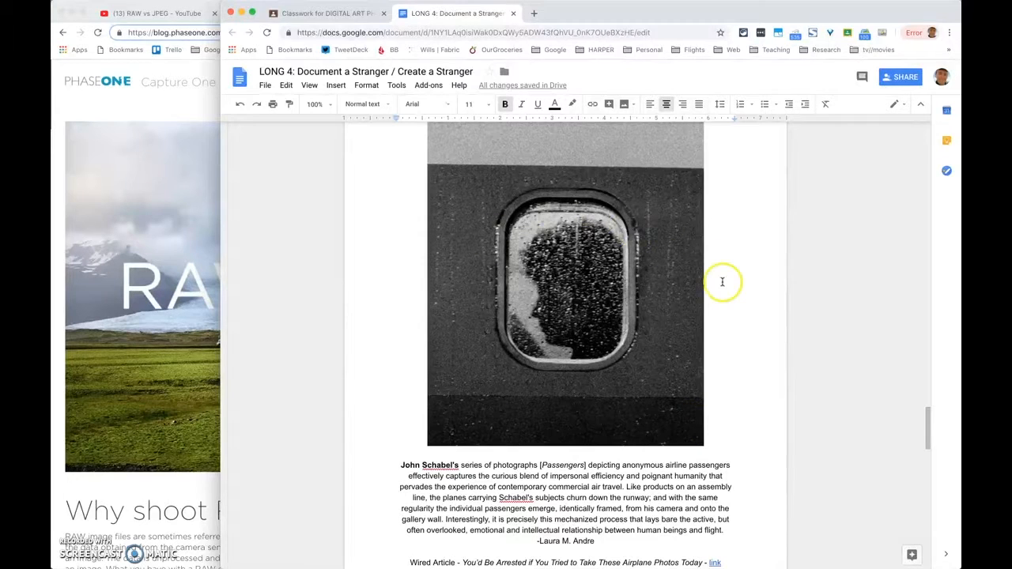
mouse_move(490, 327)
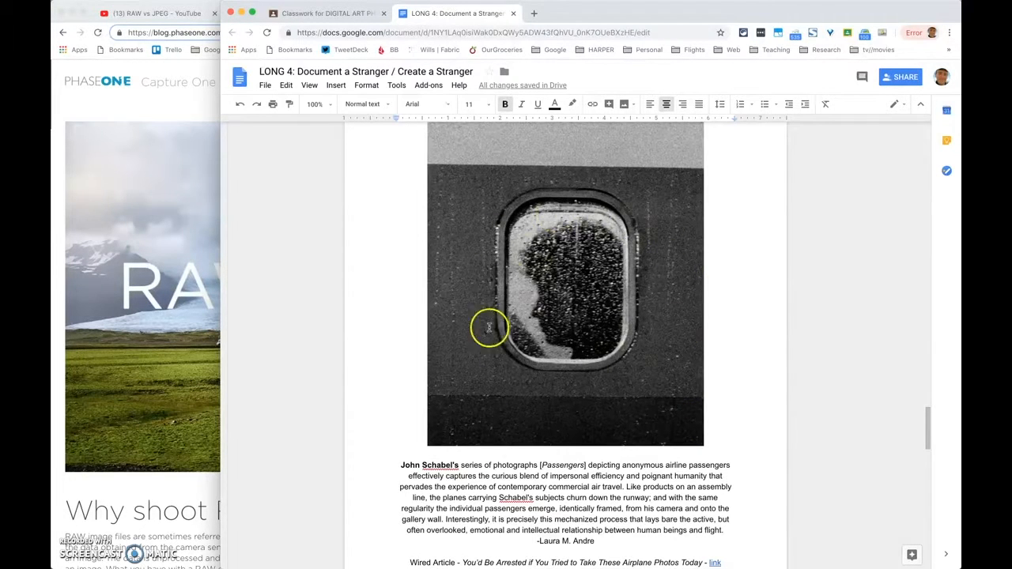
scroll(down, 3)
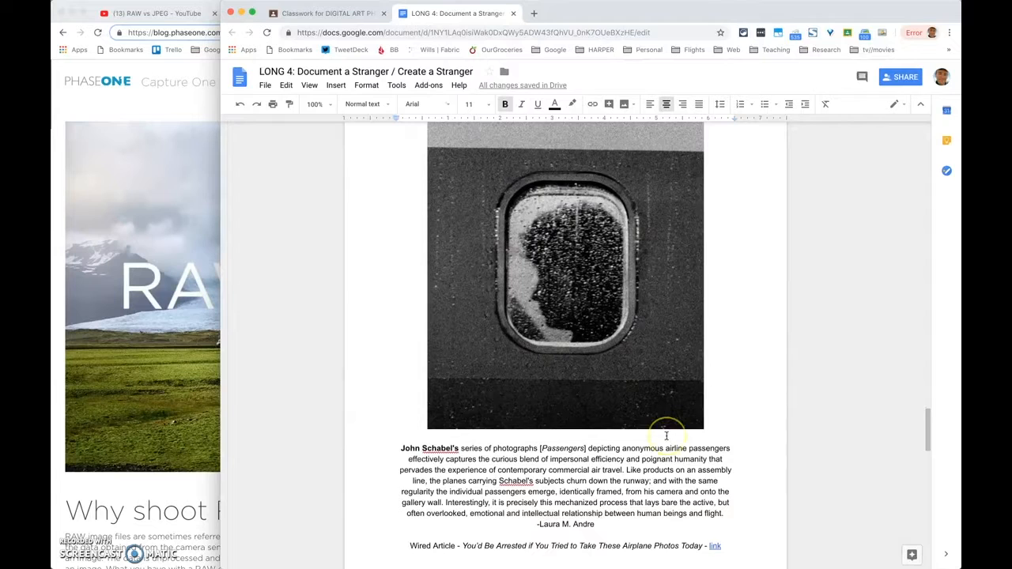
scroll(up, 3)
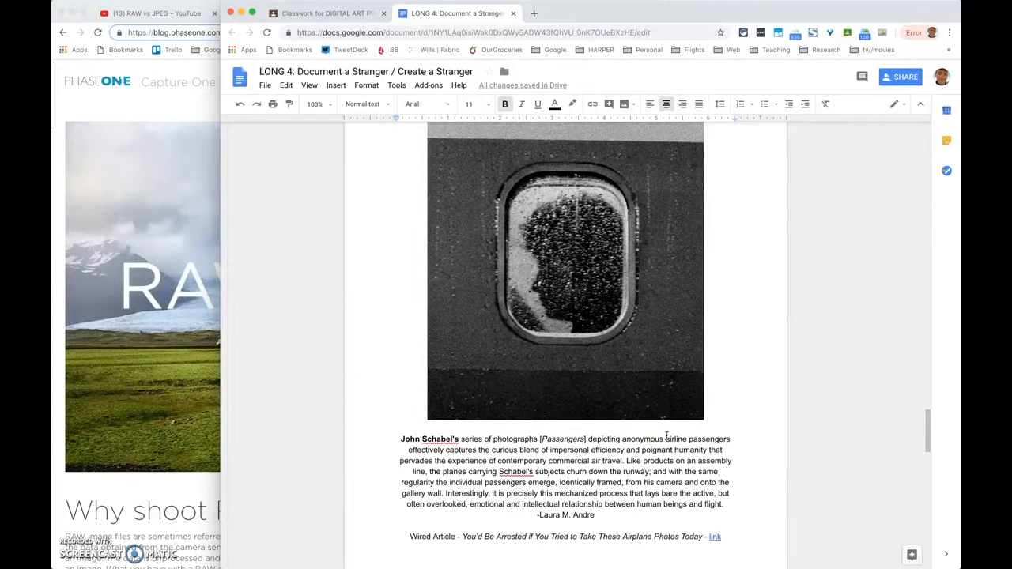
scroll(down, 3)
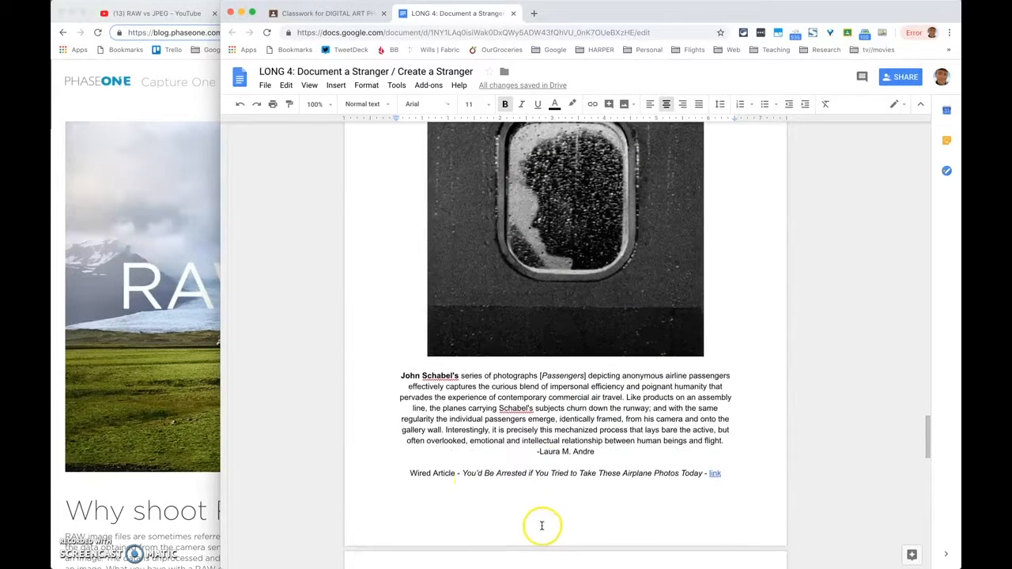
mouse_move(475, 476)
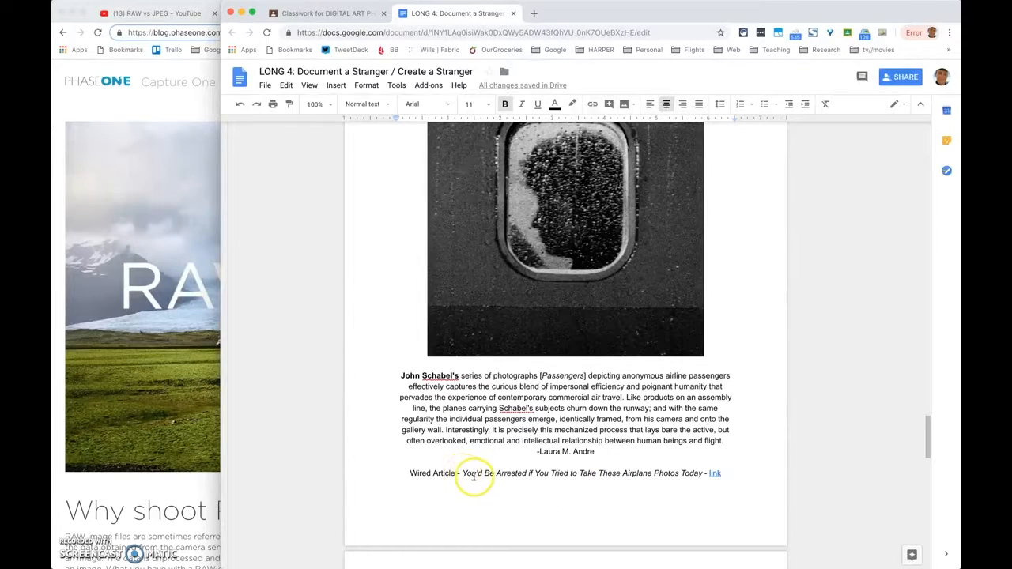
mouse_move(618, 496)
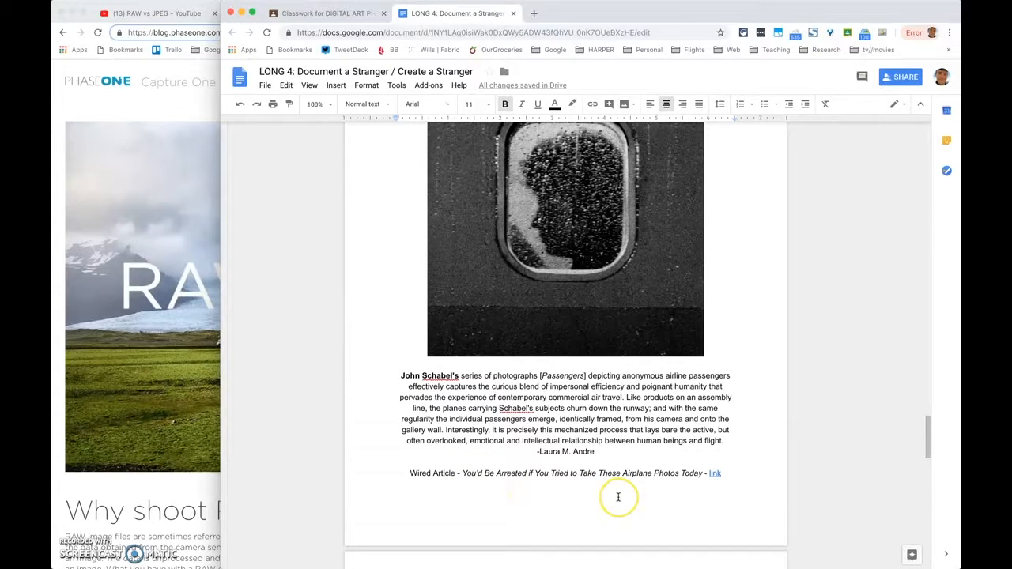
mouse_move(711, 478)
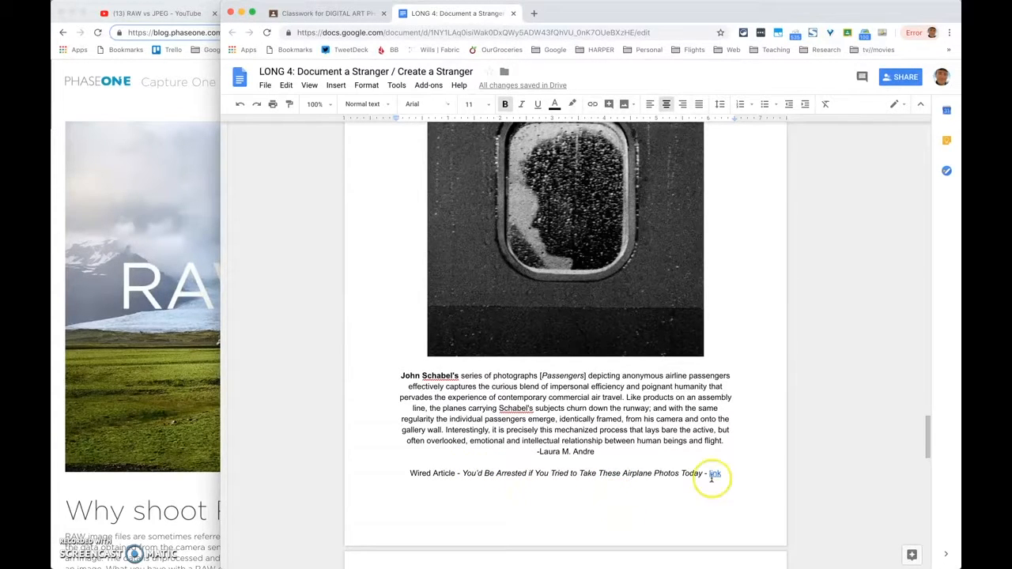
scroll(down, 3)
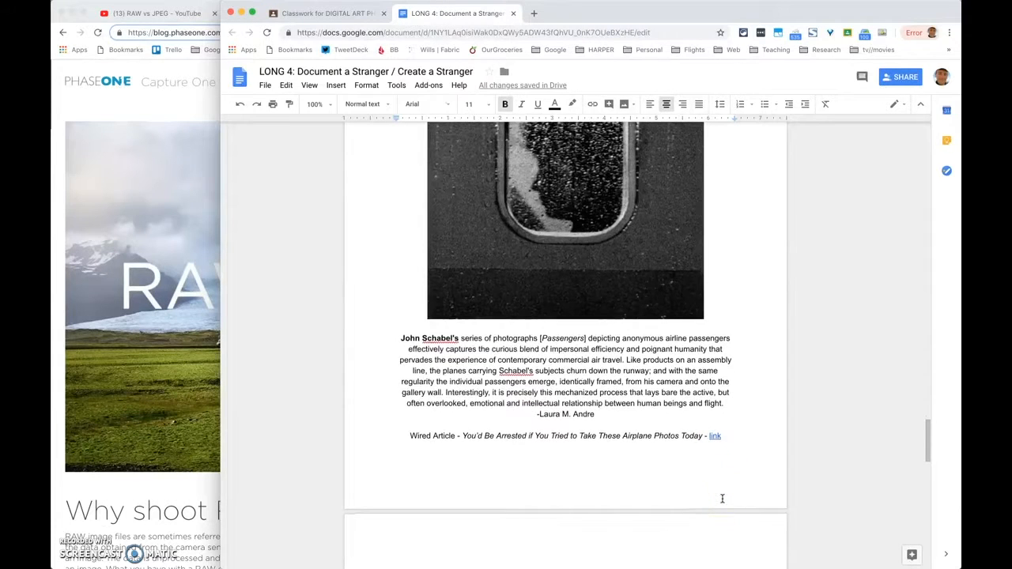
scroll(up, 3)
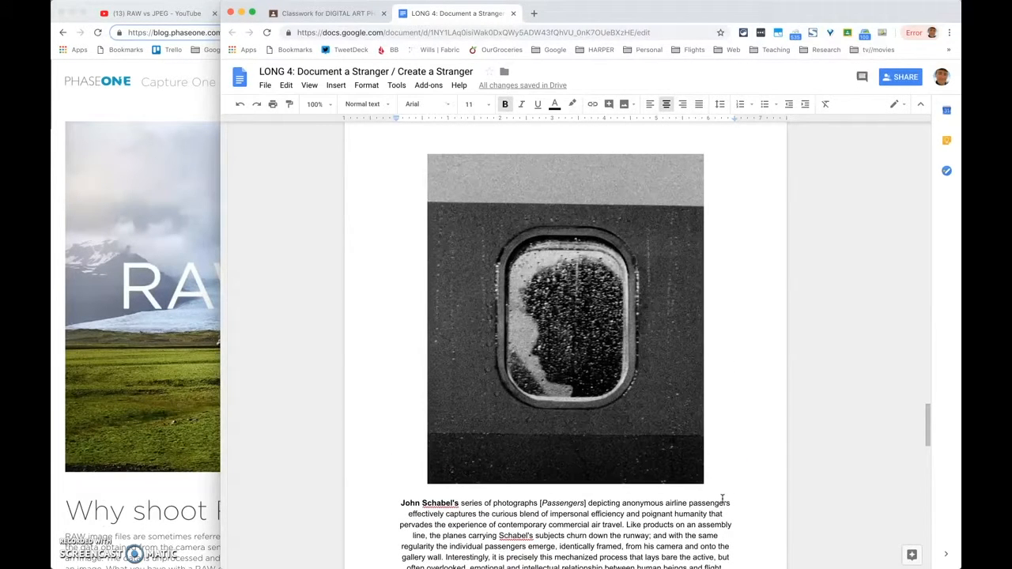
scroll(down, 3)
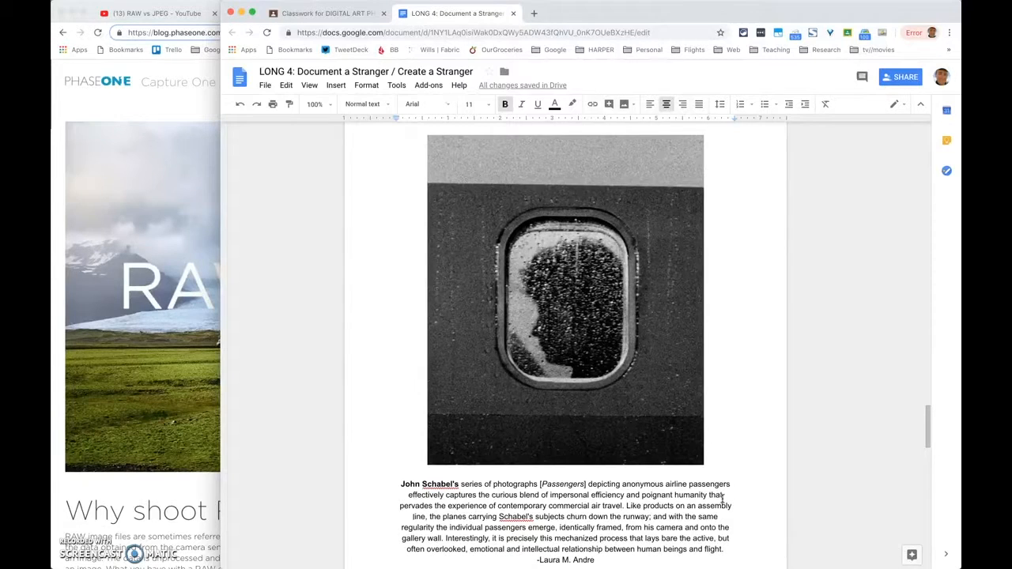
scroll(down, 3)
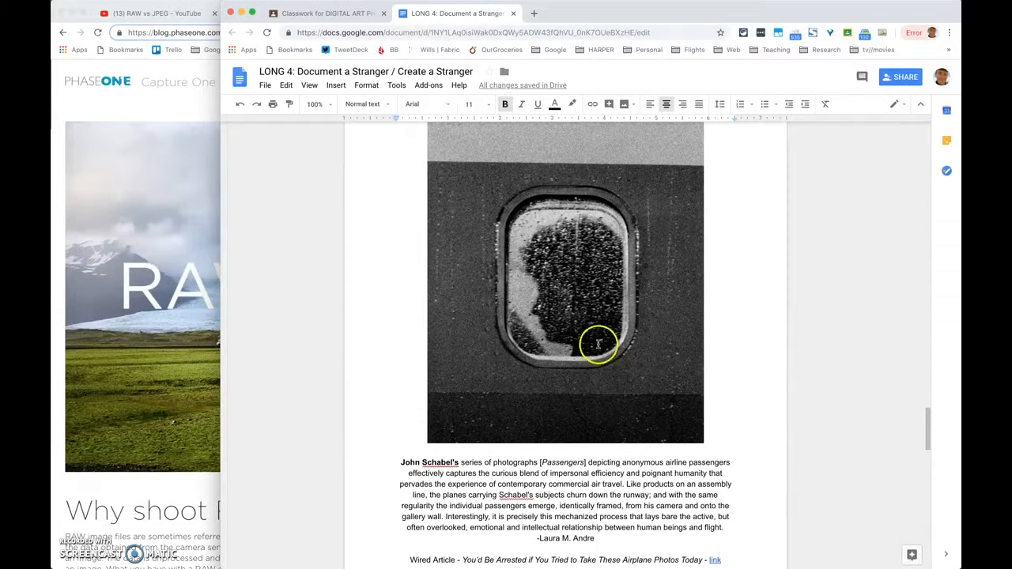
Step: Scroll to Peter Funch's Grand Central commuter photo grid and its caption
scroll(down, 3)
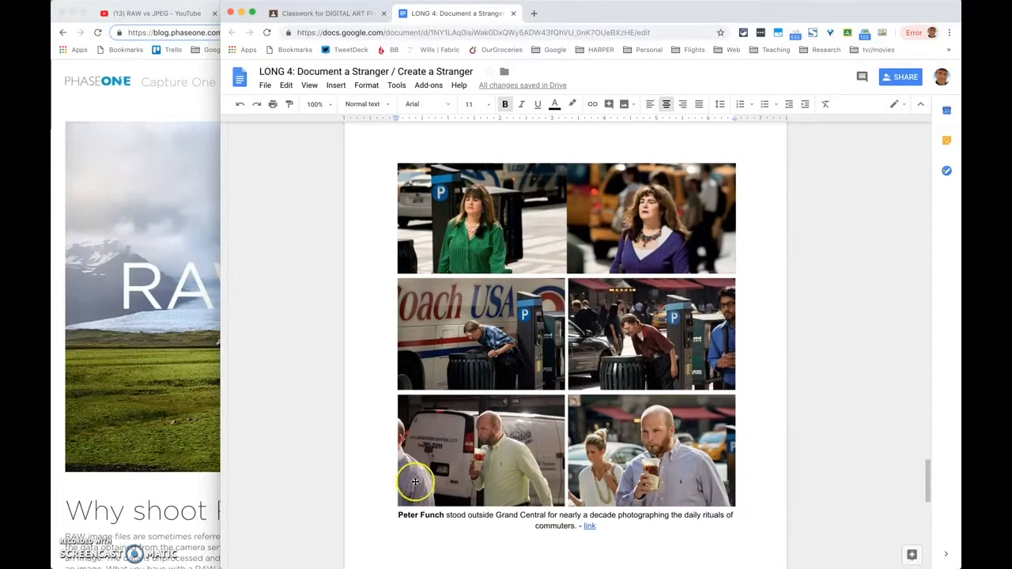
mouse_move(486, 531)
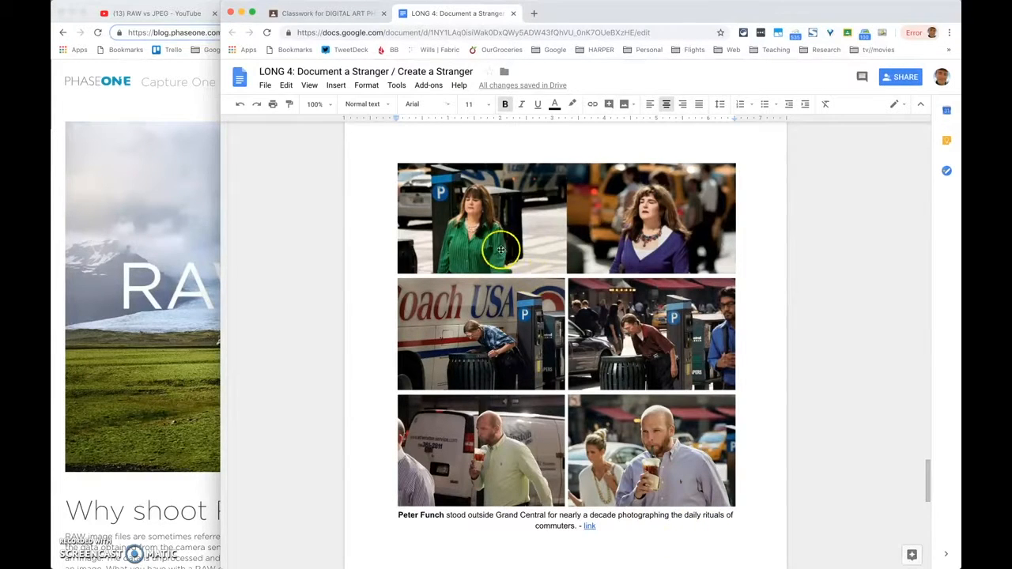
mouse_move(566, 266)
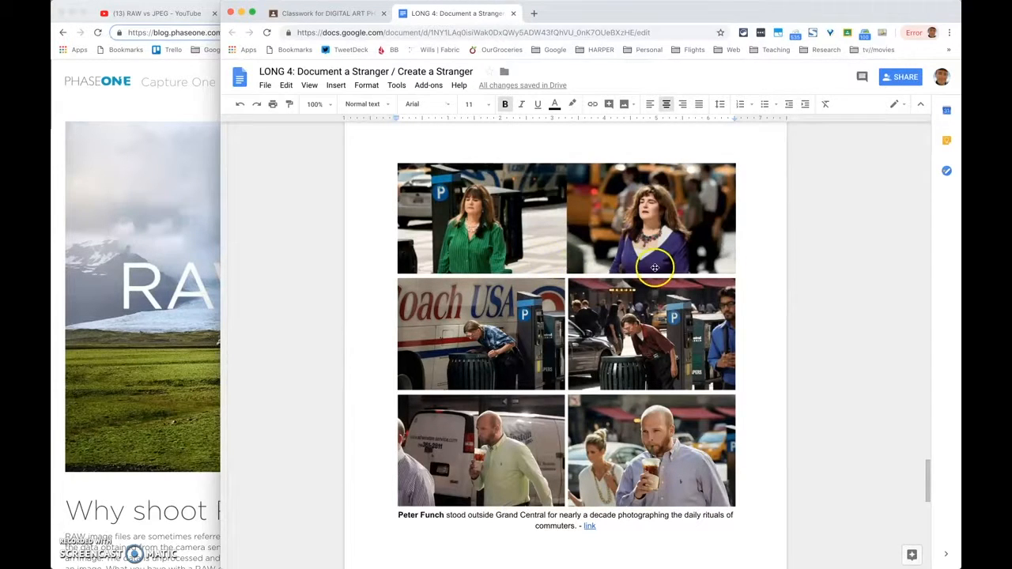
mouse_move(528, 434)
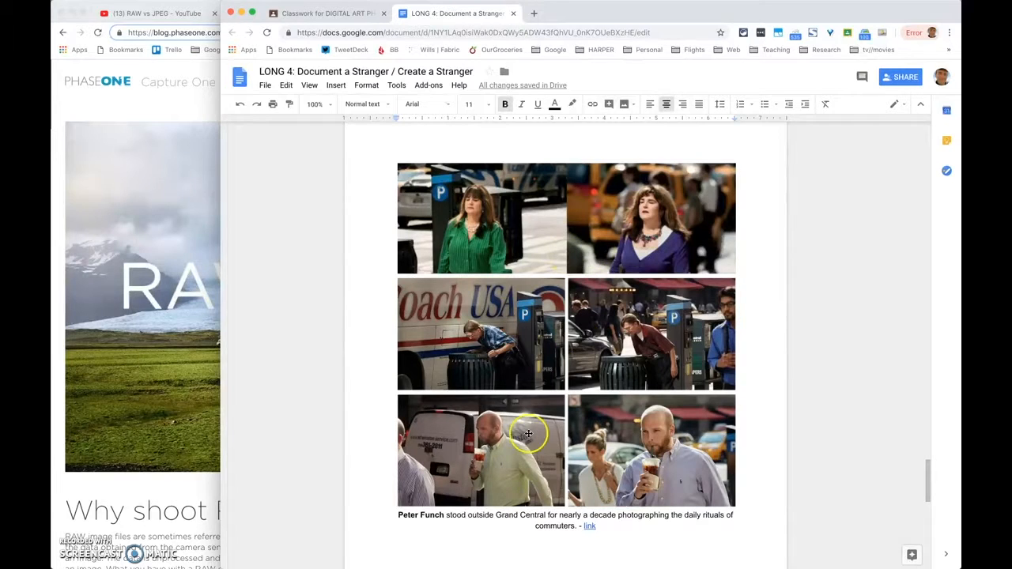
mouse_move(490, 445)
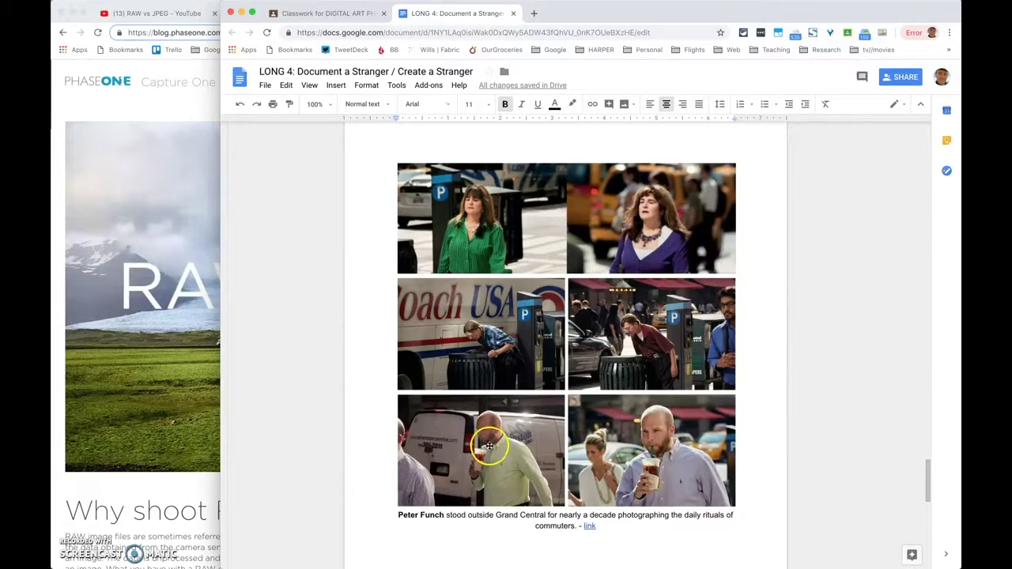
mouse_move(765, 370)
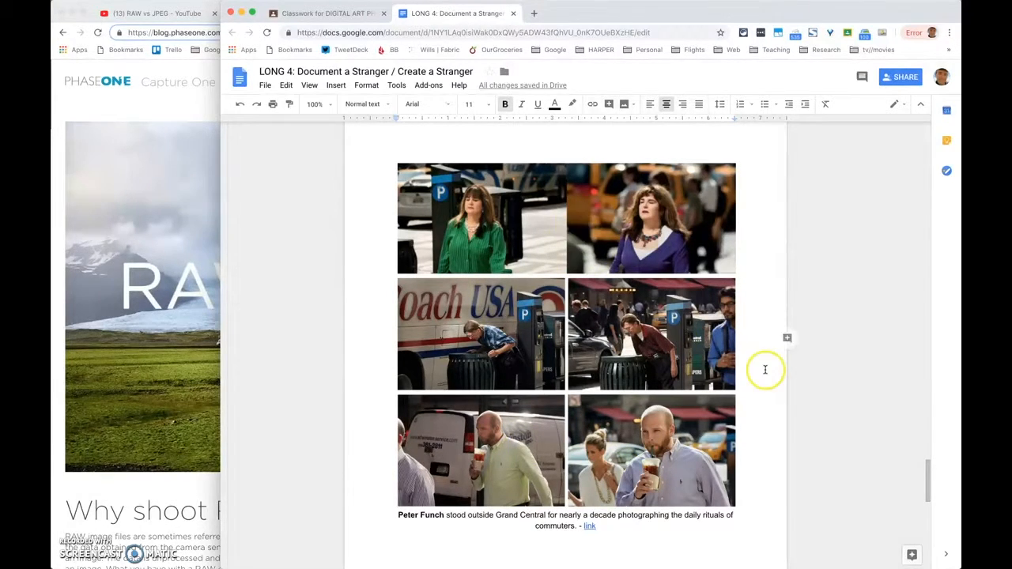
Step: Scroll to the Hans Eijkelboom grid of similarly dressed men with its caption and link
scroll(down, 3)
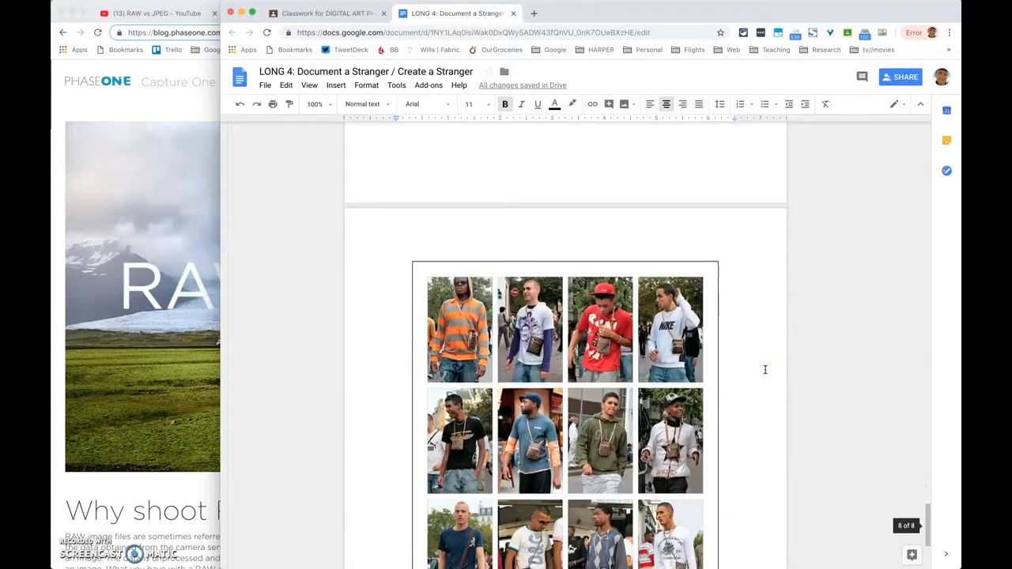
scroll(down, 3)
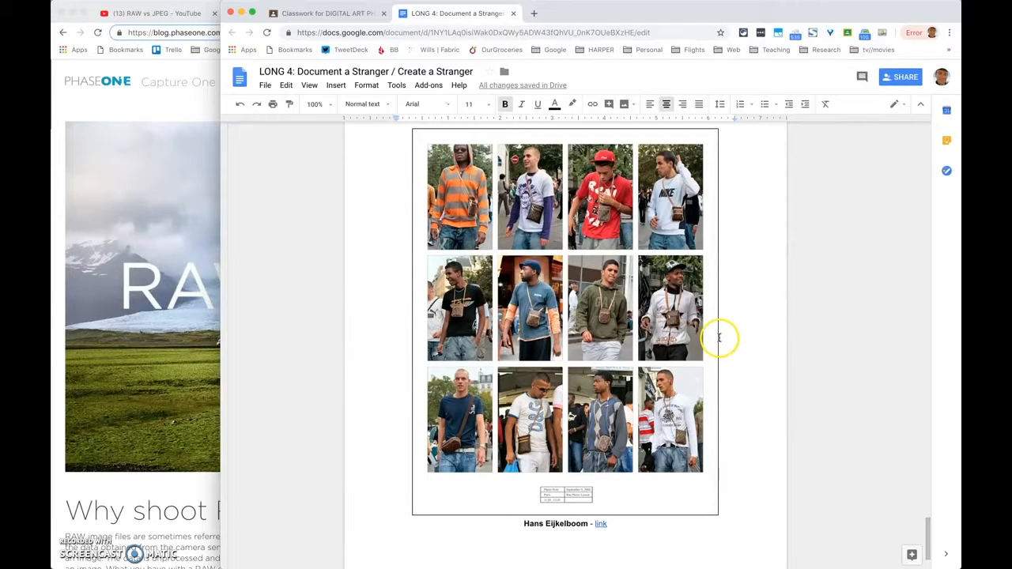
mouse_move(671, 219)
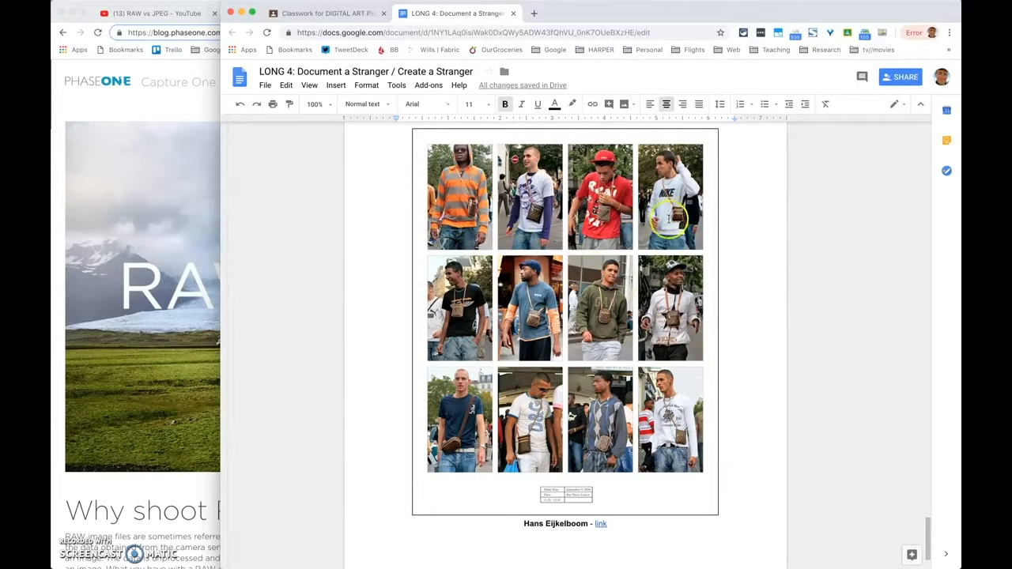
mouse_move(624, 203)
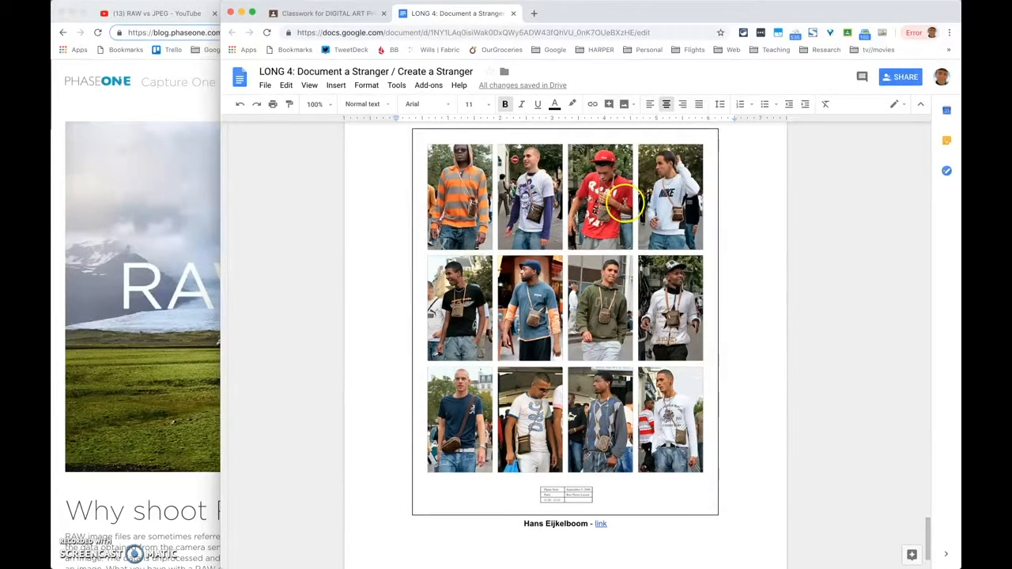
mouse_move(457, 285)
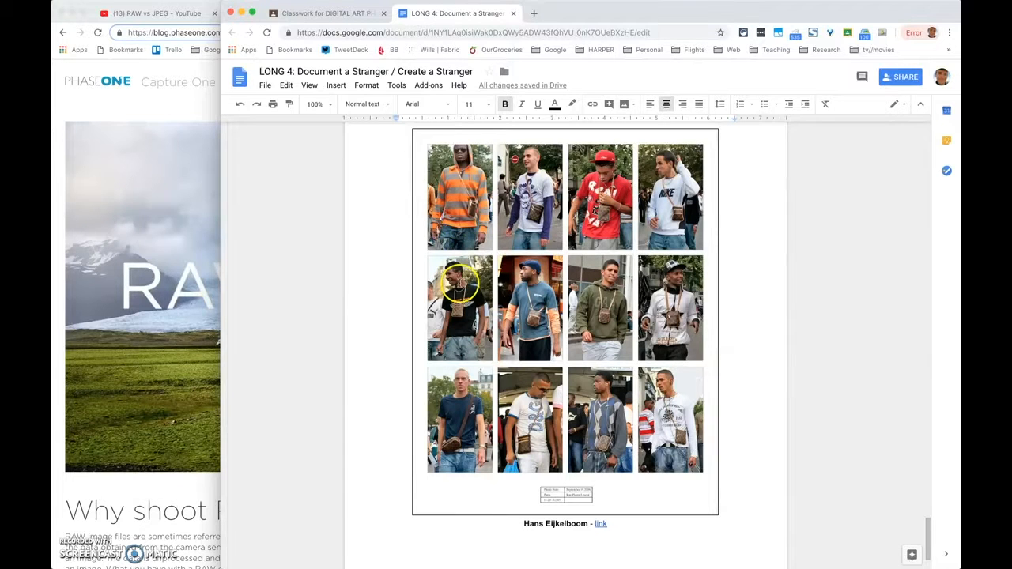
mouse_move(670, 308)
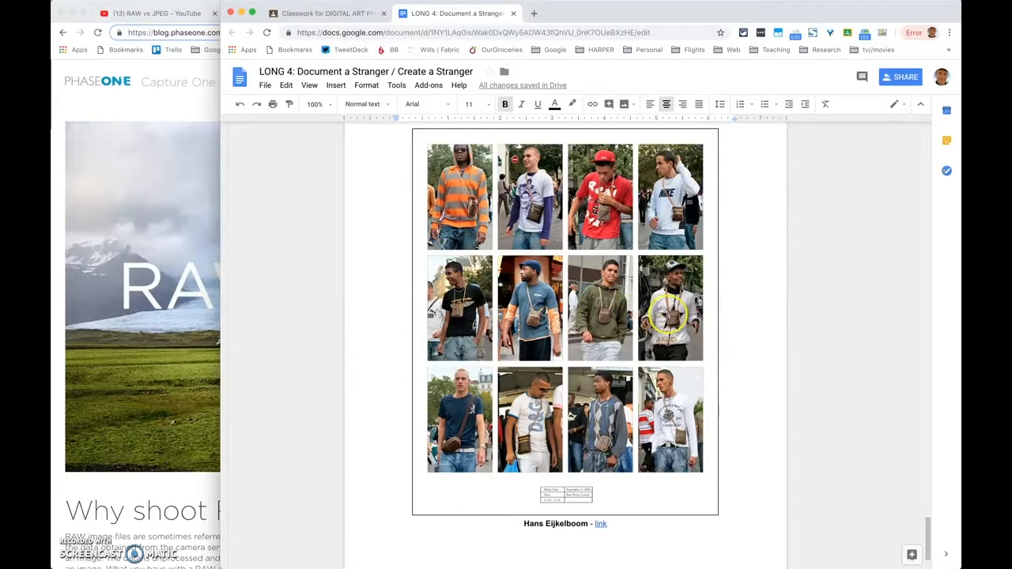